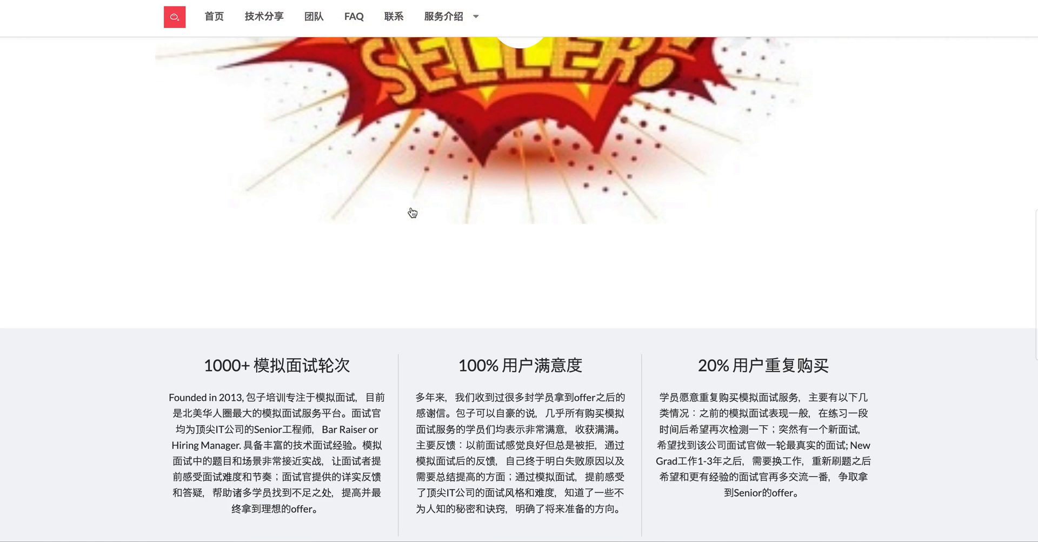
Scroll the homepage to the pricing section with the $199 and $599 Software Engineer packages.
scroll(up, 3)
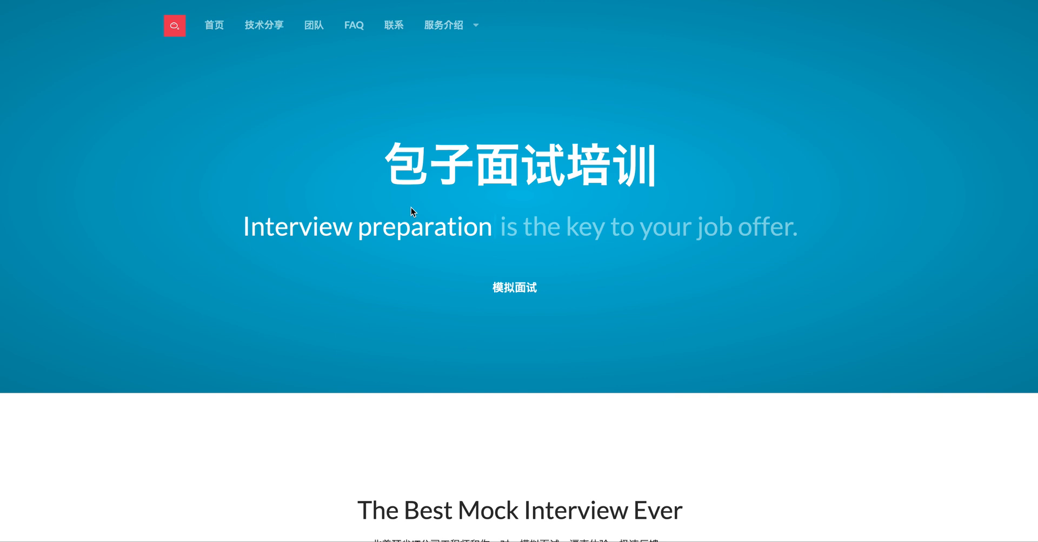
scroll(down, 3)
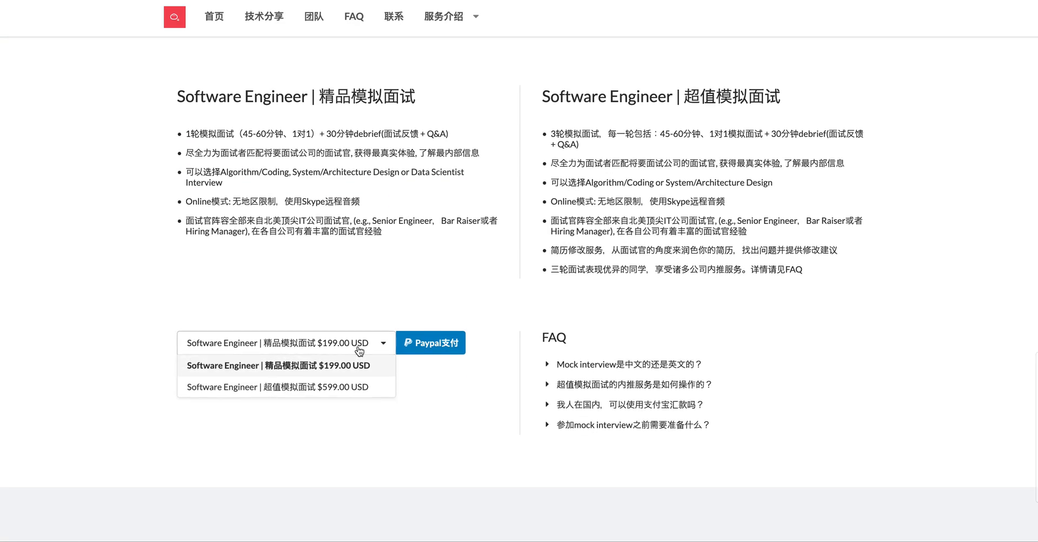
mouse_move(321, 387)
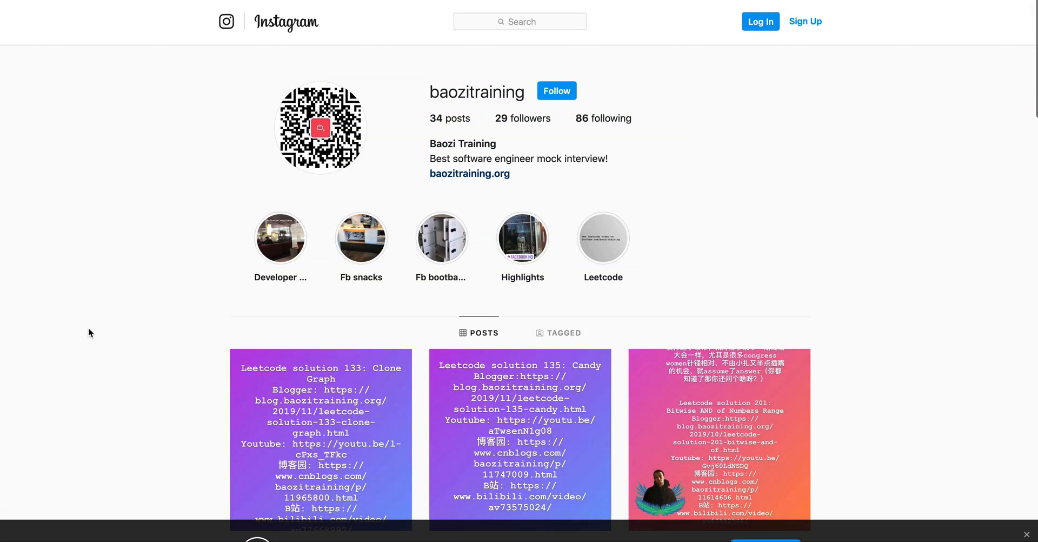
scroll(down, 3)
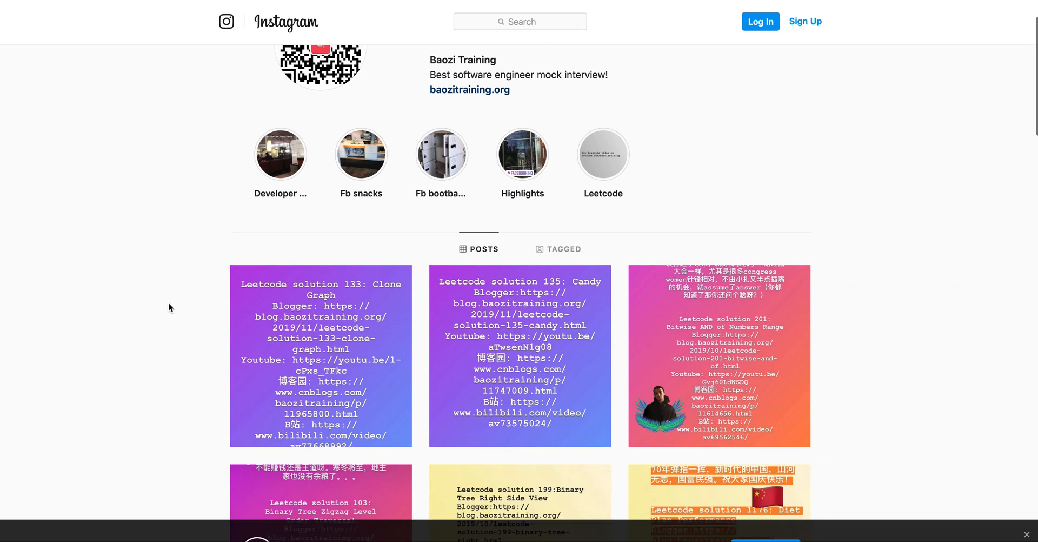
scroll(down, 3)
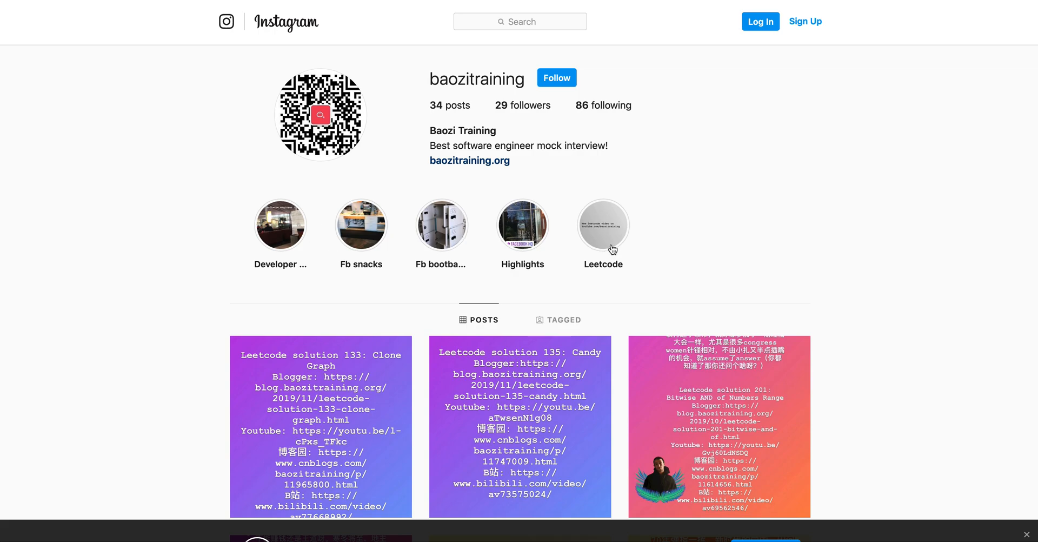
mouse_move(178, 261)
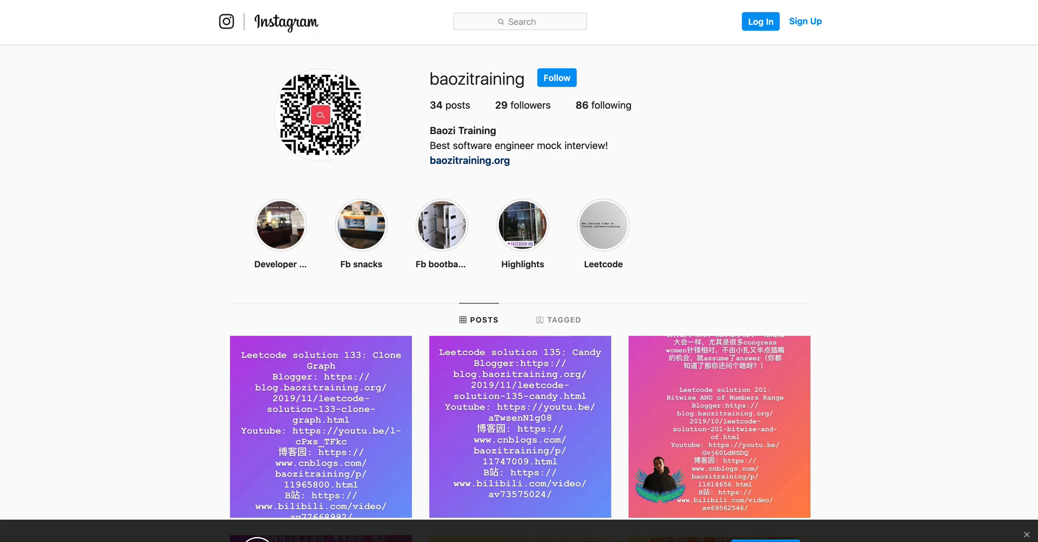
click(469, 160)
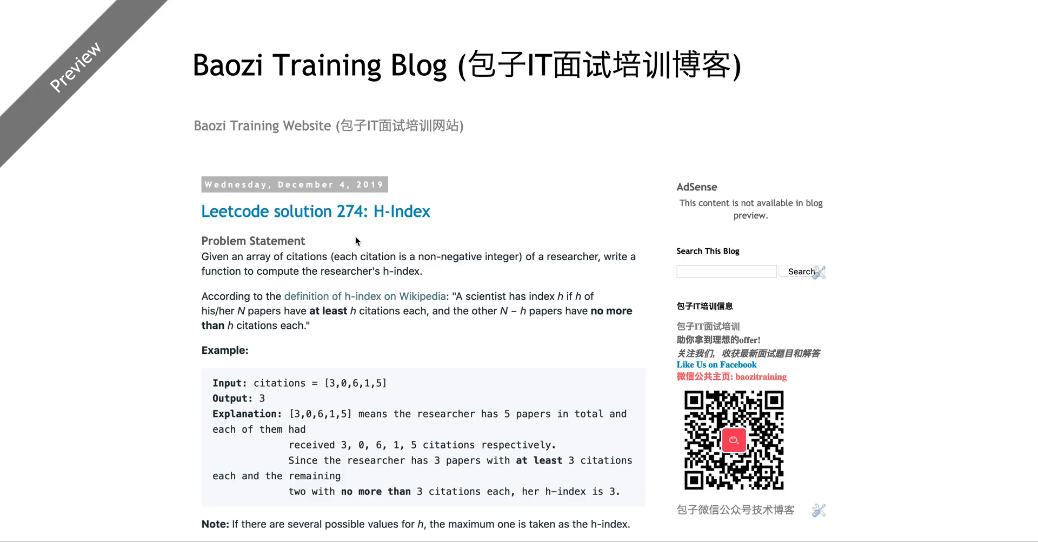
scroll(down, 3)
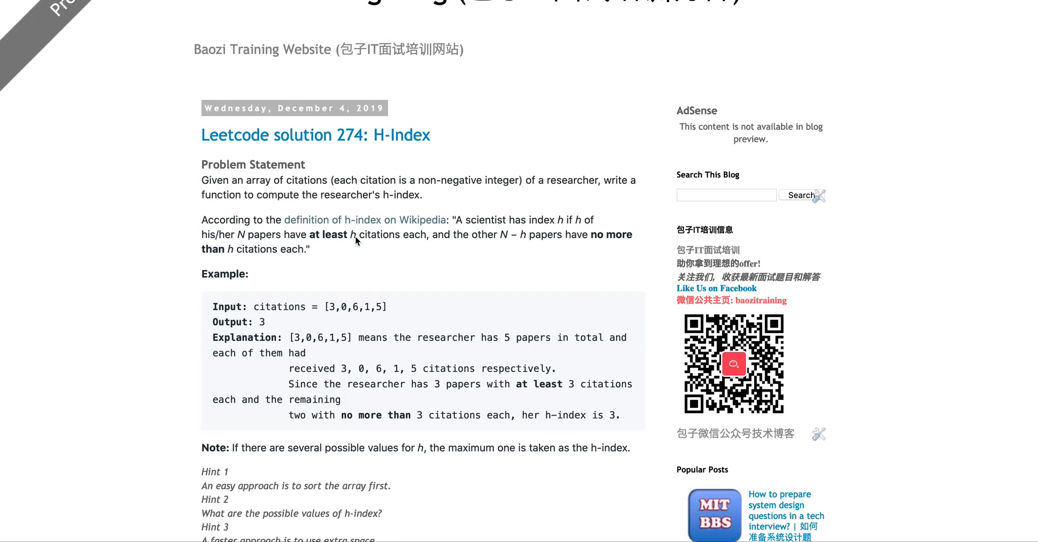
mouse_move(430, 269)
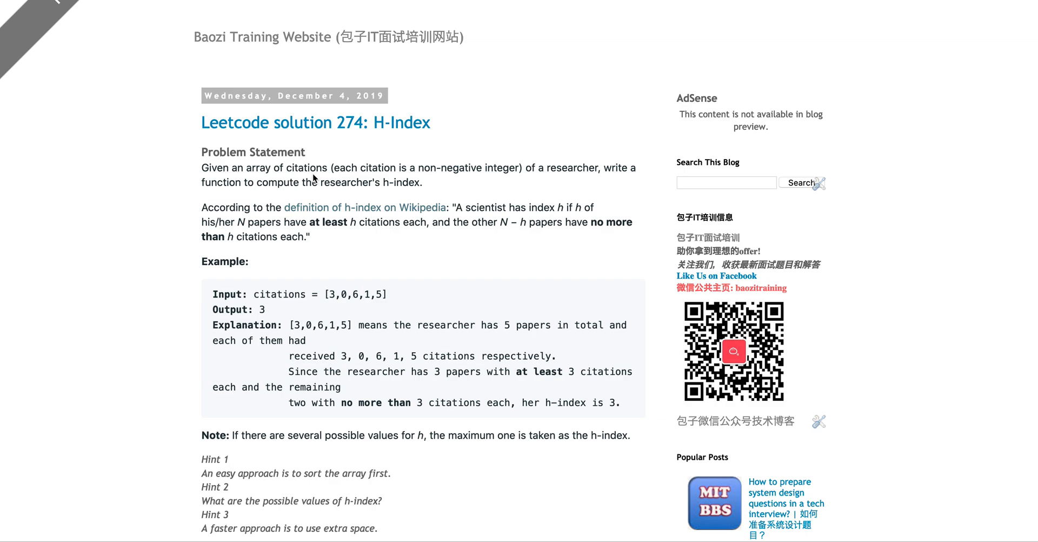
scroll(down, 3)
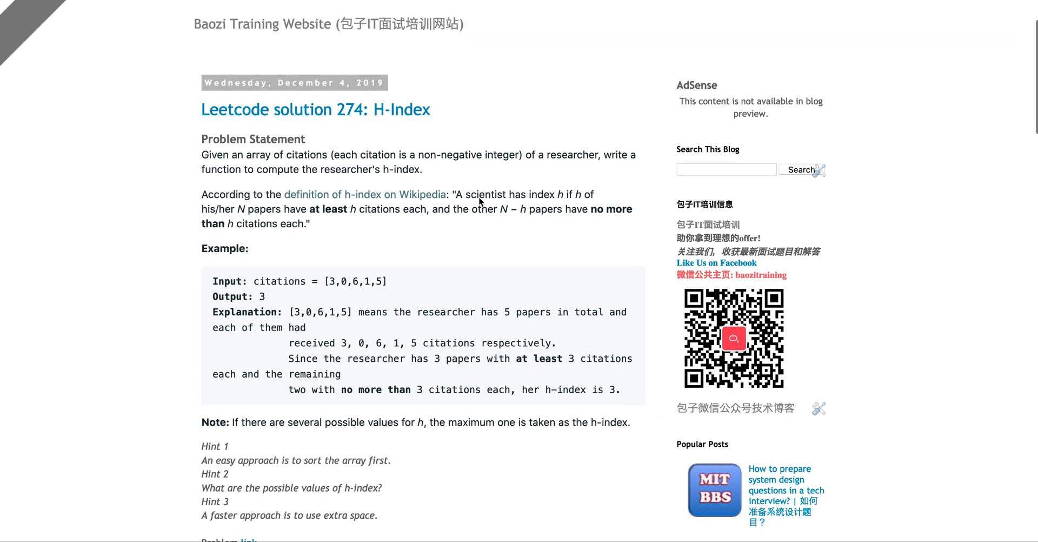
scroll(down, 3)
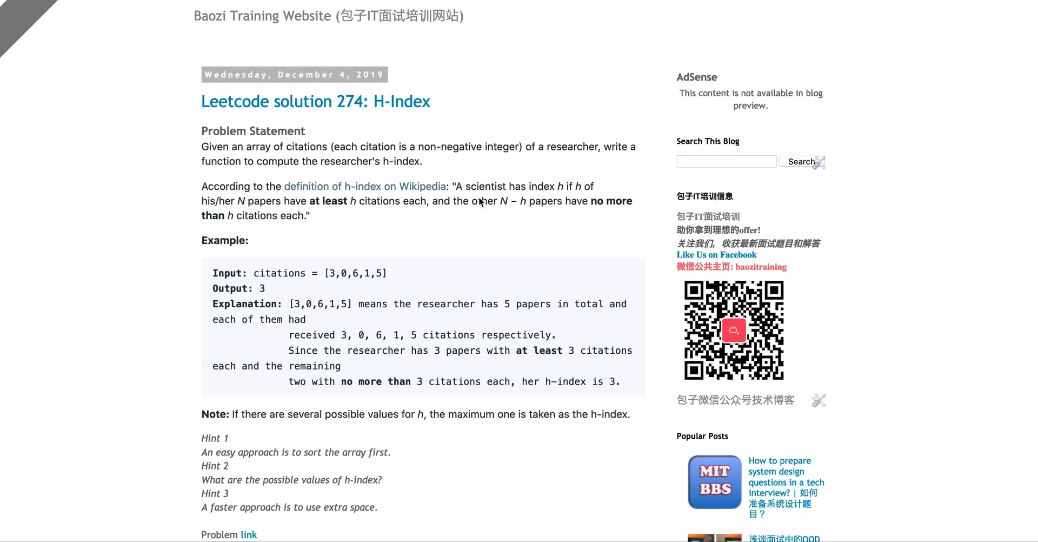
mouse_move(351, 172)
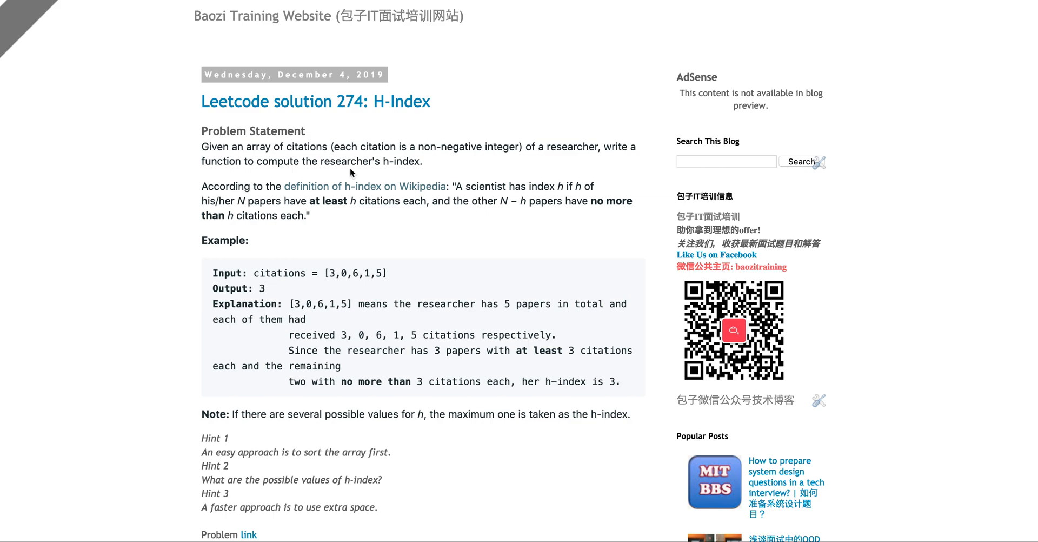
mouse_move(454, 161)
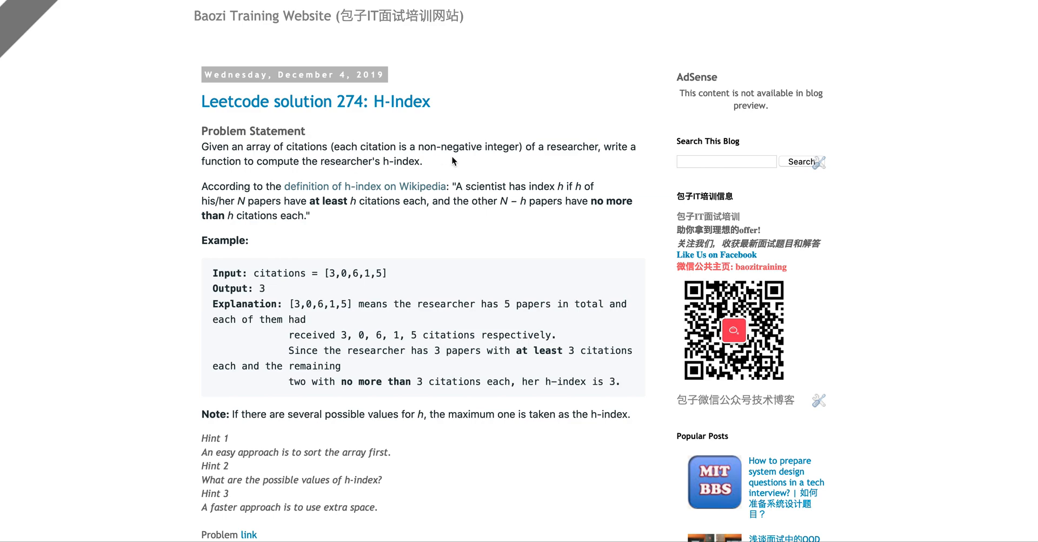
mouse_move(557, 165)
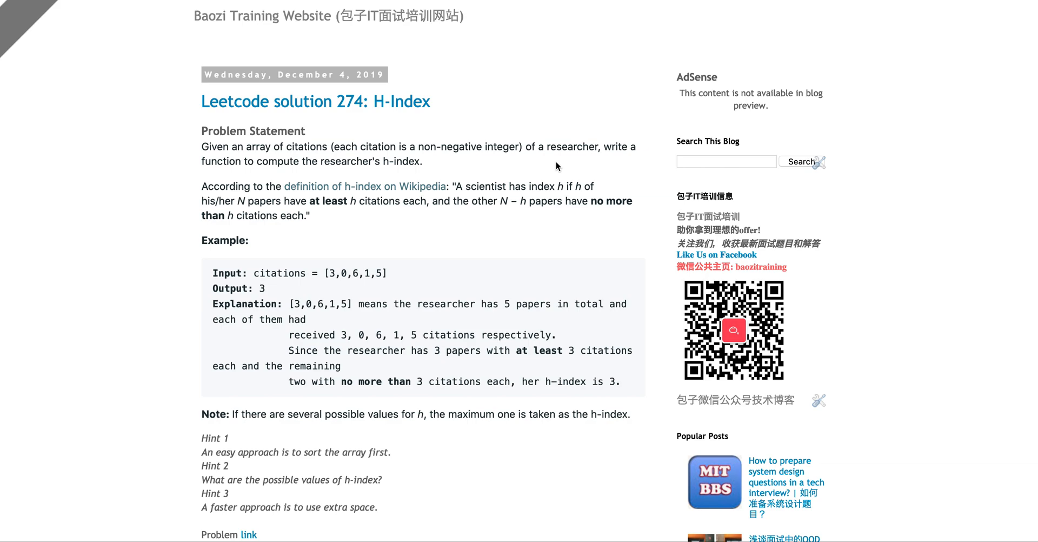
mouse_move(322, 180)
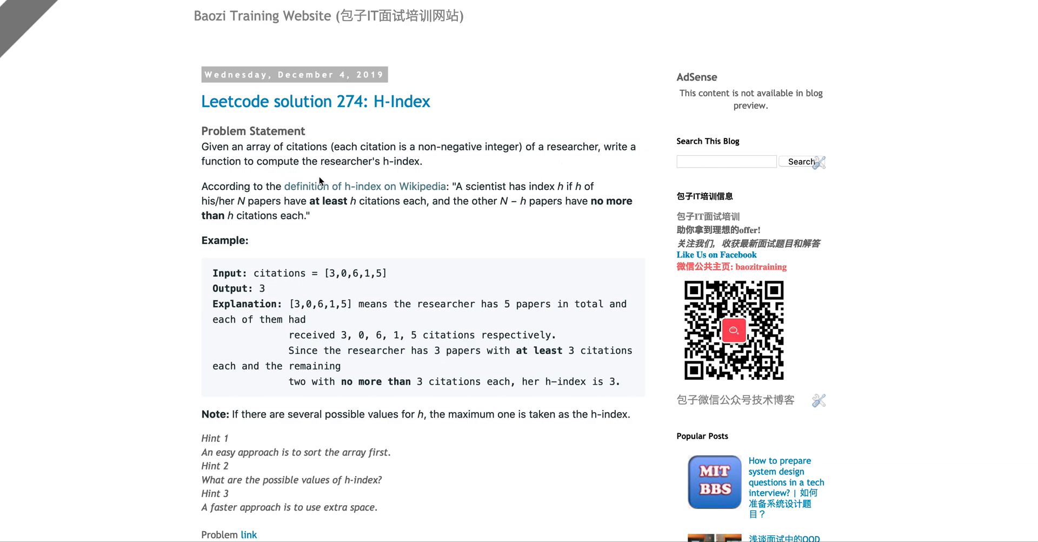
mouse_move(399, 184)
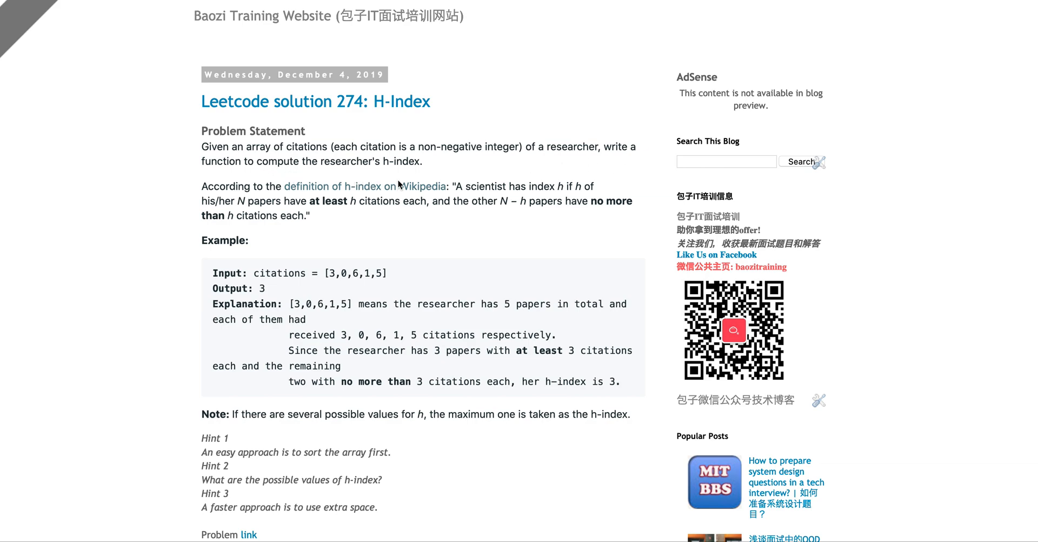
mouse_move(516, 191)
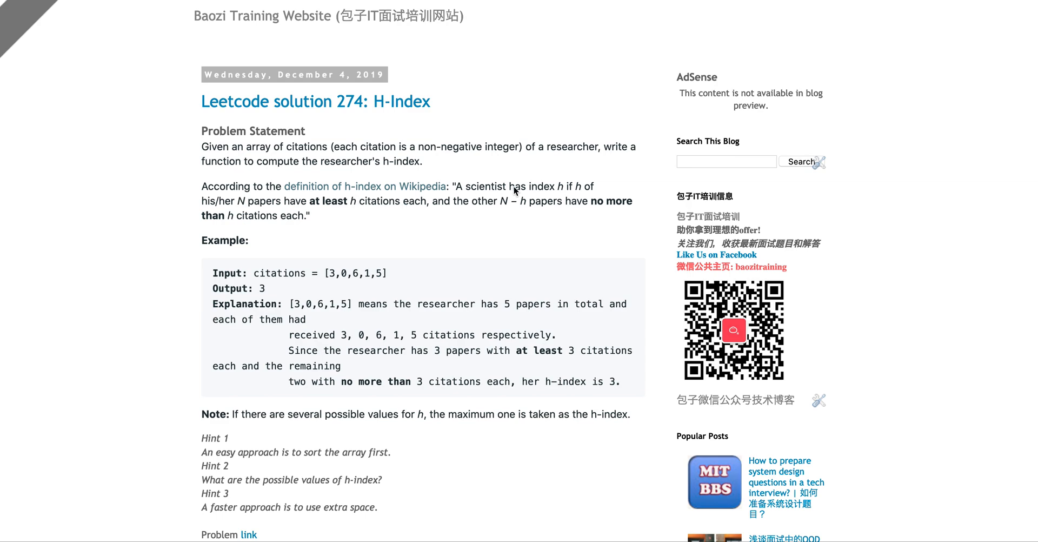
mouse_move(558, 184)
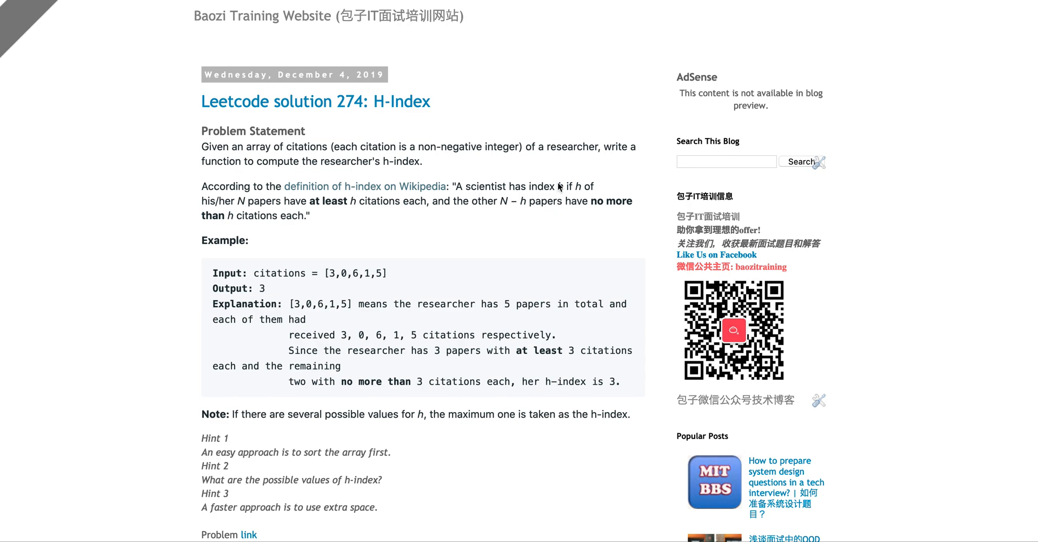
mouse_move(552, 212)
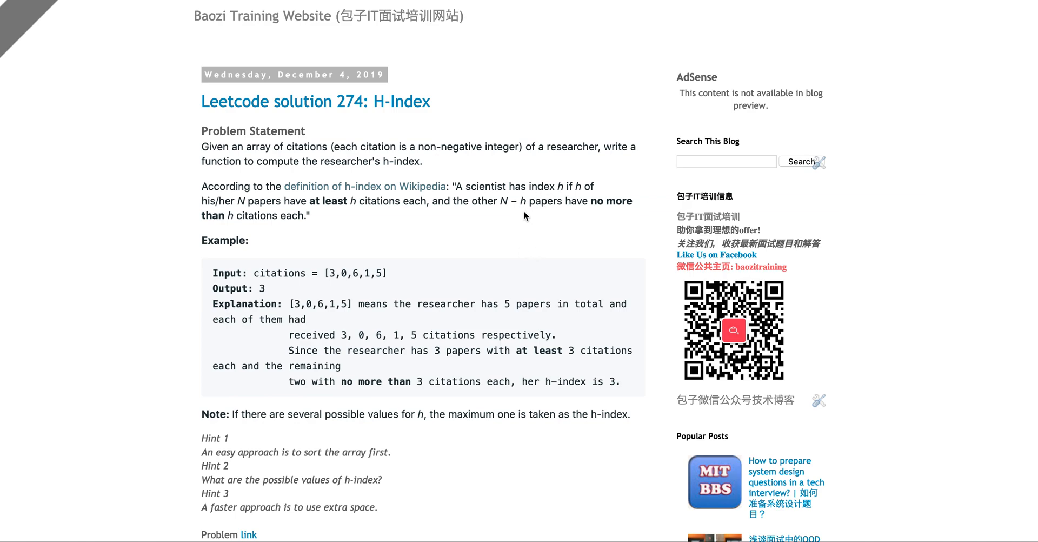
mouse_move(454, 242)
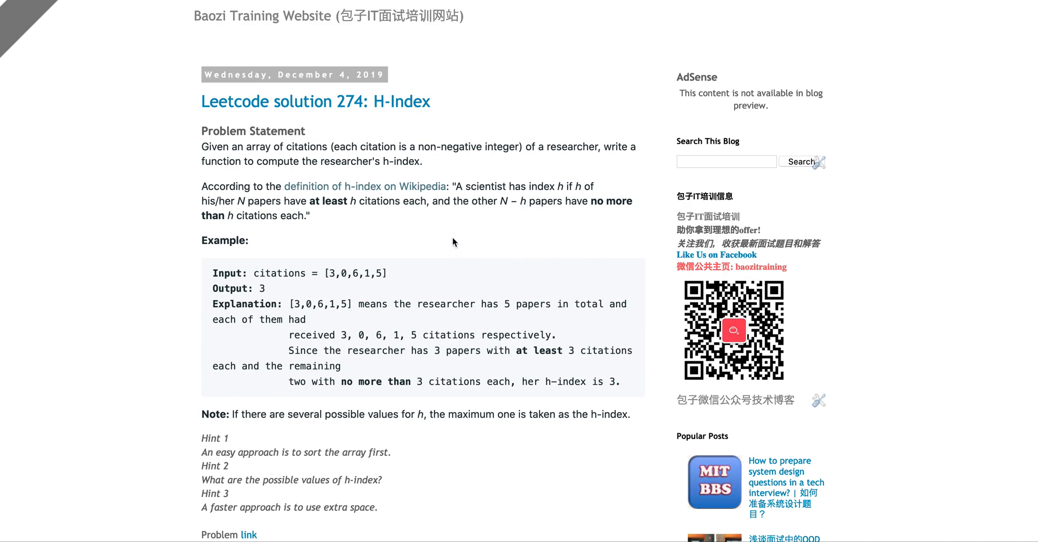
mouse_move(356, 237)
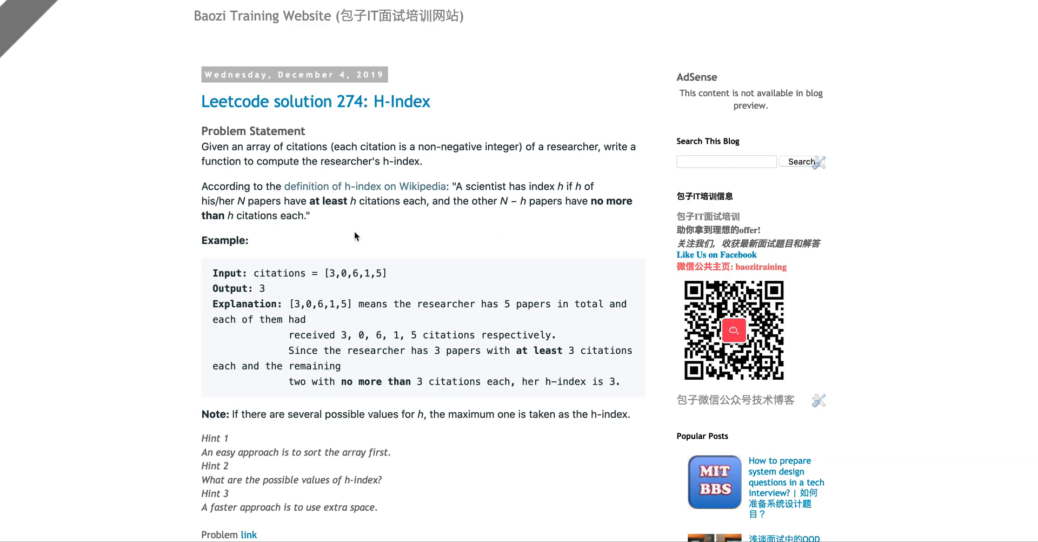
mouse_move(585, 203)
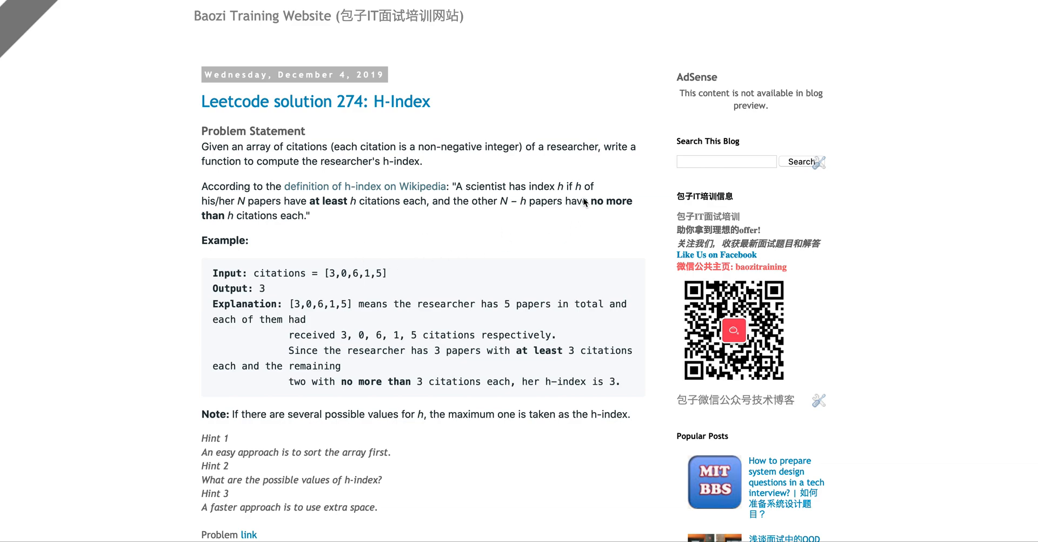
mouse_move(230, 209)
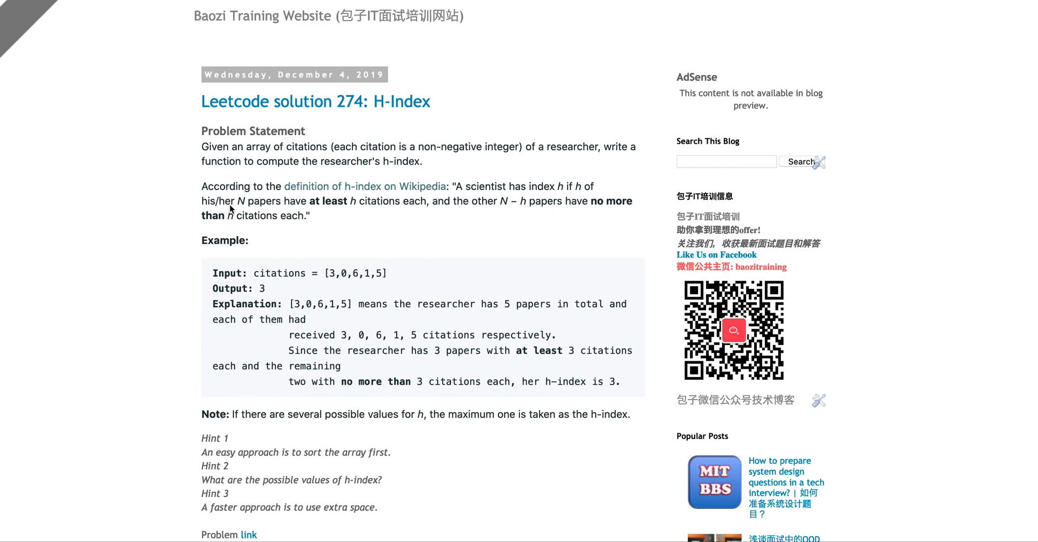
mouse_move(290, 214)
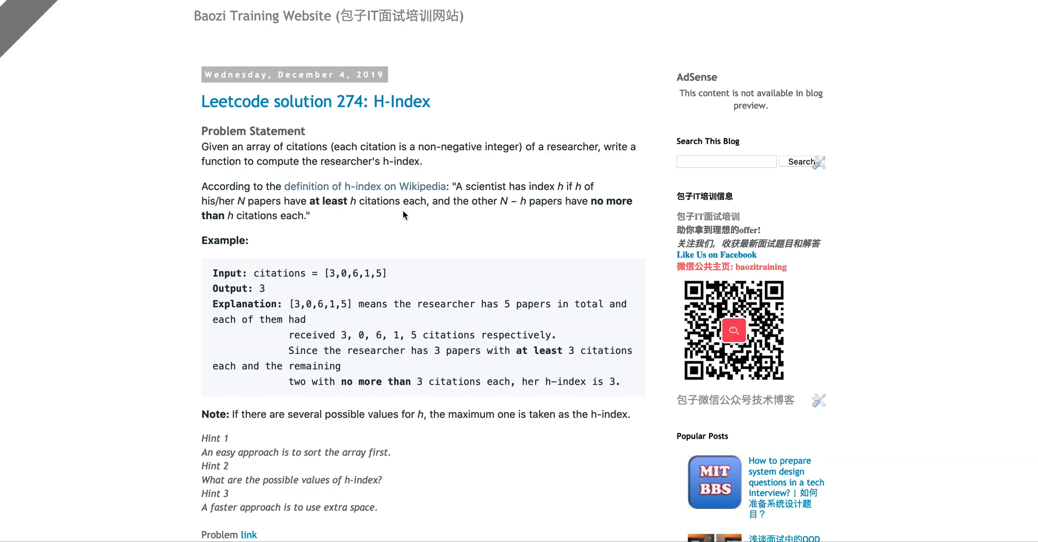
mouse_move(522, 217)
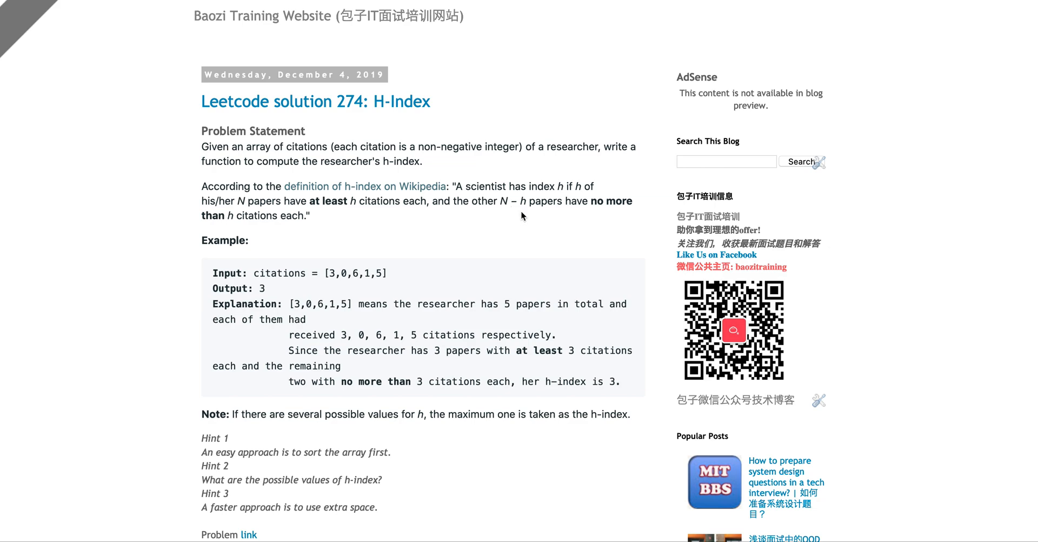
mouse_move(568, 216)
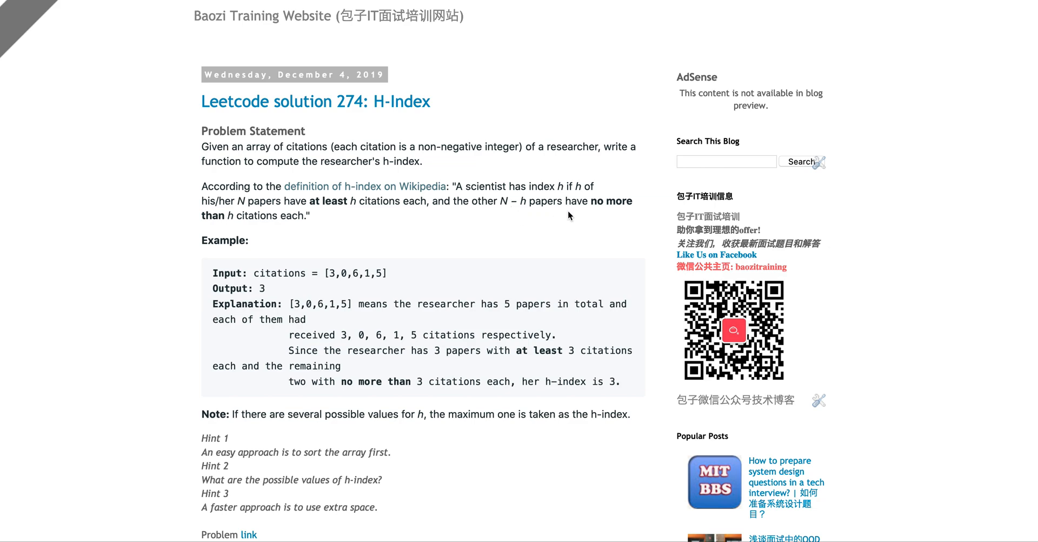
mouse_move(433, 240)
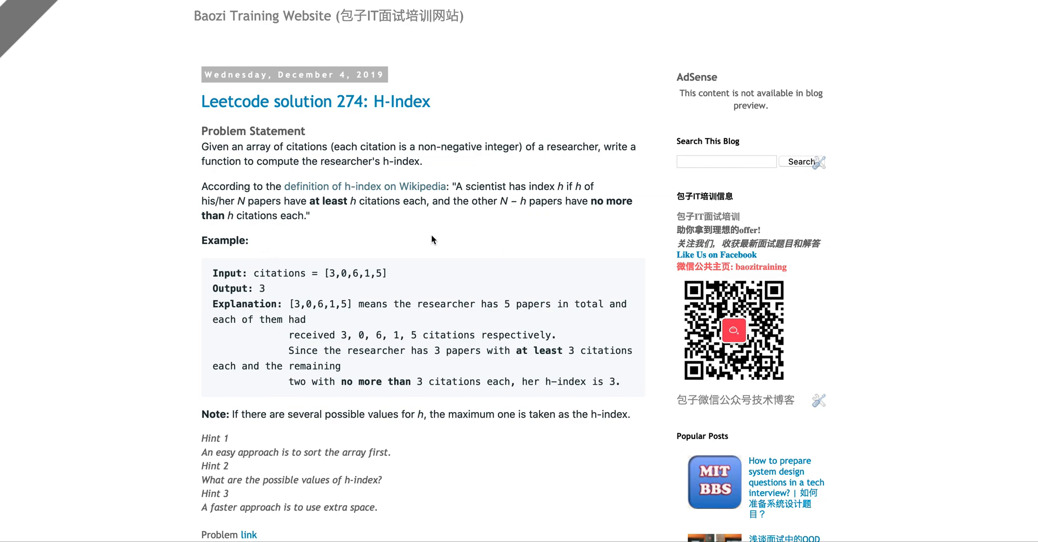
mouse_move(535, 254)
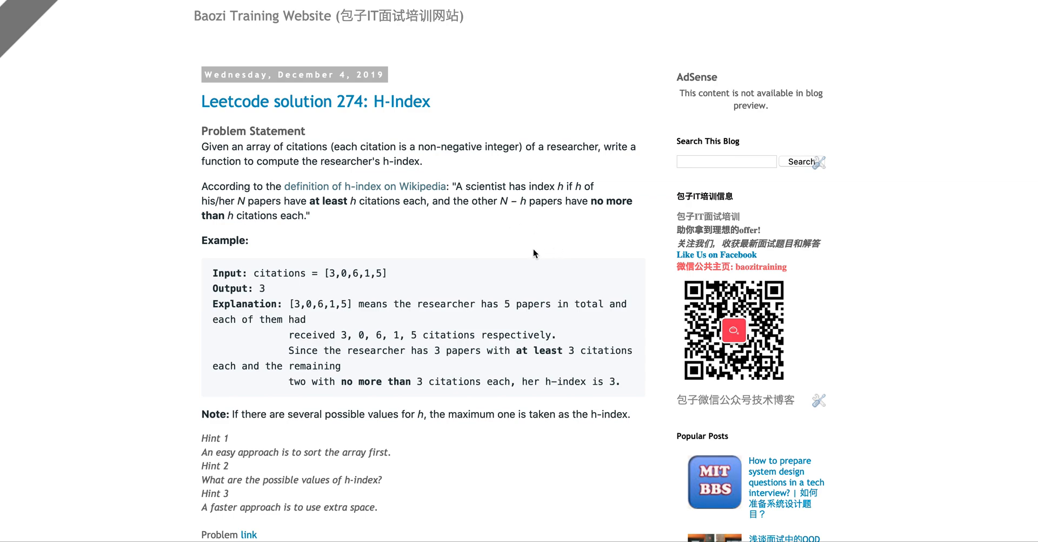
mouse_move(341, 202)
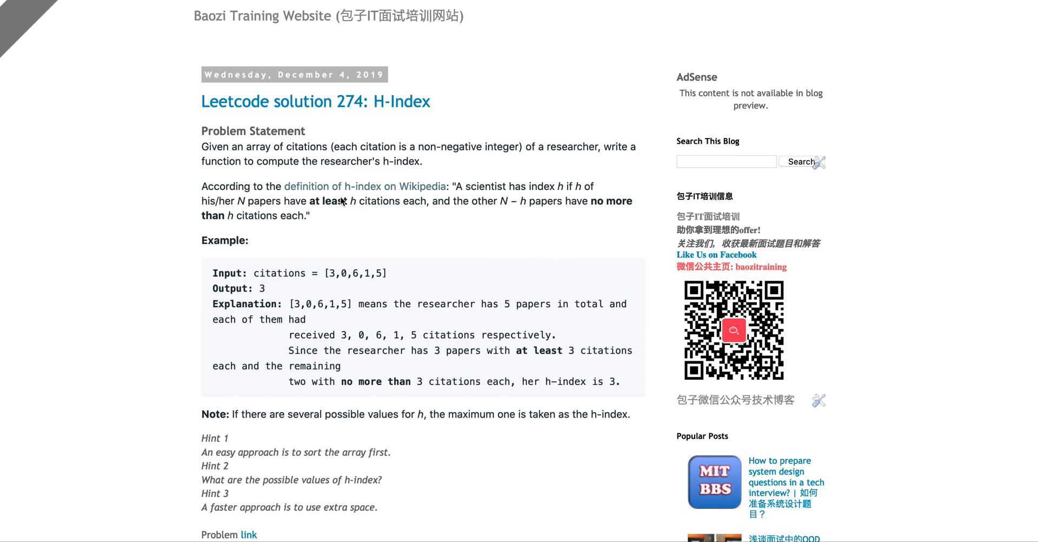
scroll(down, 3)
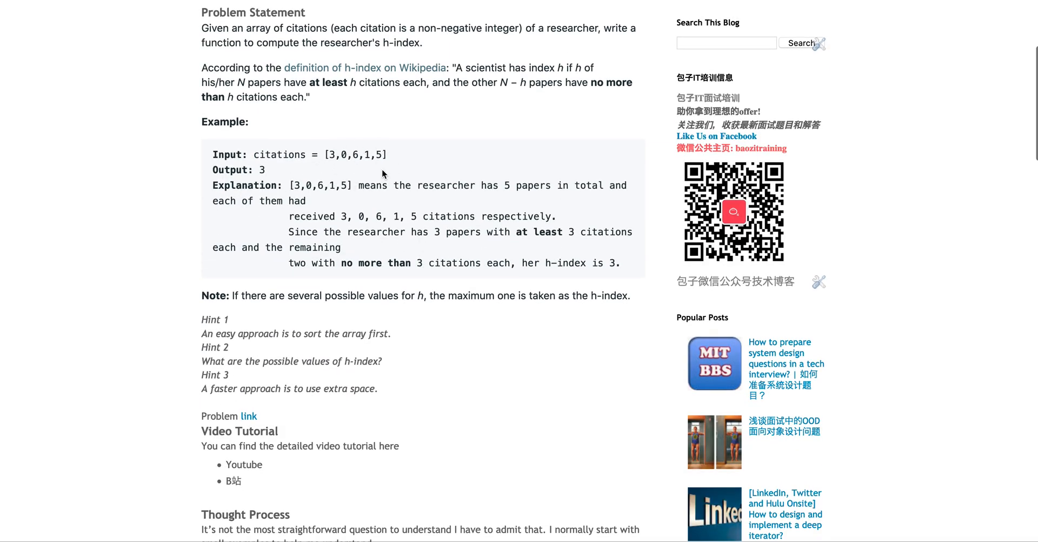
mouse_move(402, 184)
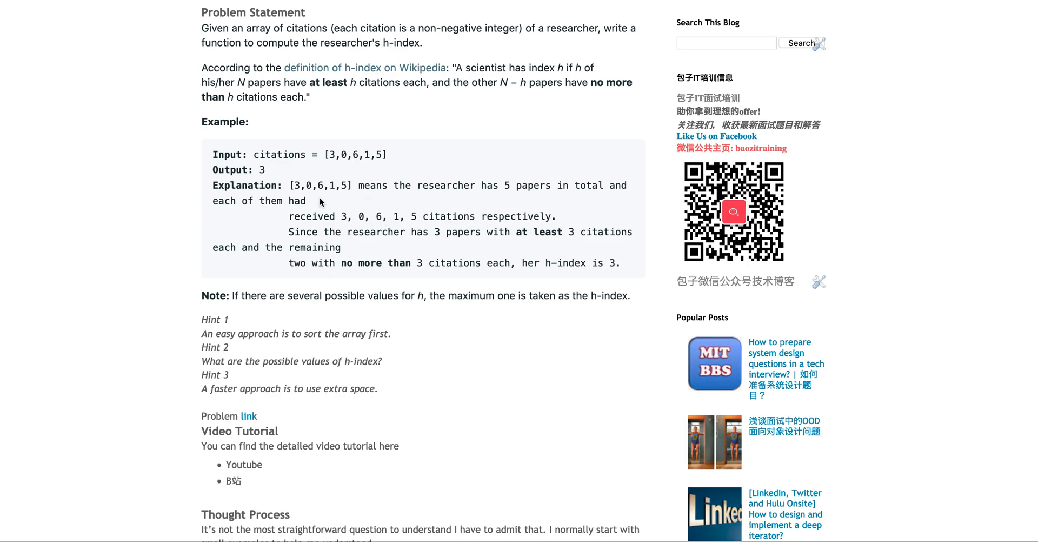
mouse_move(259, 175)
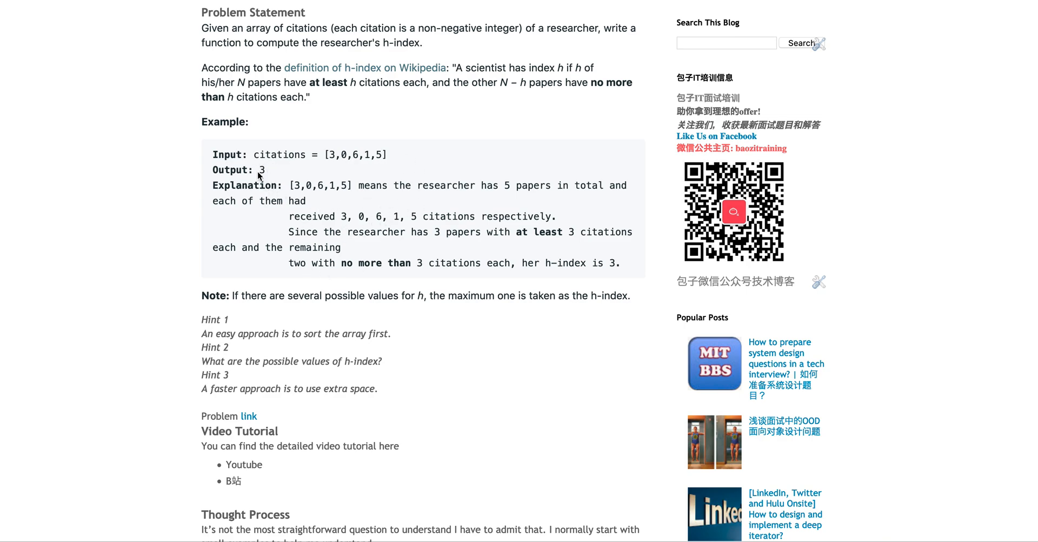
mouse_move(369, 271)
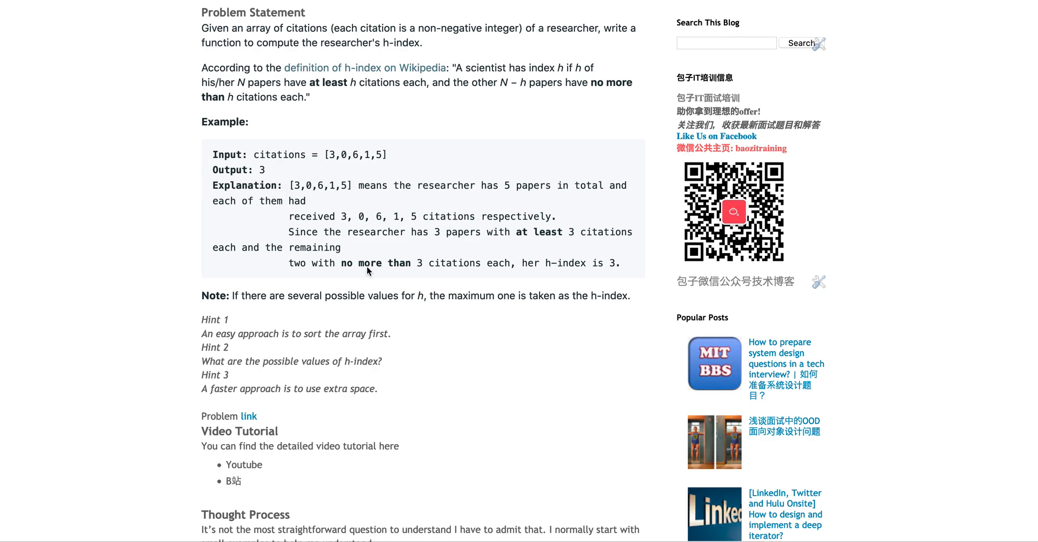
mouse_move(267, 165)
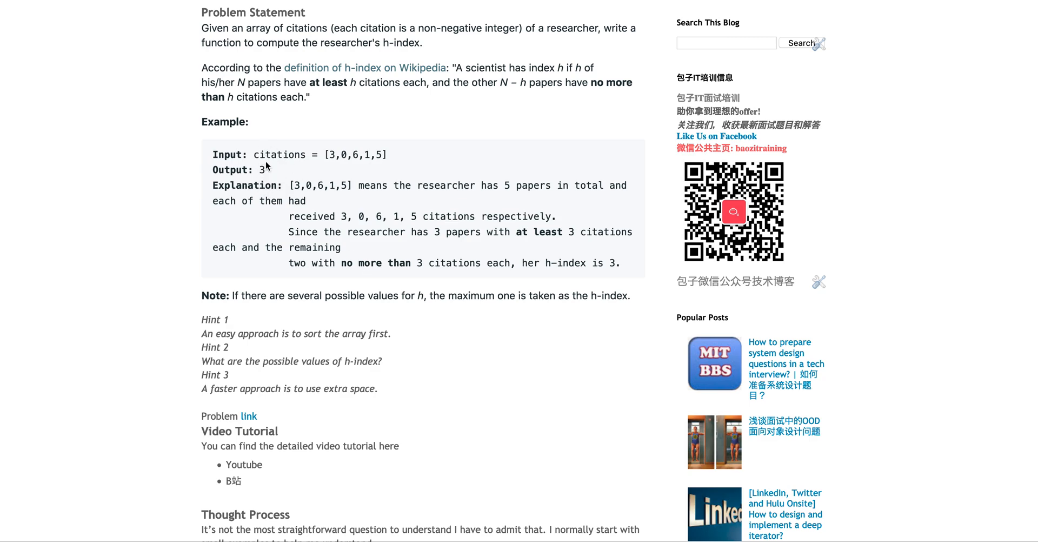
mouse_move(382, 120)
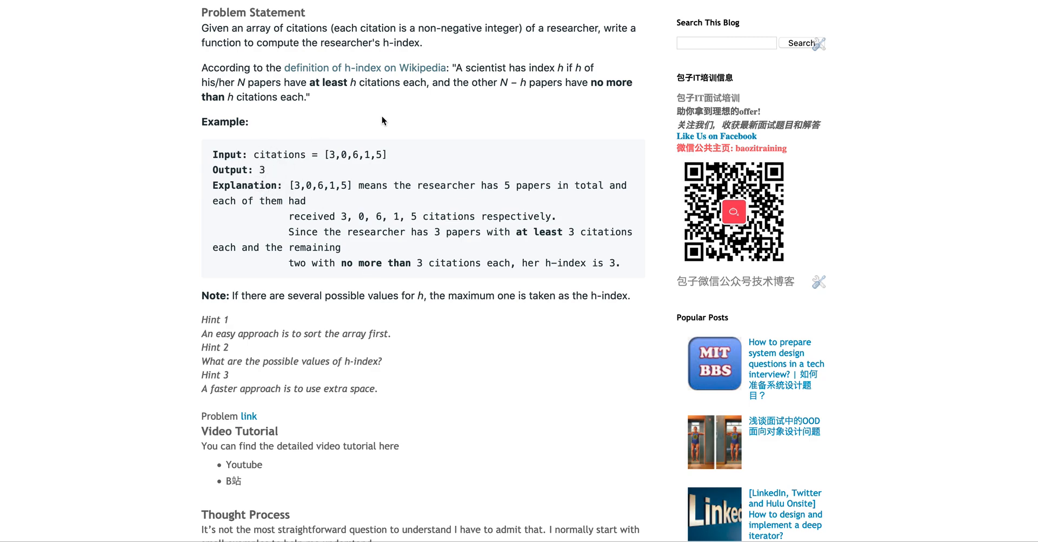
mouse_move(331, 164)
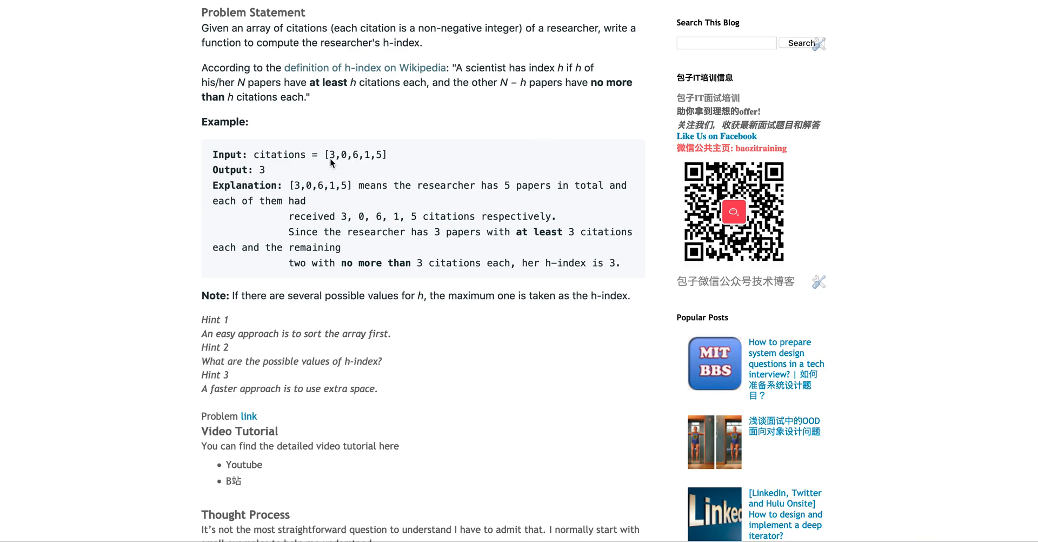
mouse_move(337, 120)
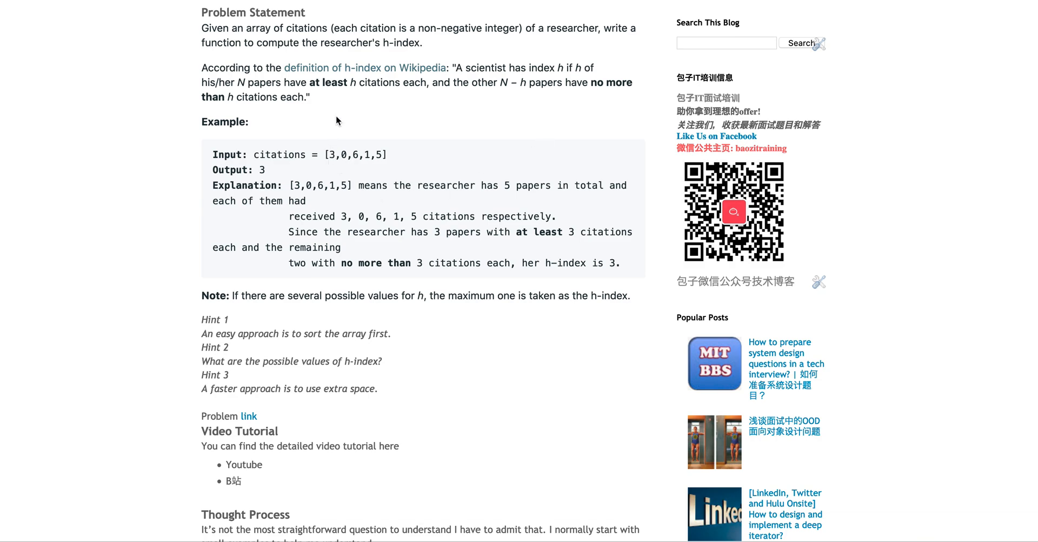
mouse_move(334, 172)
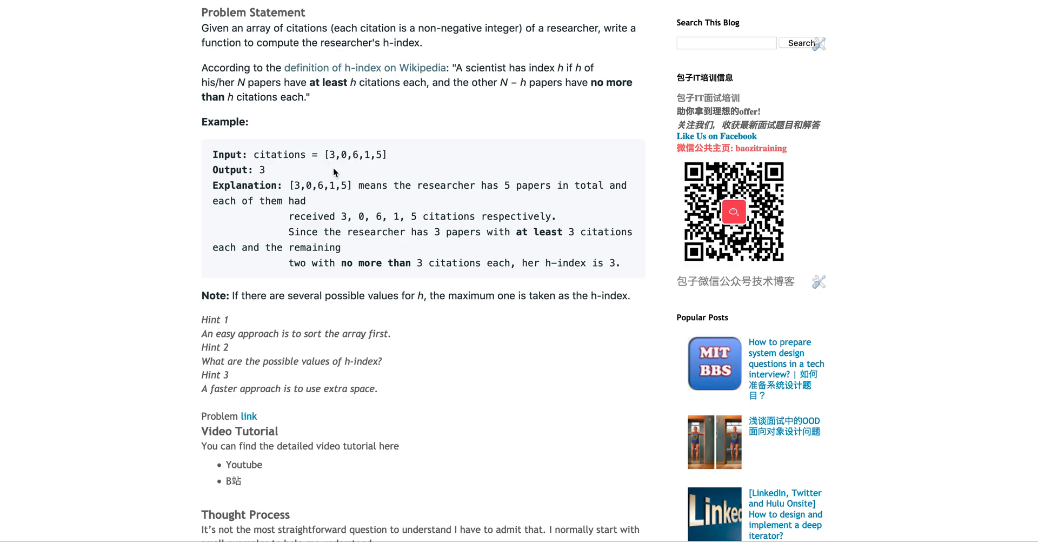
mouse_move(368, 168)
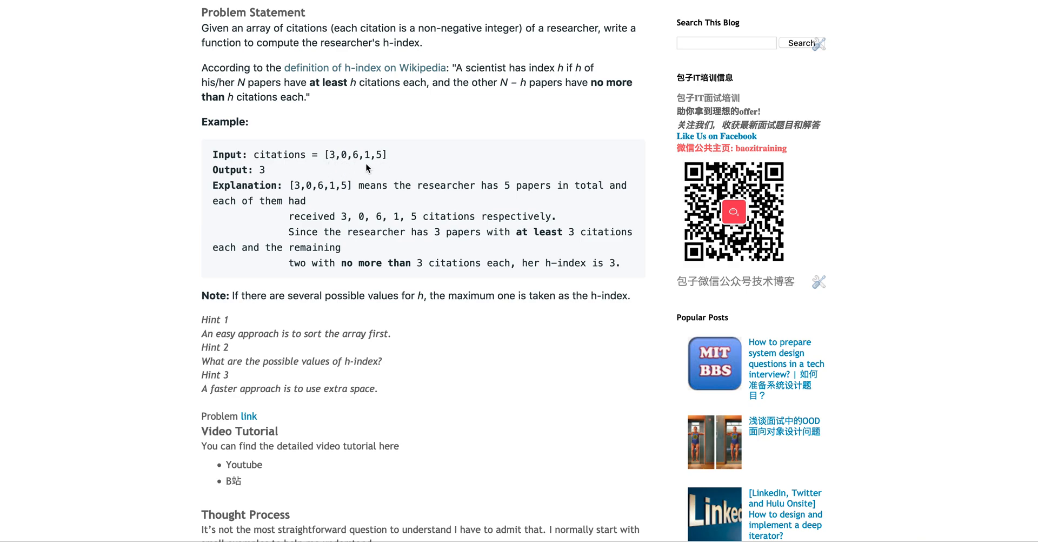
mouse_move(349, 166)
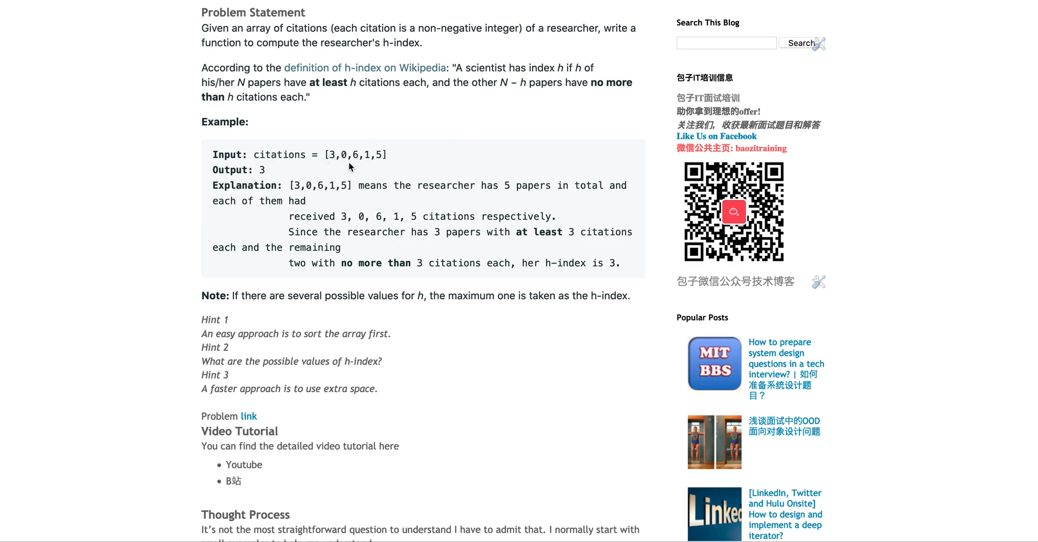
mouse_move(390, 231)
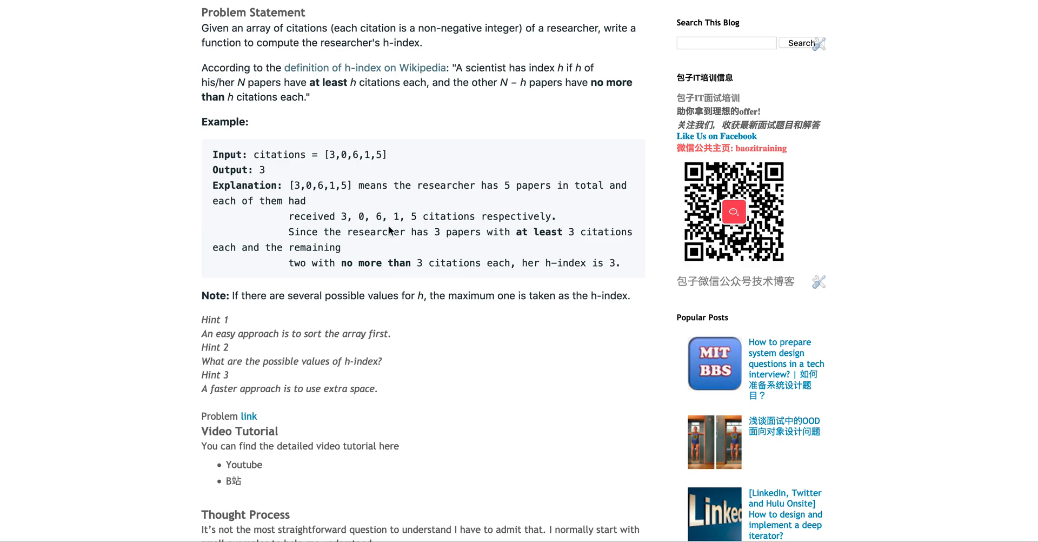
scroll(down, 3)
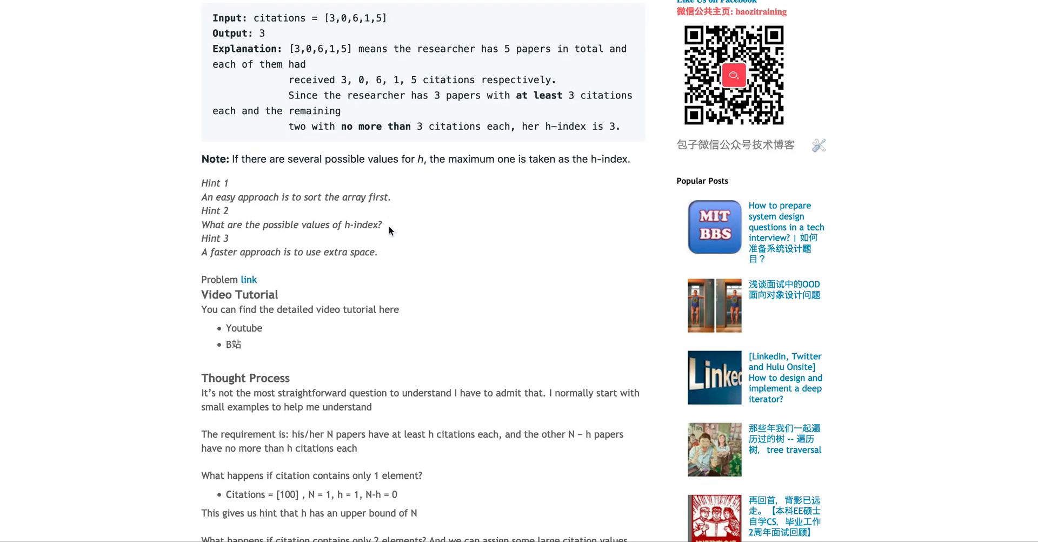
scroll(down, 3)
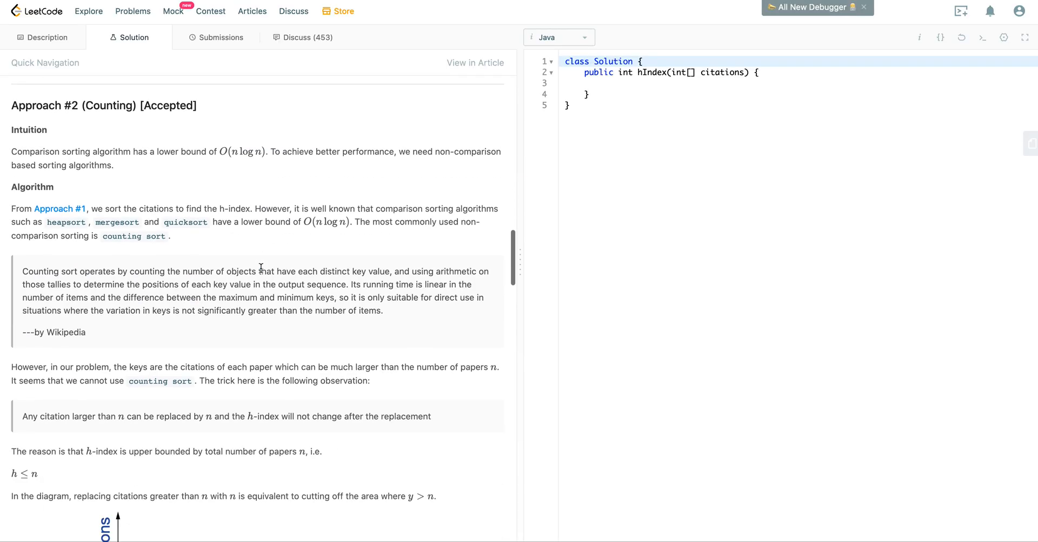
Scroll through Approach #2 and Figure 2 to the comments and highlight the comment asking what the question means.
scroll(down, 3)
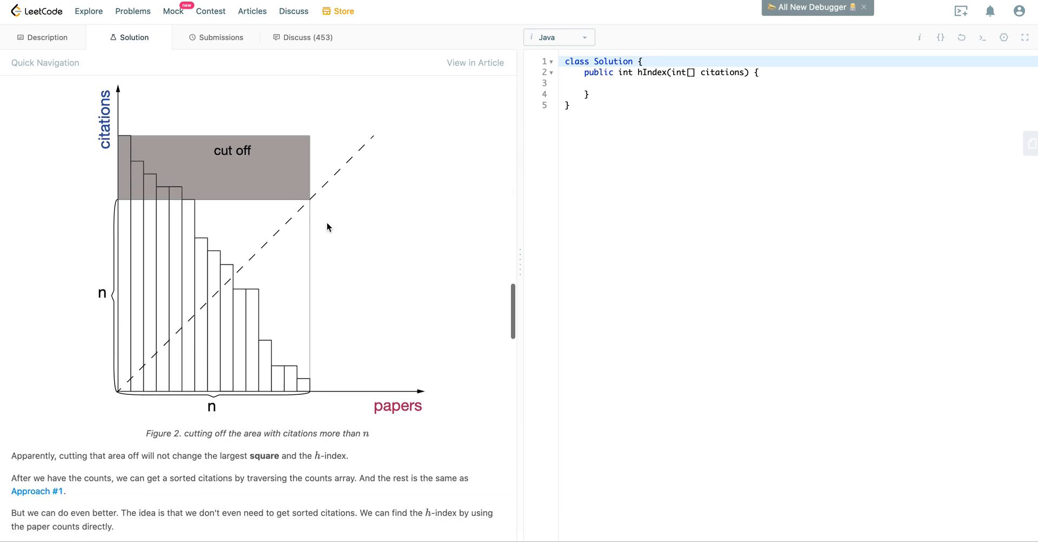
scroll(down, 3)
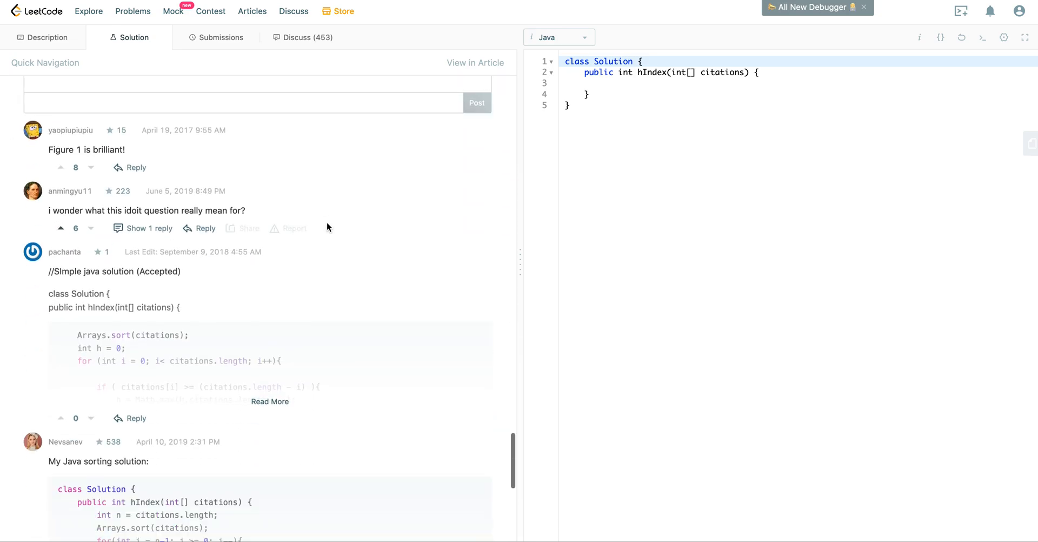
mouse_move(141, 159)
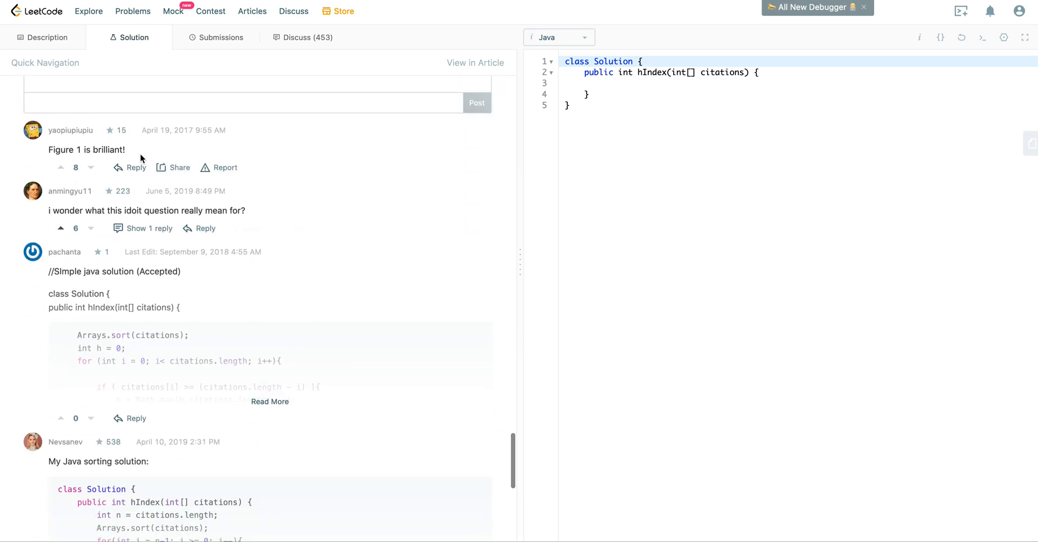
drag(47, 210, 246, 210)
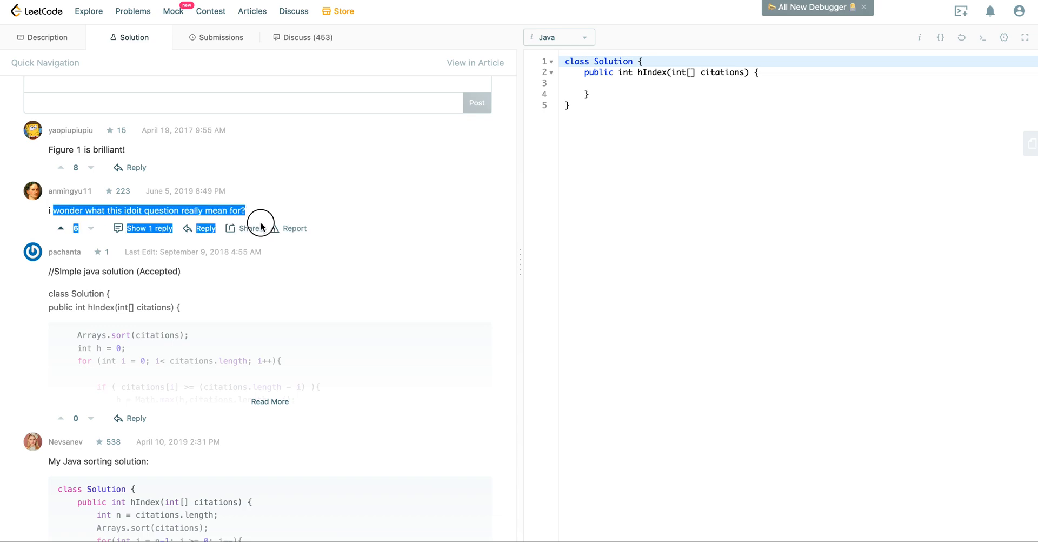
double_click(95, 210)
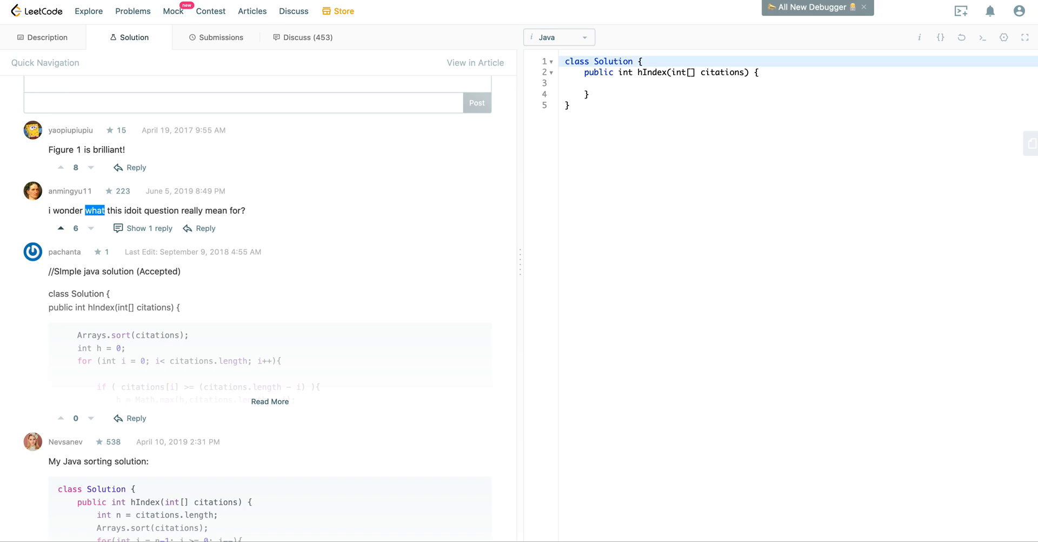
scroll(down, 3)
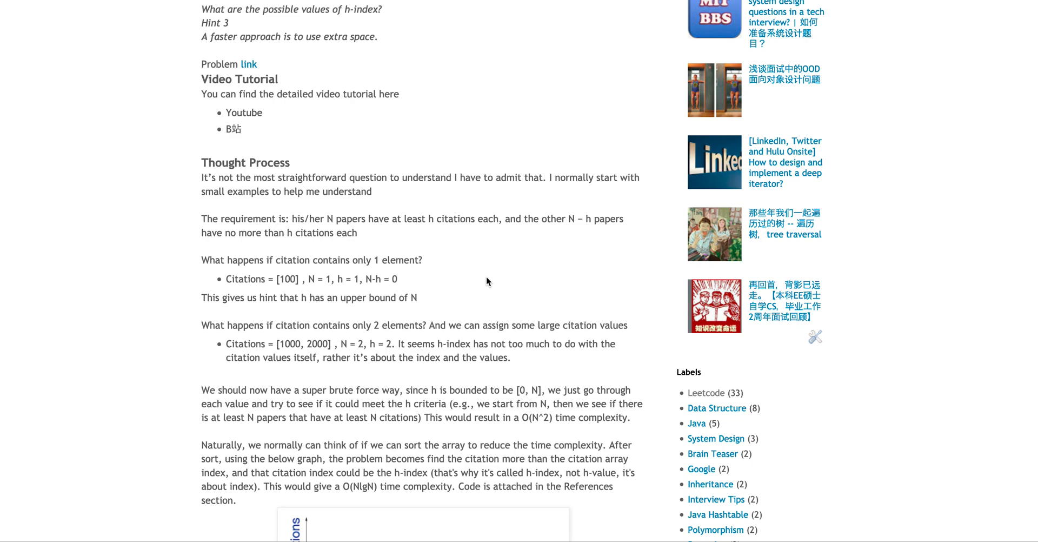
mouse_move(565, 185)
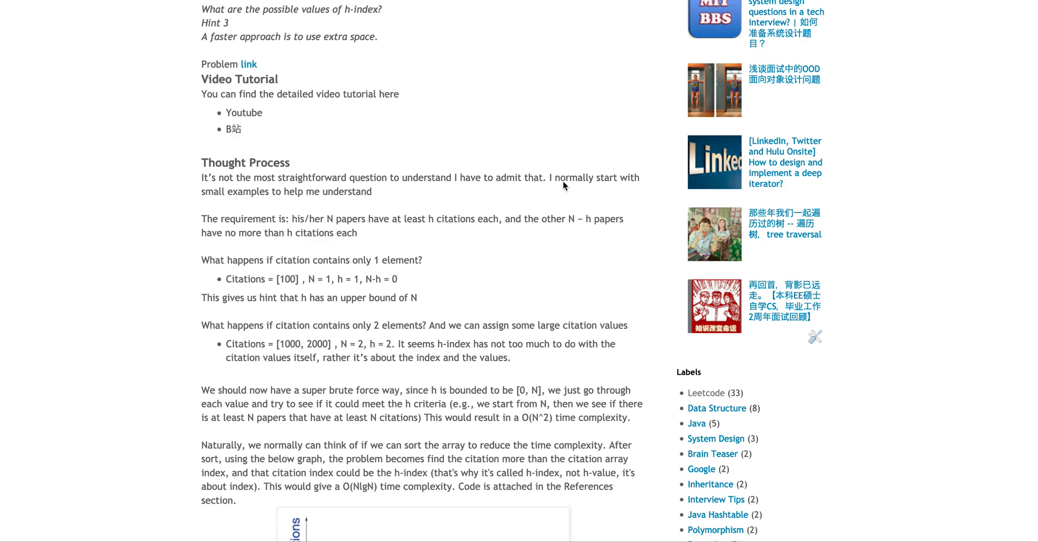
mouse_move(362, 208)
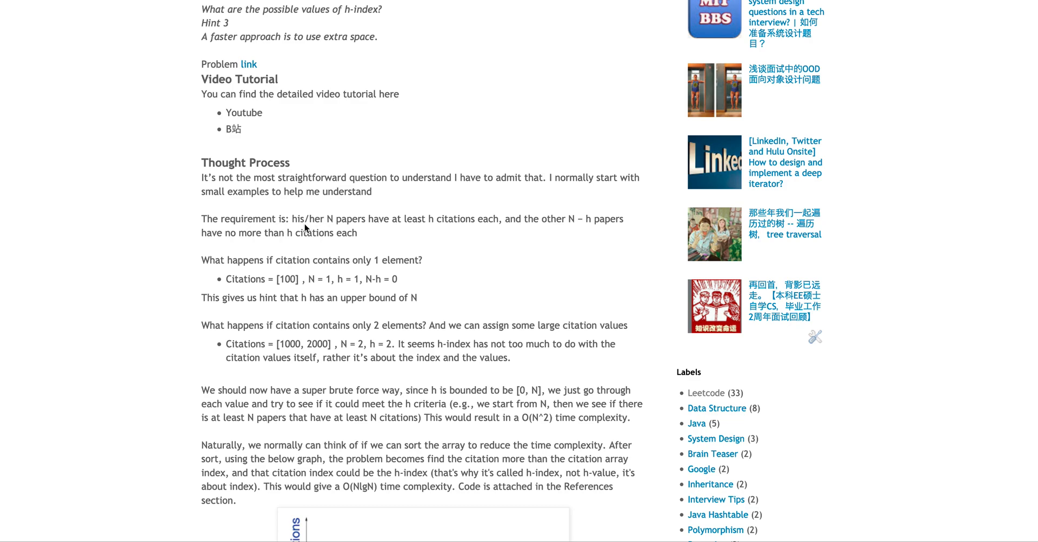
mouse_move(339, 221)
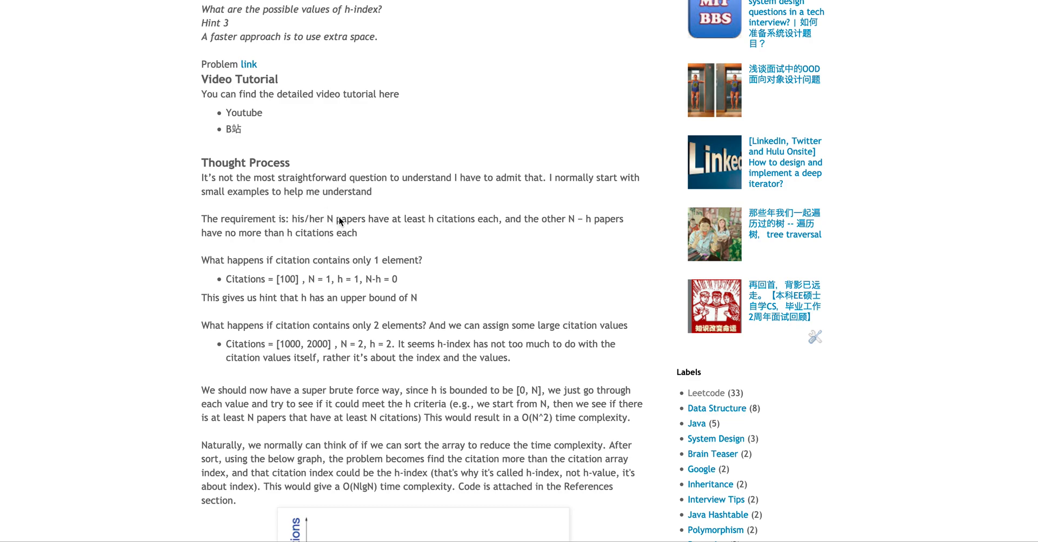
mouse_move(549, 231)
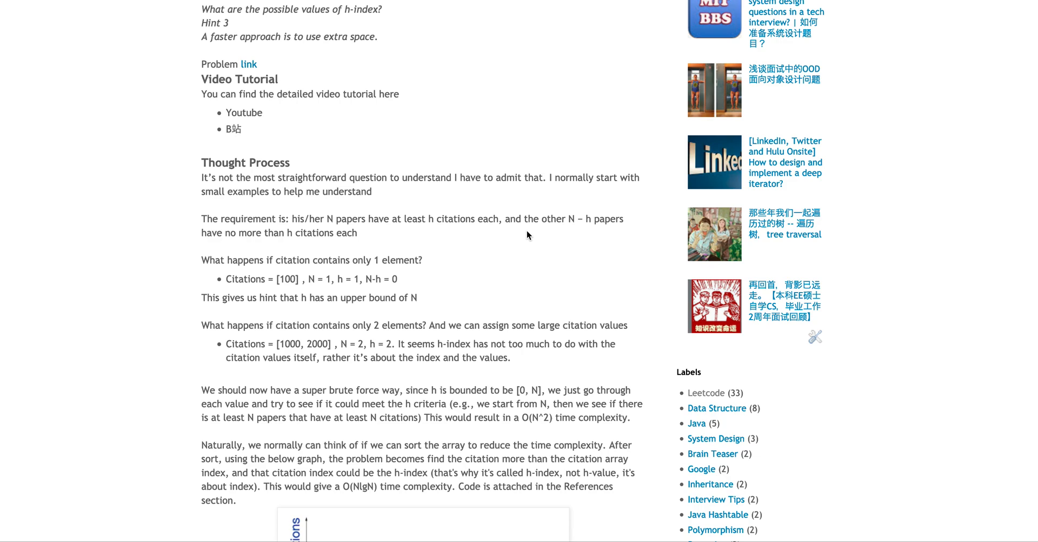
mouse_move(438, 232)
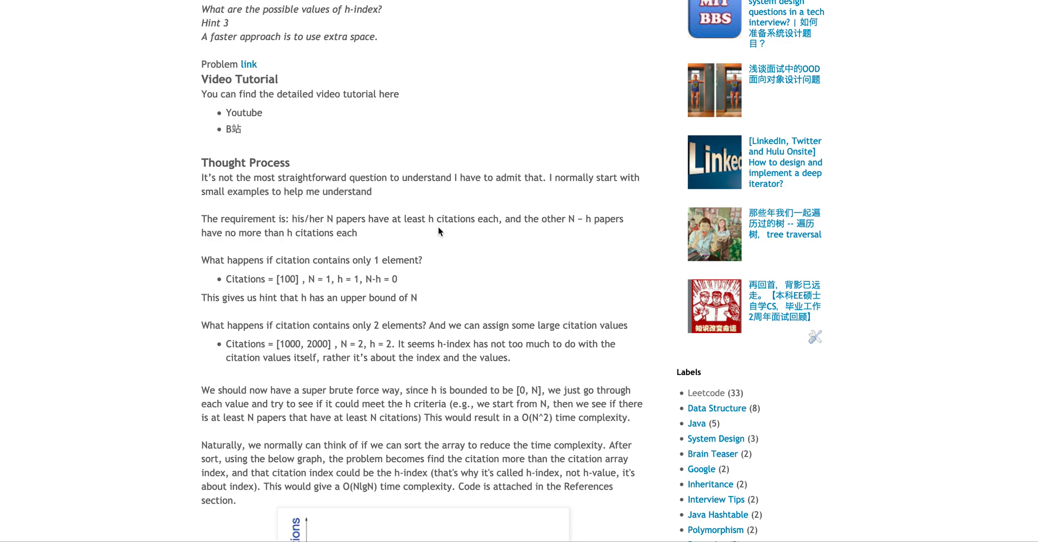
Scroll past the Video Tutorial links to the Thought Process section with its citation examples.
scroll(down, 3)
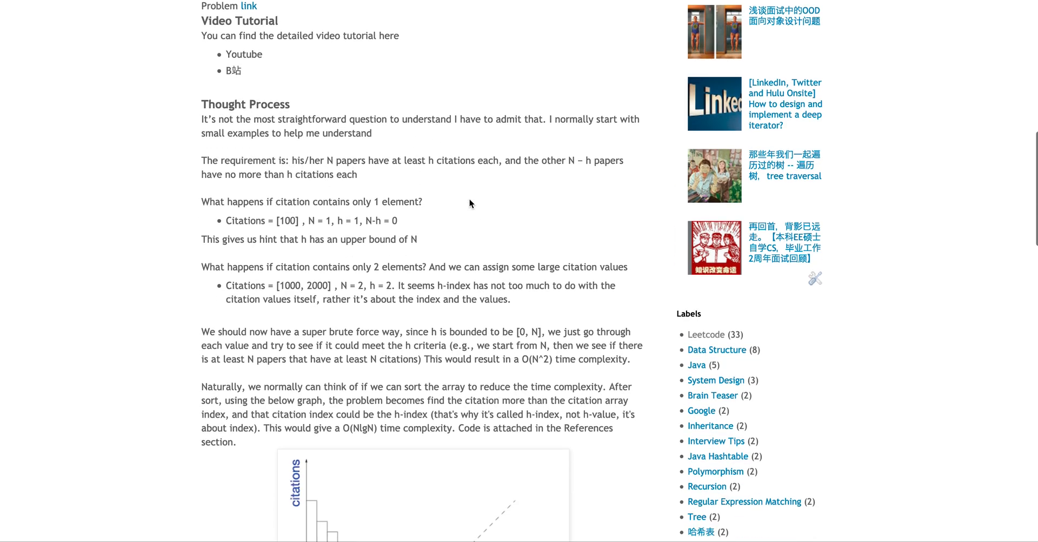
scroll(down, 3)
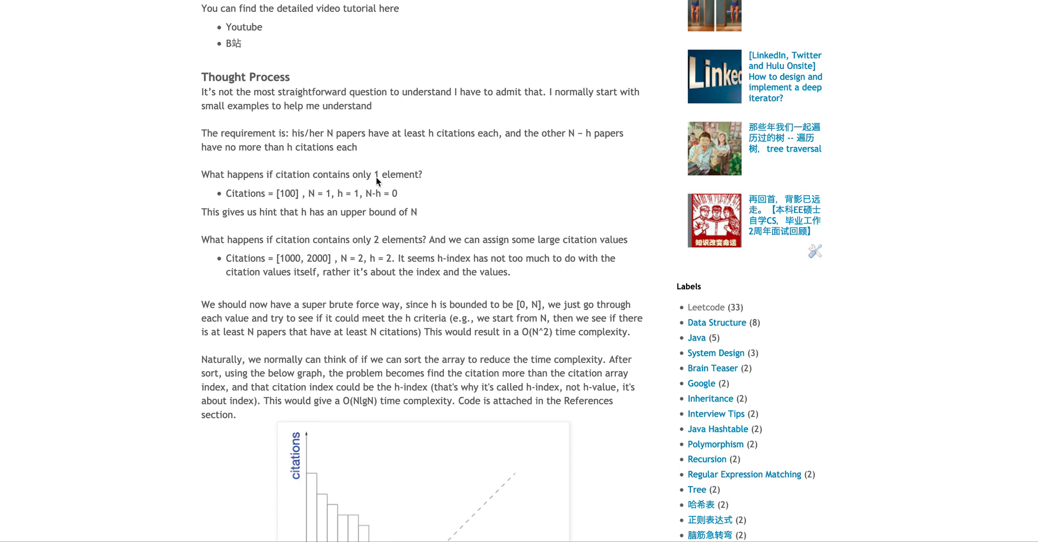
mouse_move(276, 208)
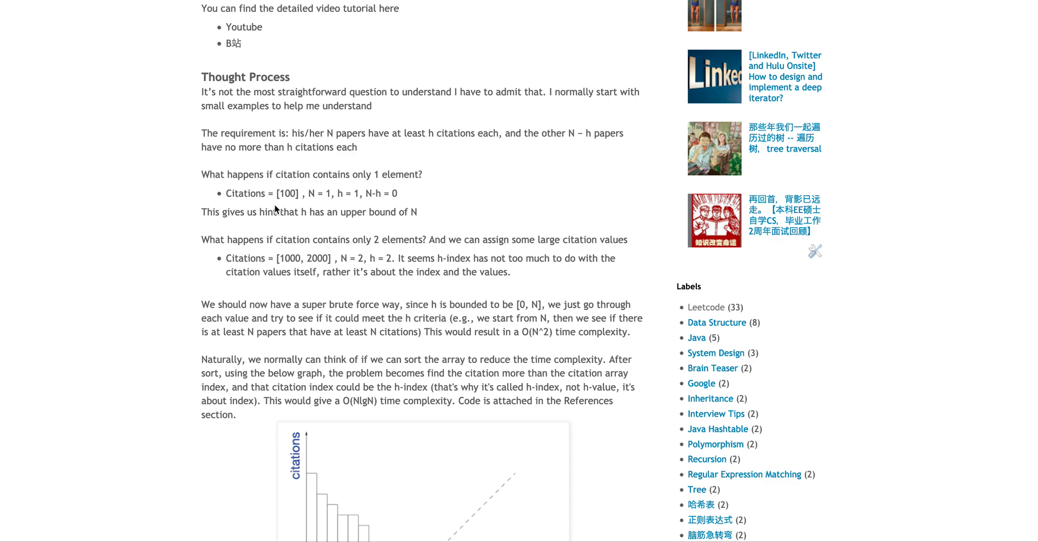
mouse_move(294, 204)
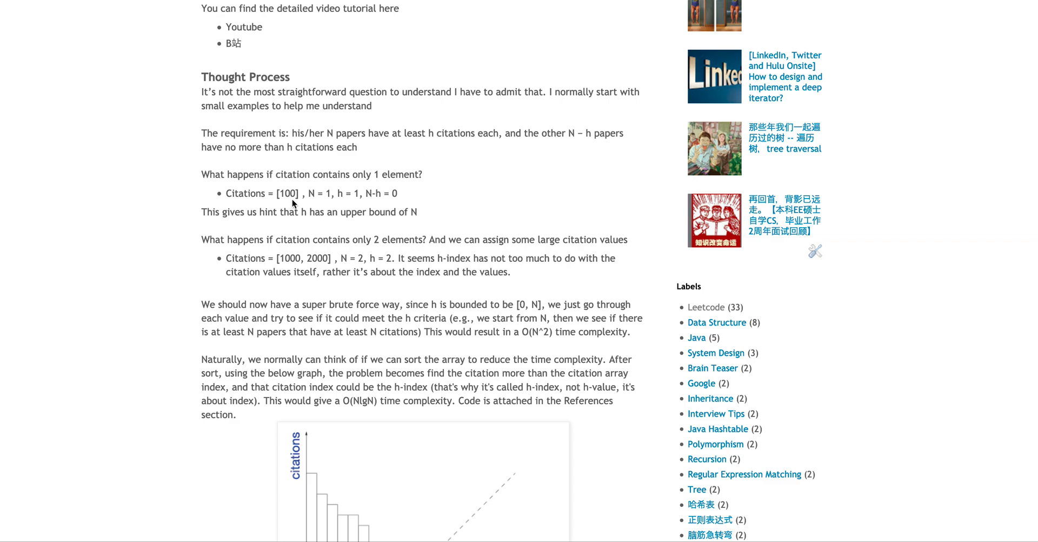
mouse_move(315, 205)
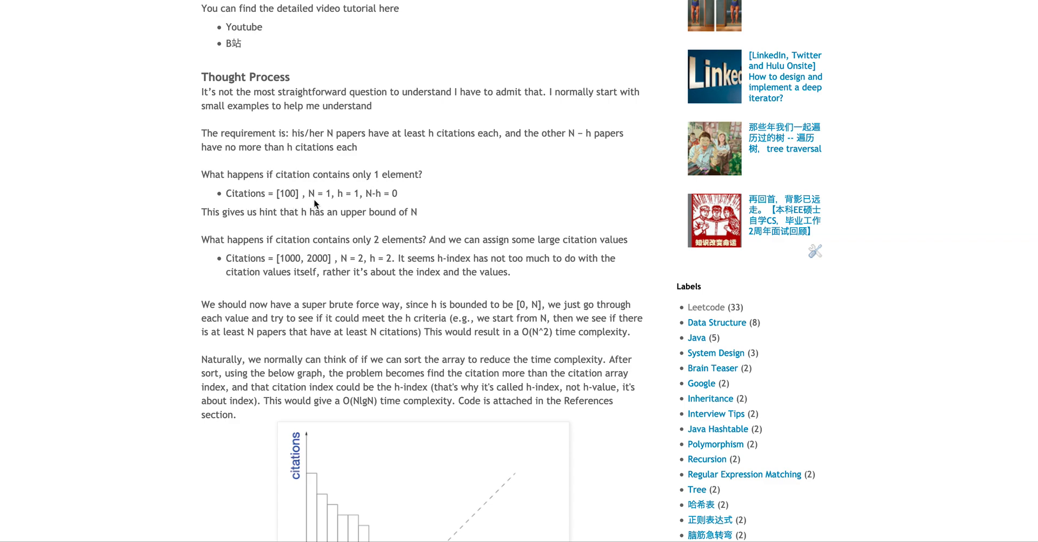
mouse_move(284, 196)
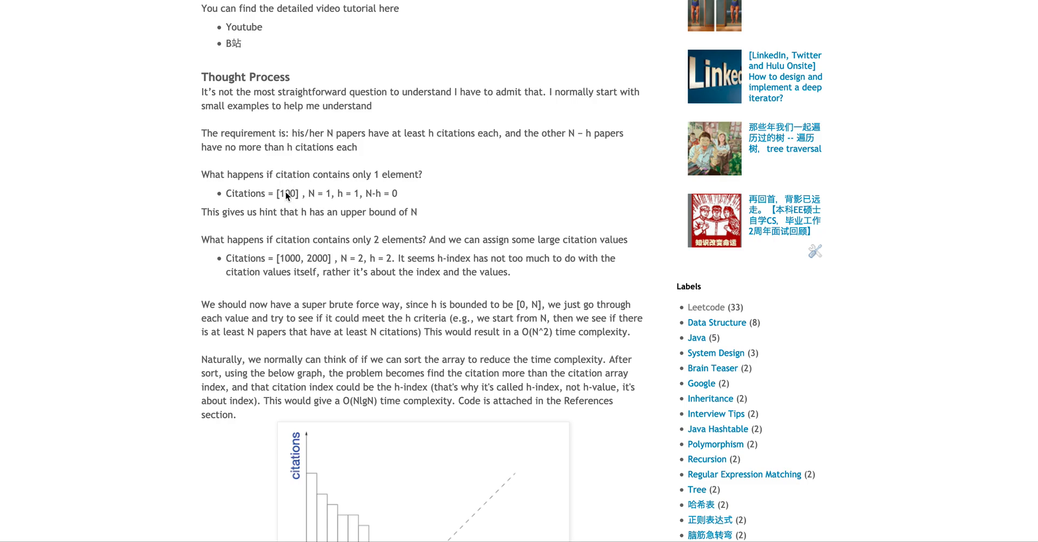
mouse_move(287, 202)
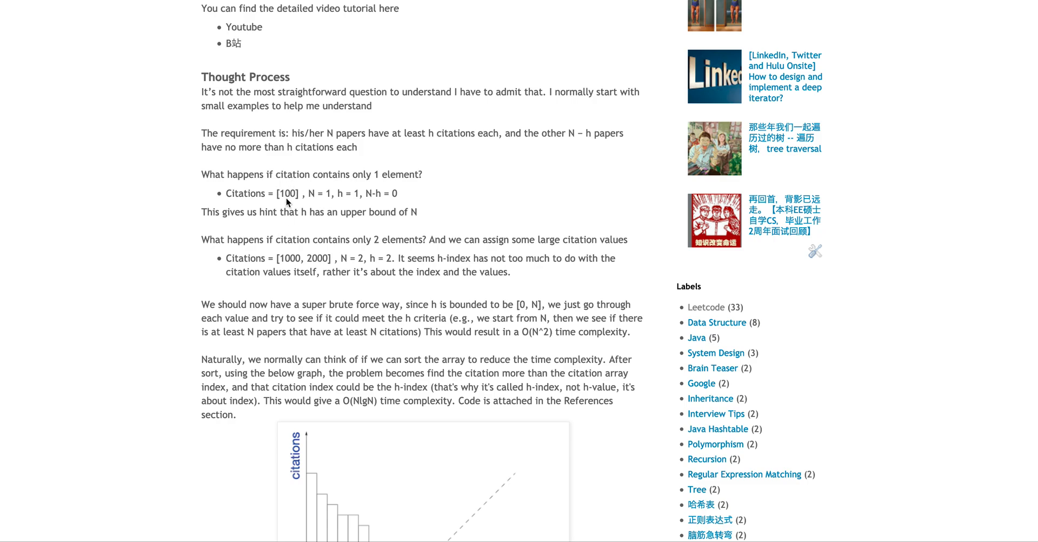
mouse_move(311, 203)
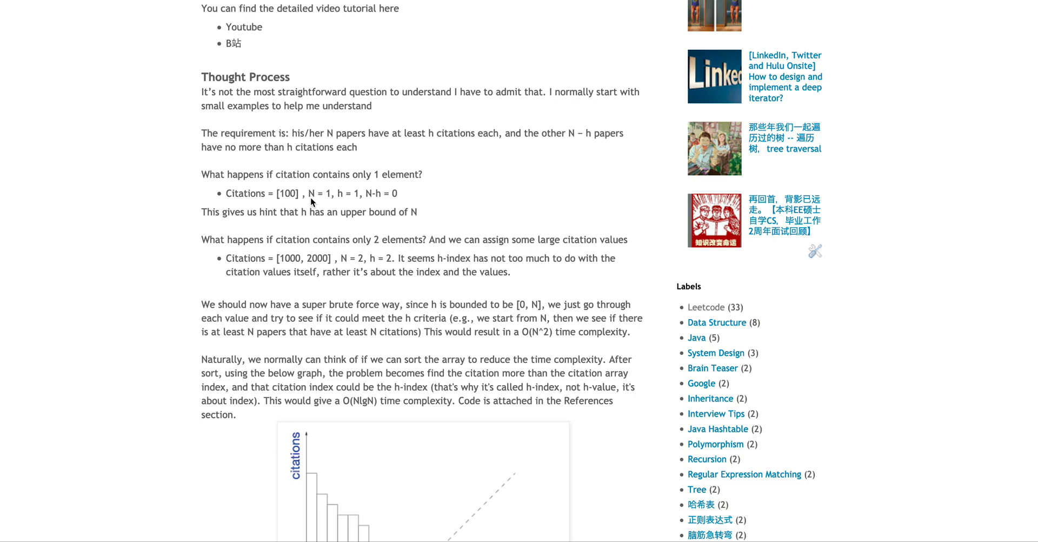
mouse_move(303, 211)
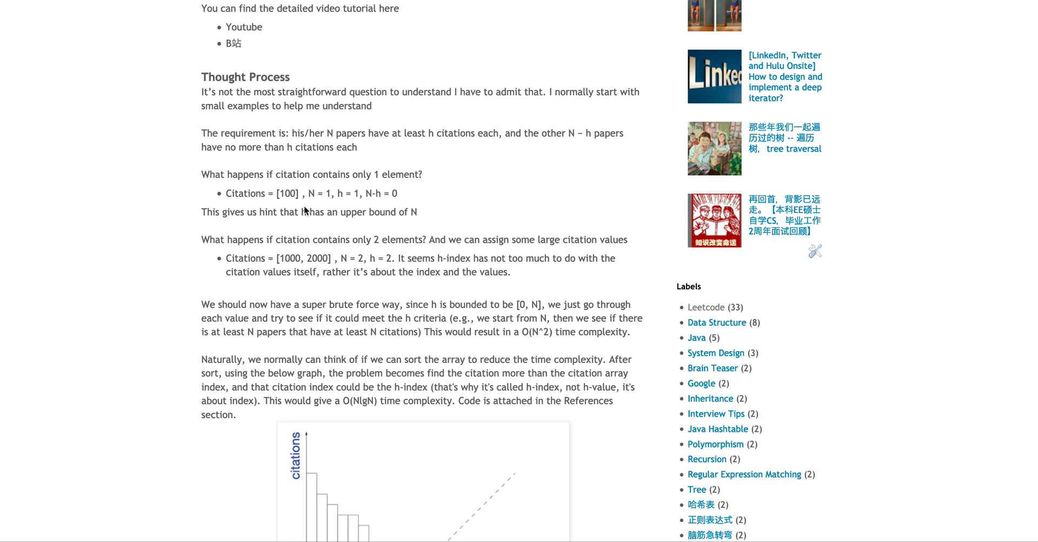
mouse_move(276, 203)
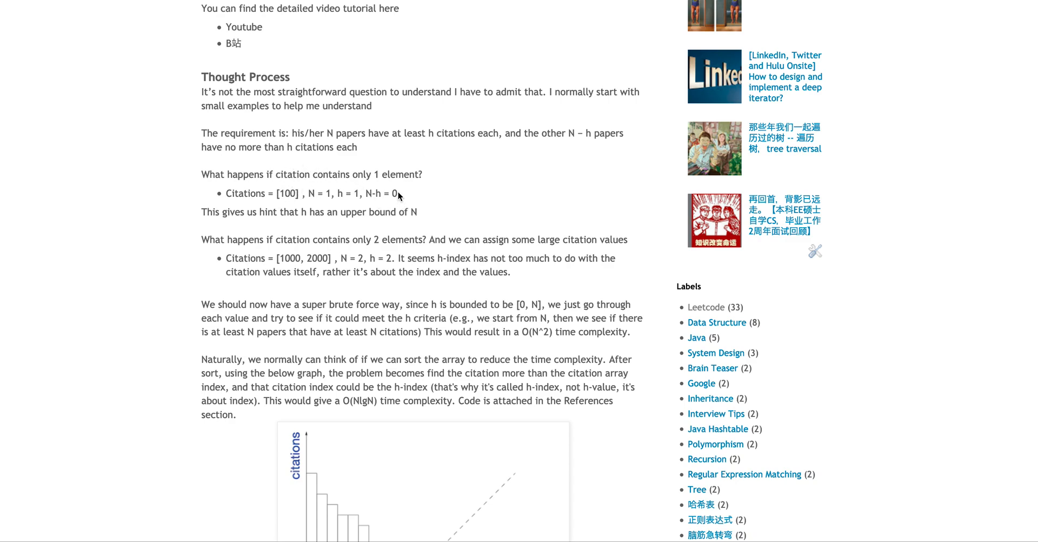
scroll(down, 3)
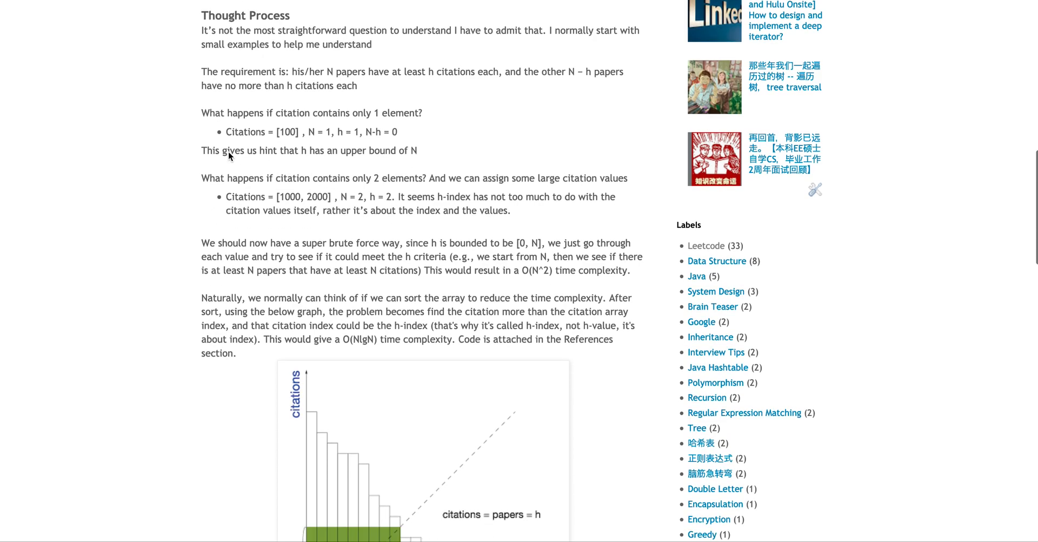
mouse_move(283, 152)
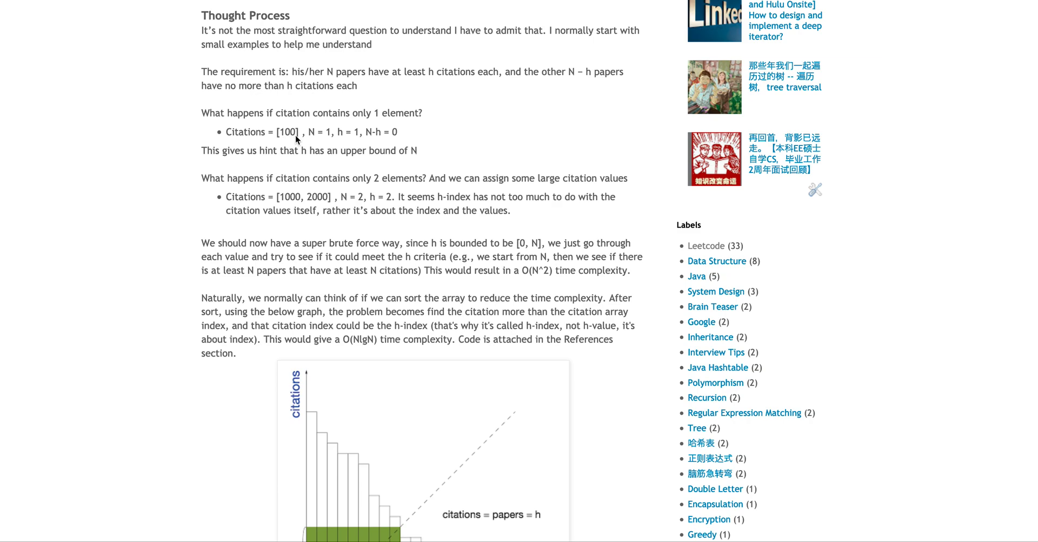
mouse_move(430, 176)
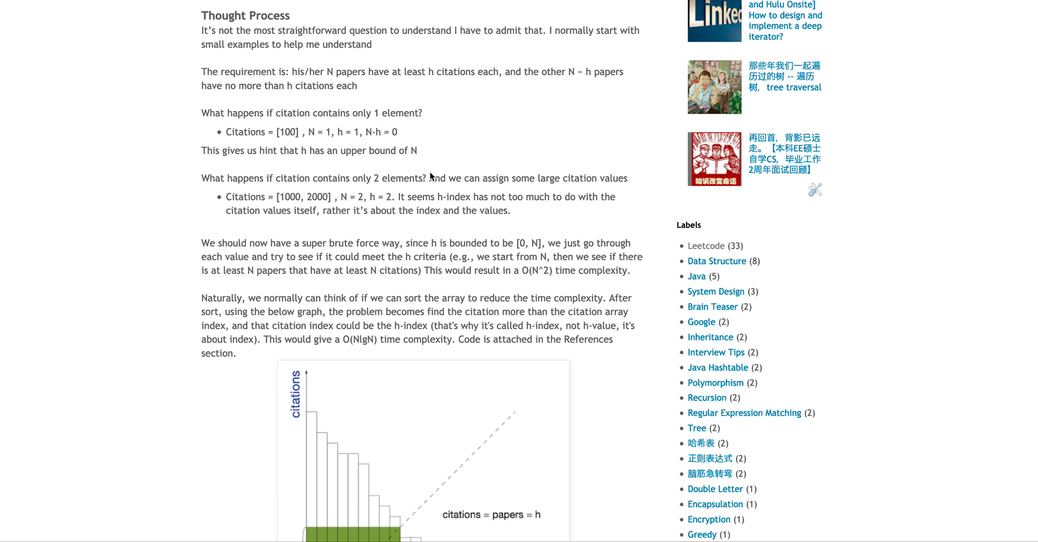
mouse_move(429, 169)
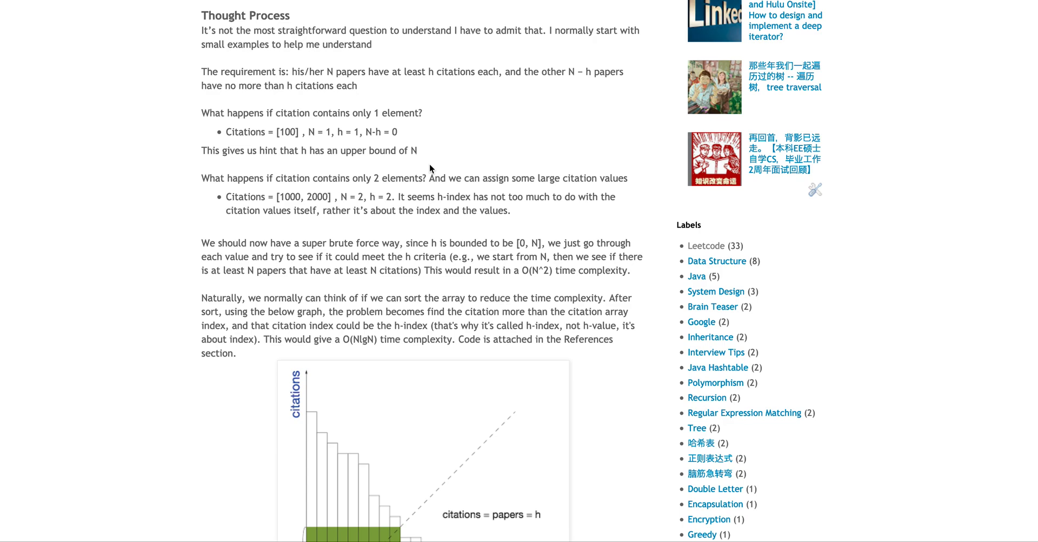
Scroll through the one- and two-element citation examples where h is bounded by N.
scroll(down, 3)
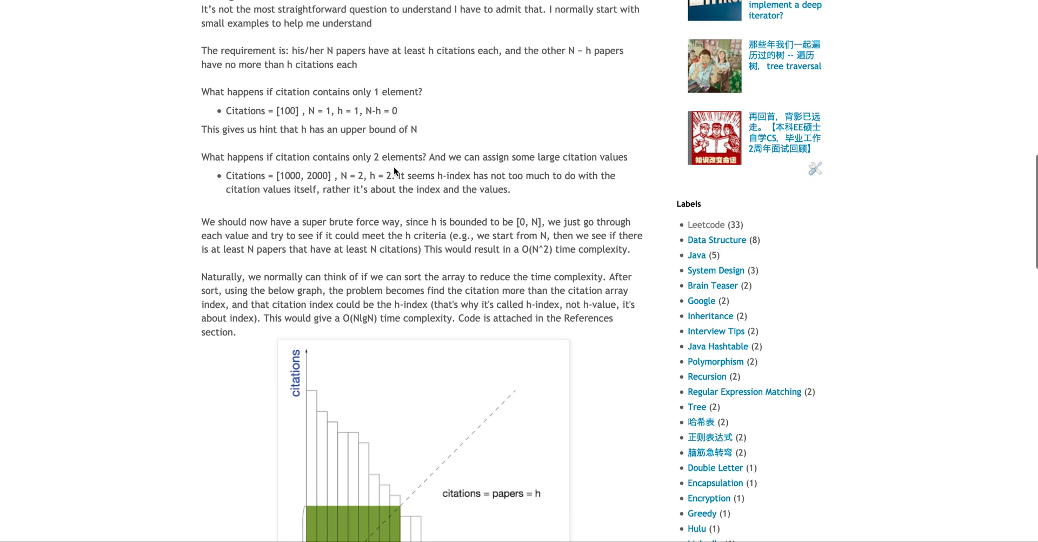
mouse_move(368, 147)
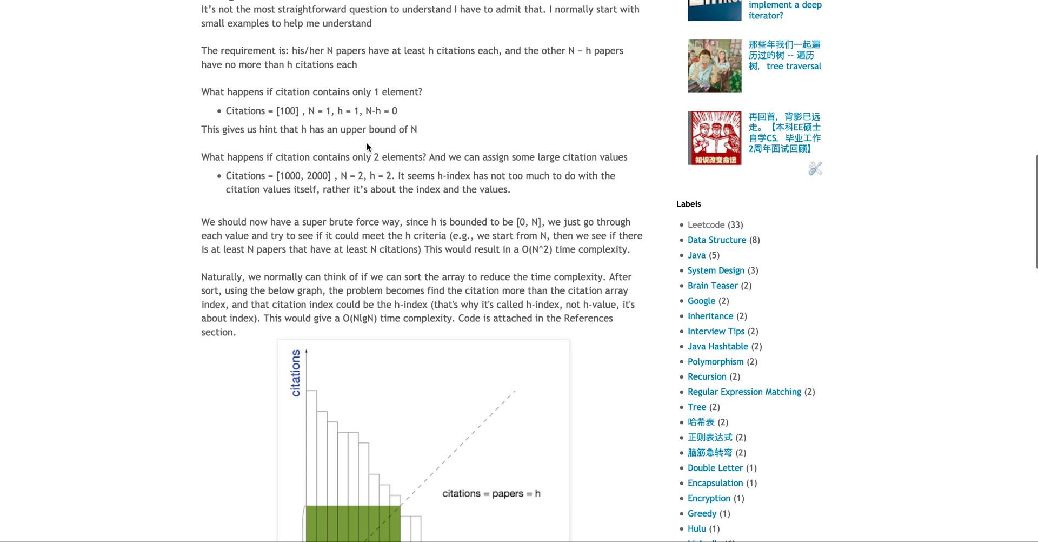
scroll(down, 3)
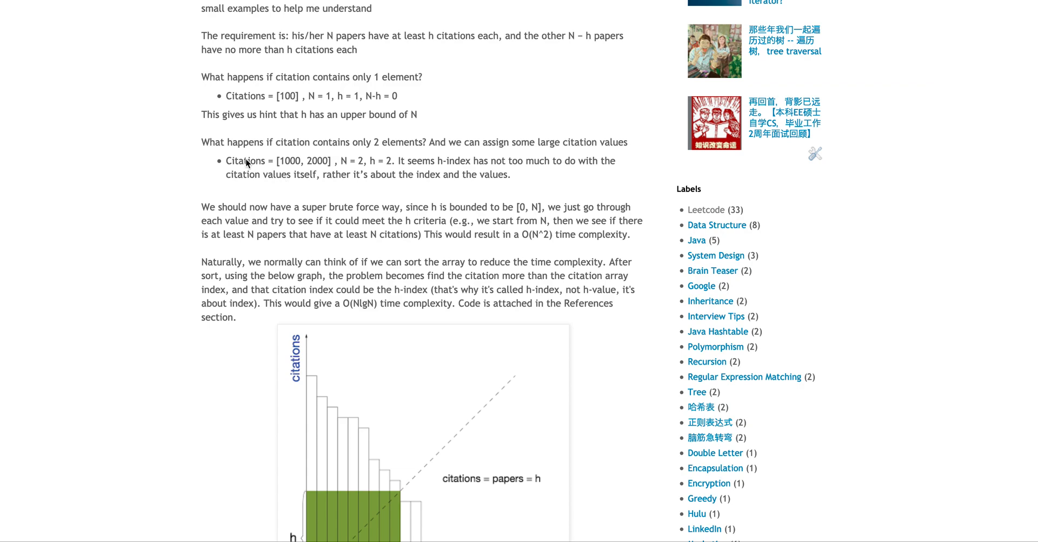
mouse_move(381, 171)
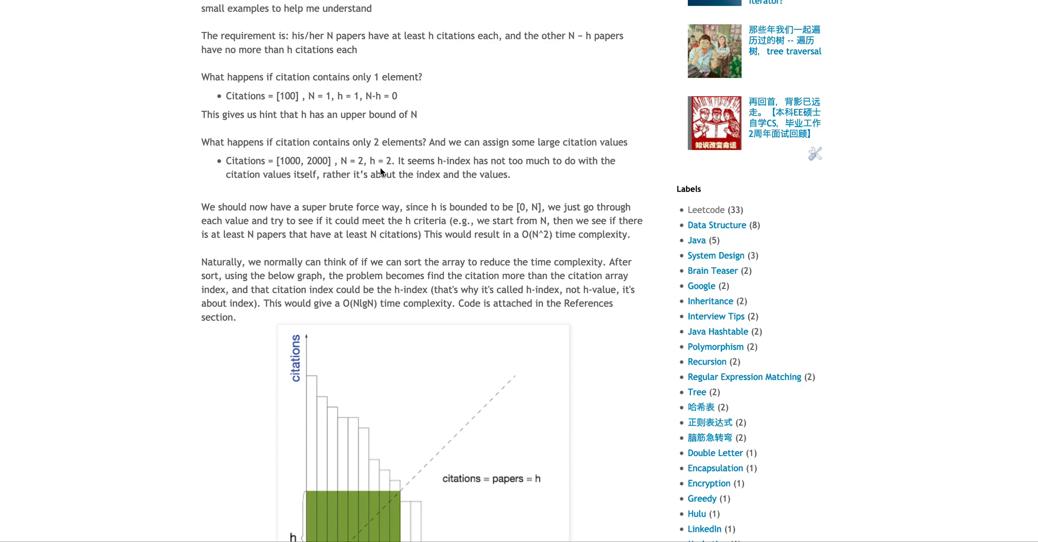
mouse_move(454, 182)
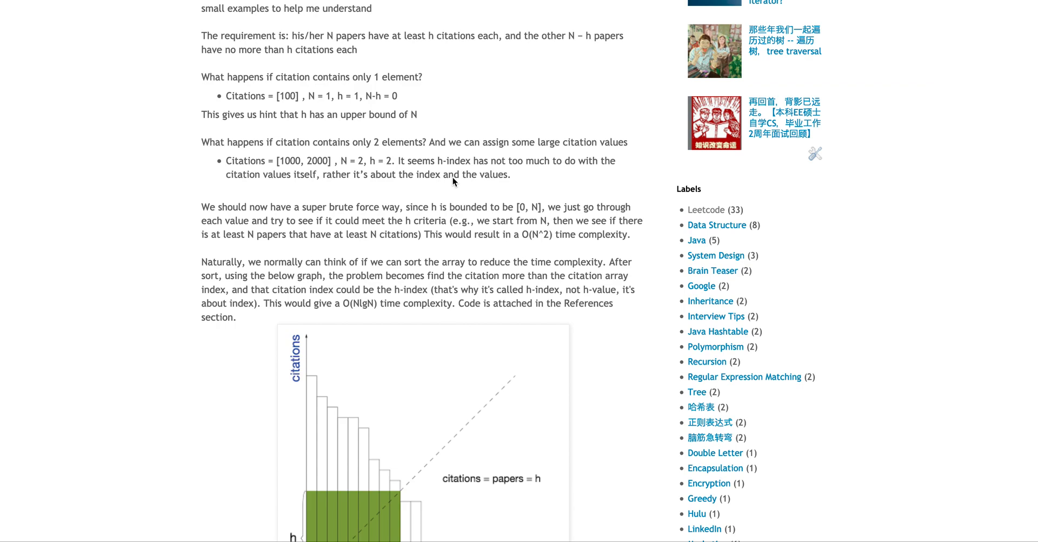
mouse_move(270, 169)
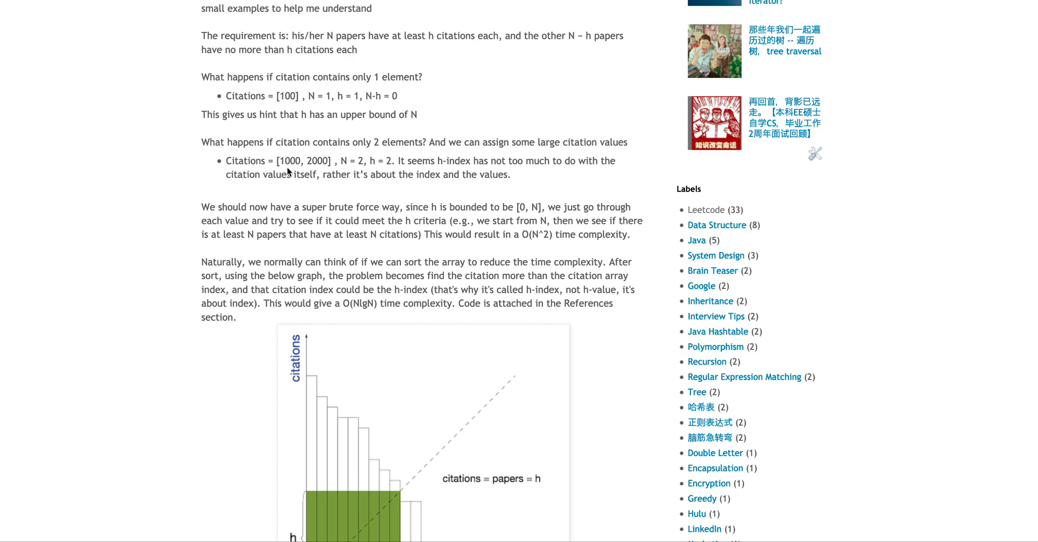
mouse_move(320, 165)
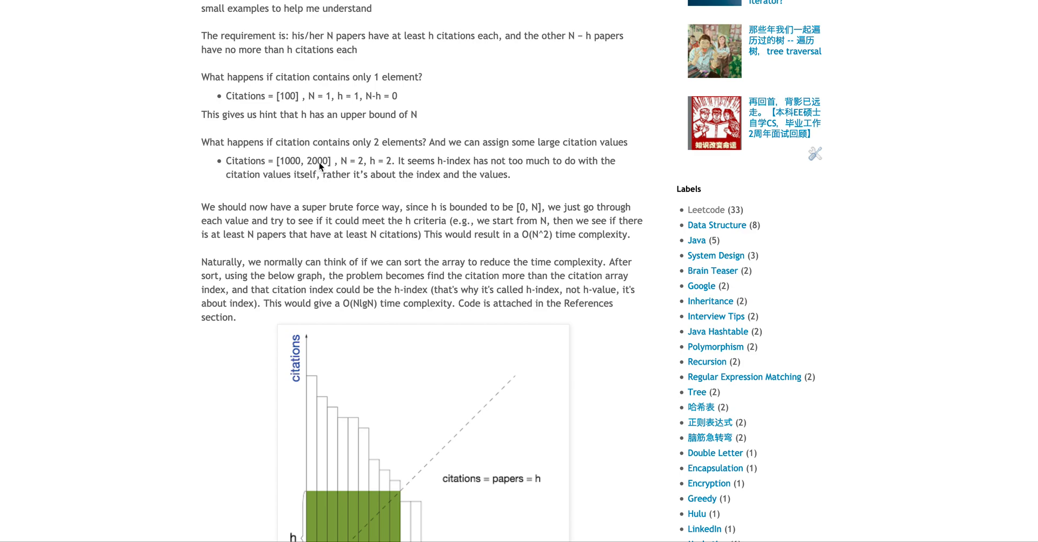
mouse_move(351, 169)
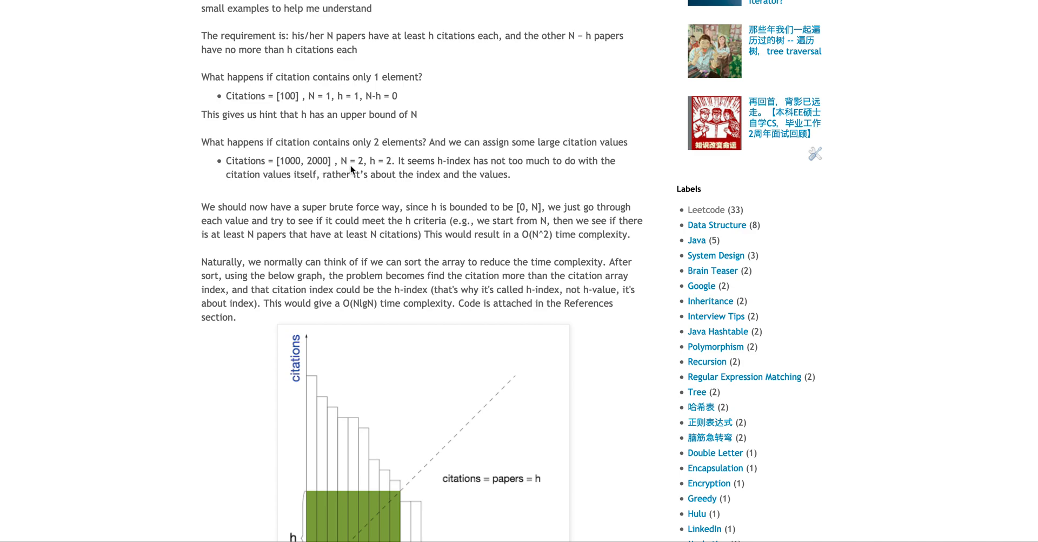
mouse_move(397, 181)
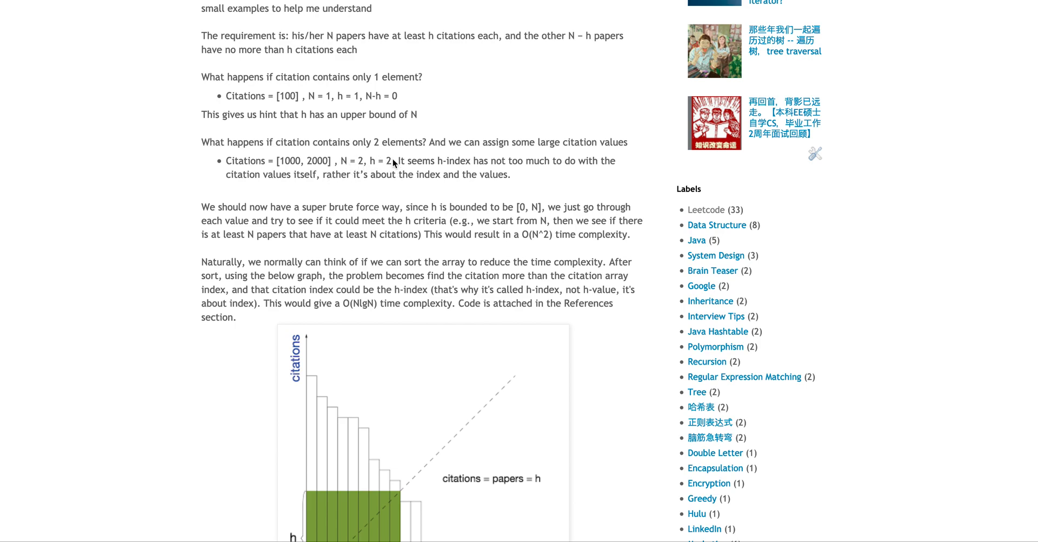
mouse_move(440, 172)
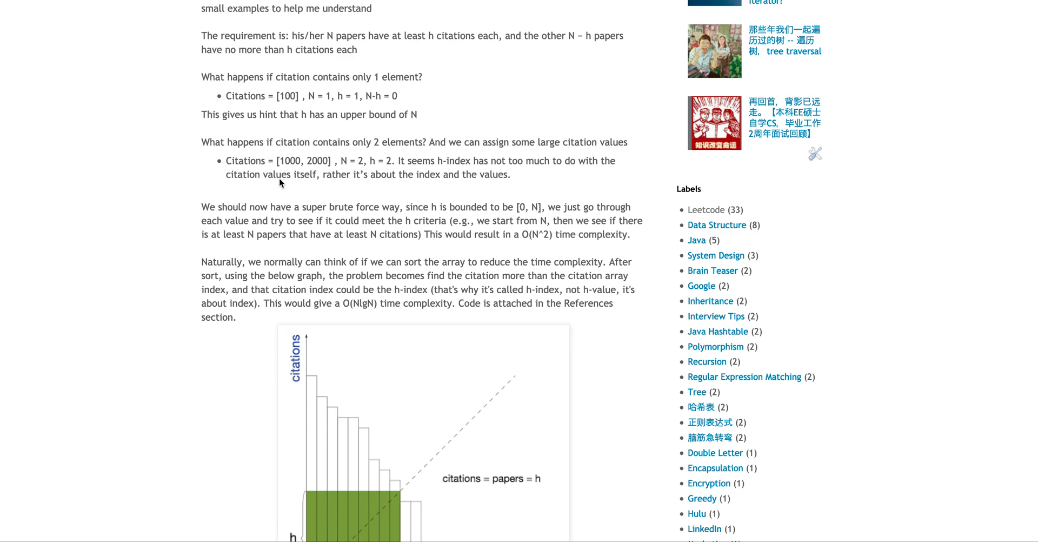
scroll(down, 3)
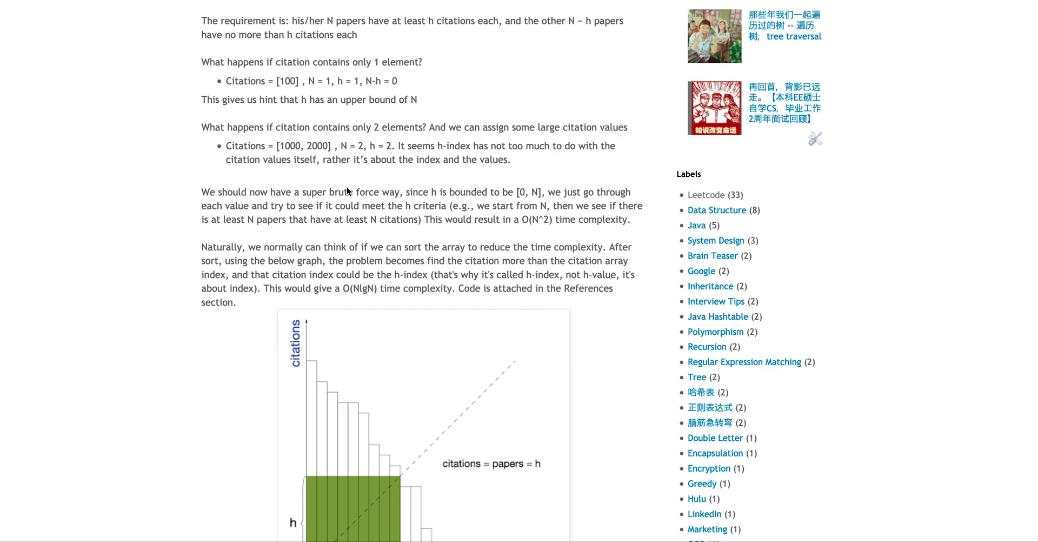
scroll(down, 3)
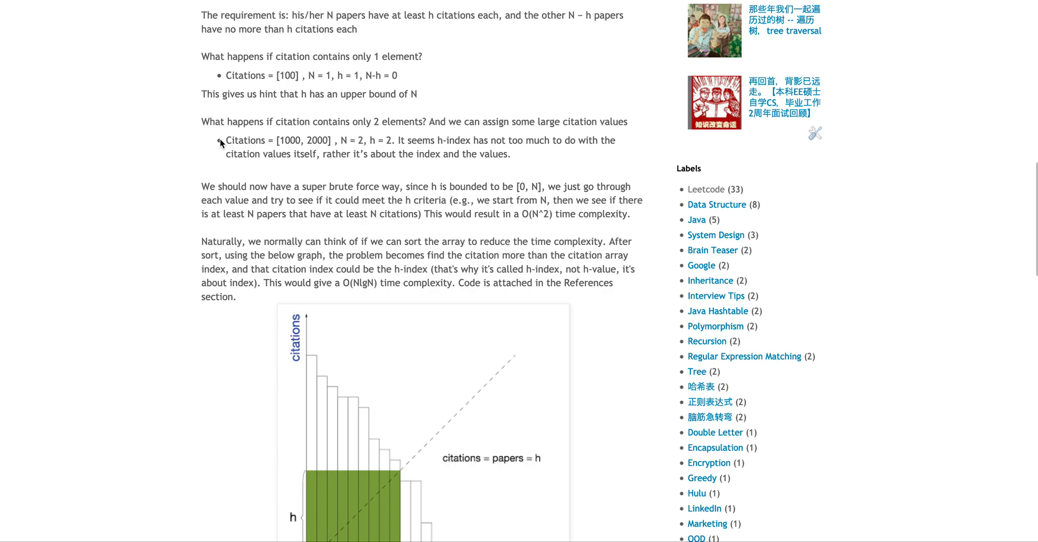
mouse_move(221, 243)
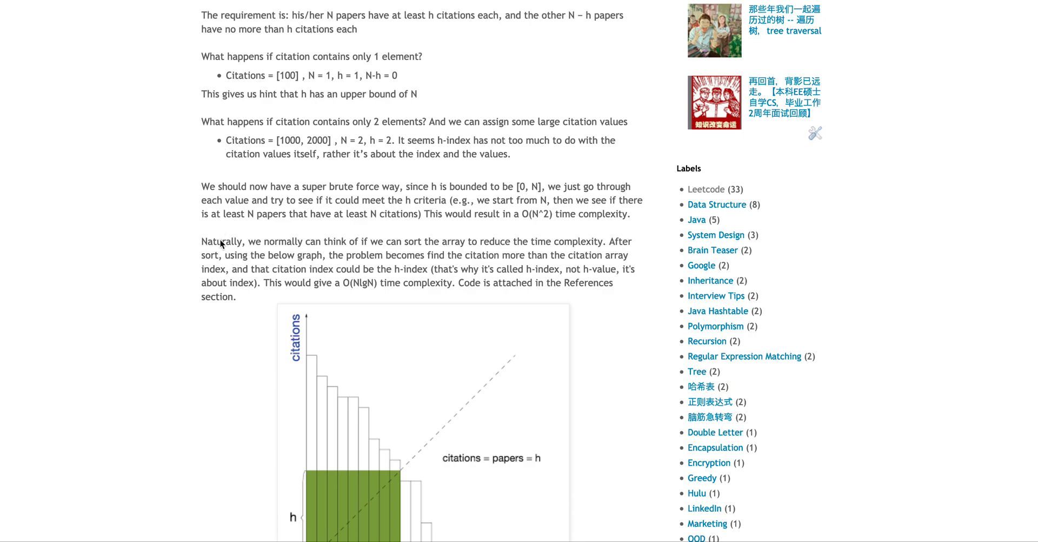
mouse_move(510, 248)
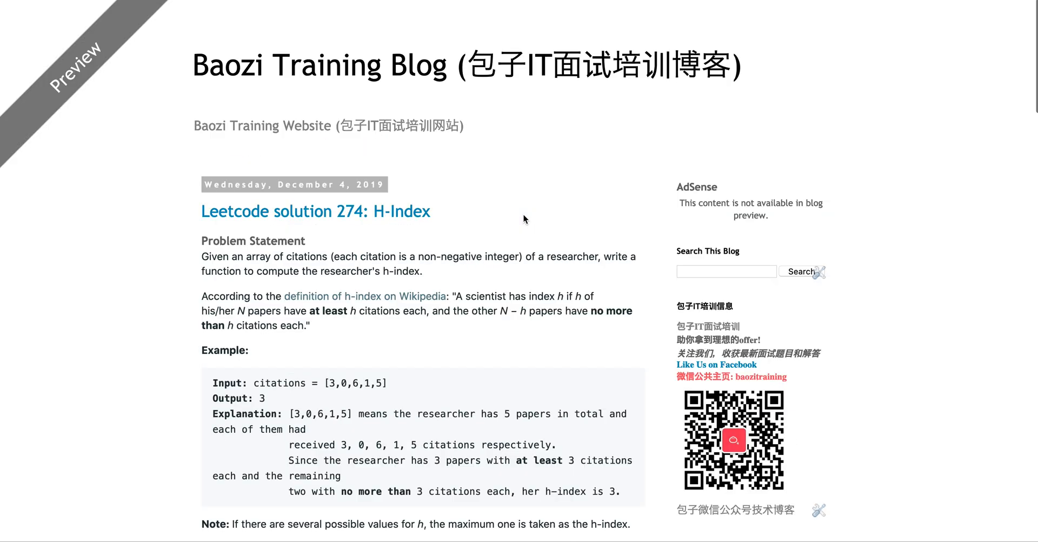
Scroll past the example block and hints to the brute-force O(N^2) paragraph.
scroll(down, 3)
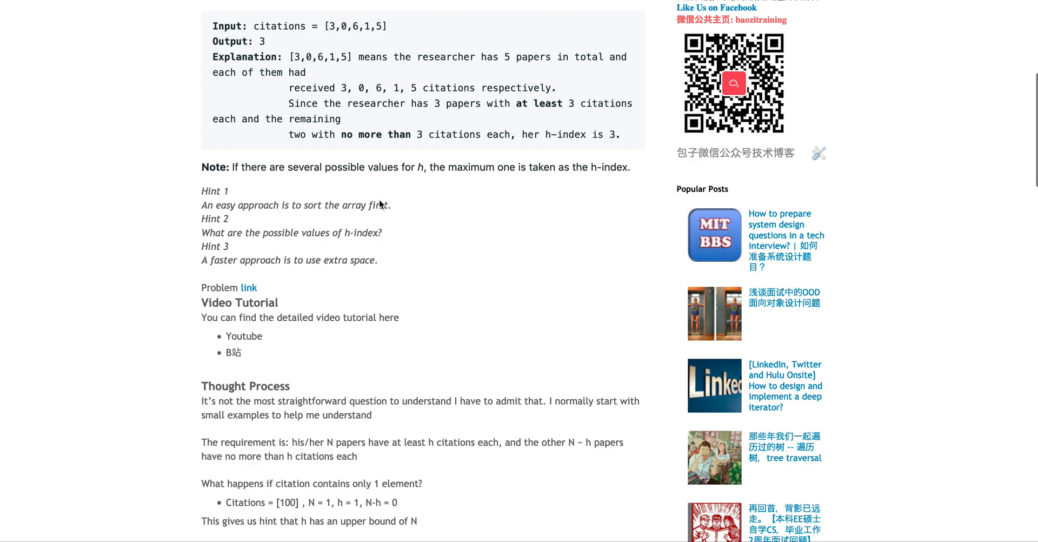
mouse_move(495, 173)
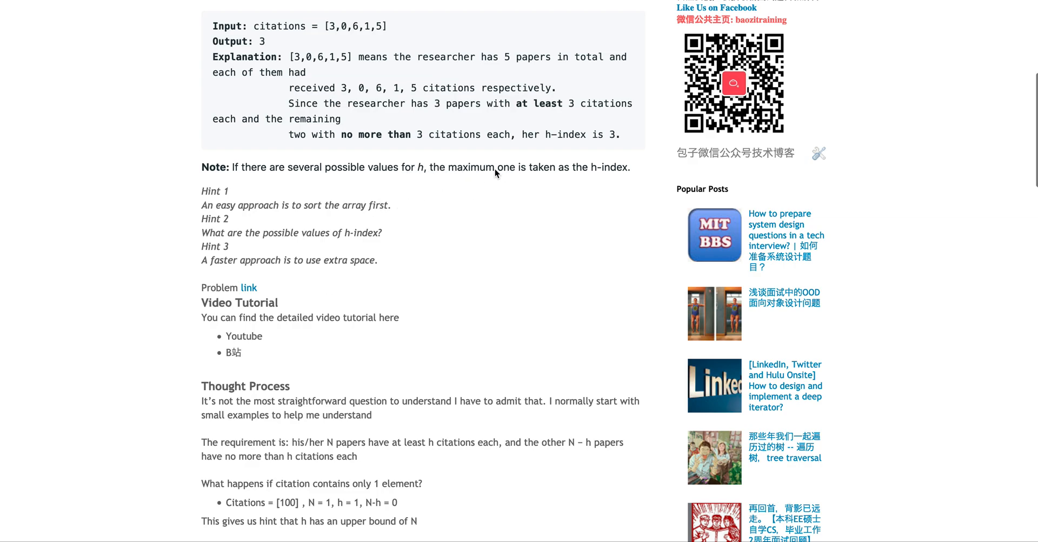
mouse_move(498, 248)
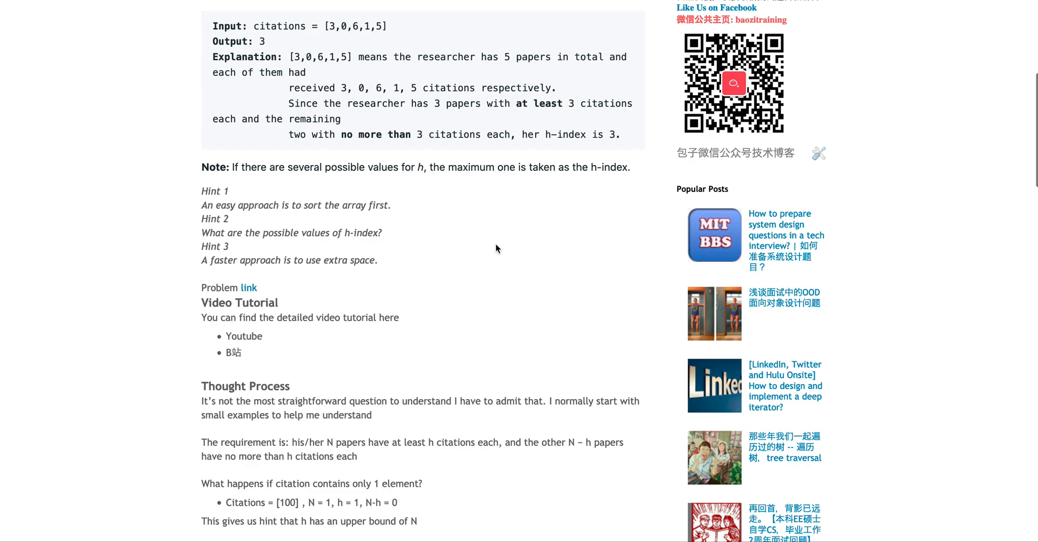
scroll(down, 3)
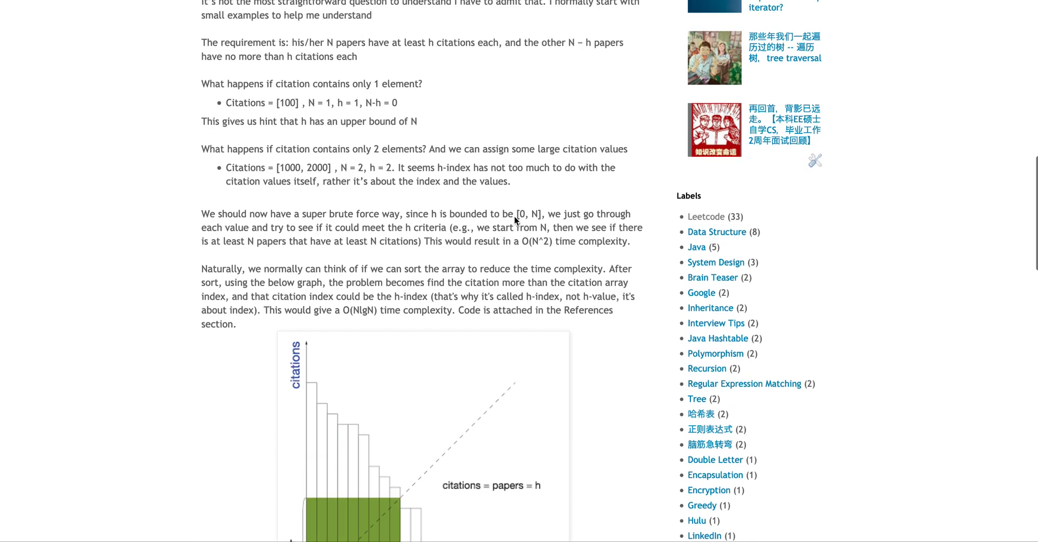
mouse_move(532, 217)
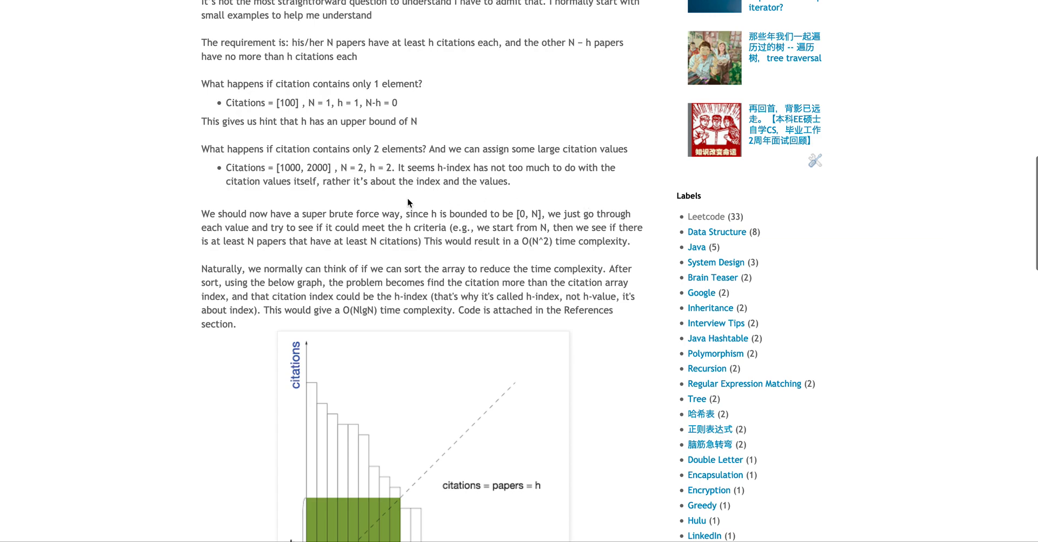
mouse_move(391, 202)
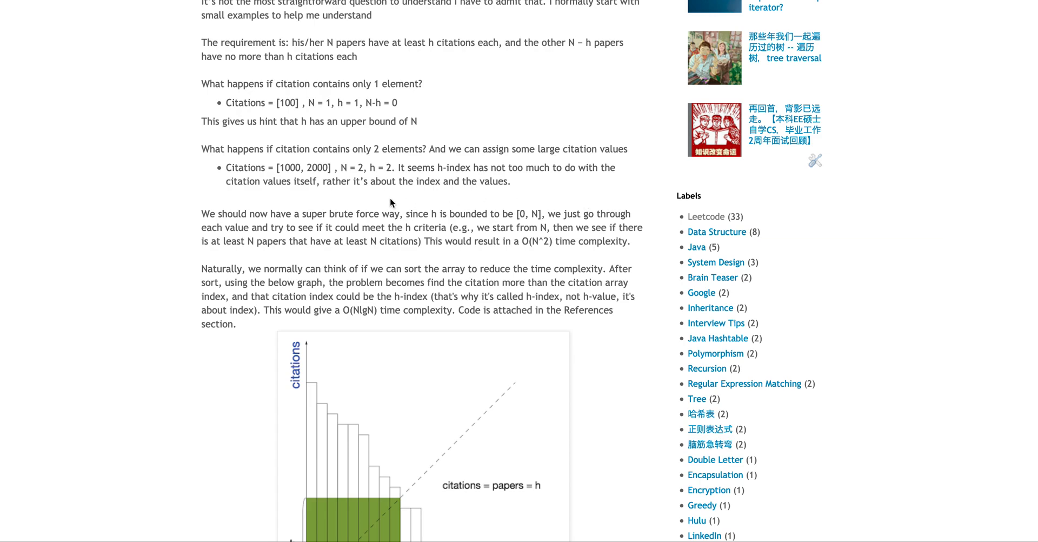
mouse_move(573, 238)
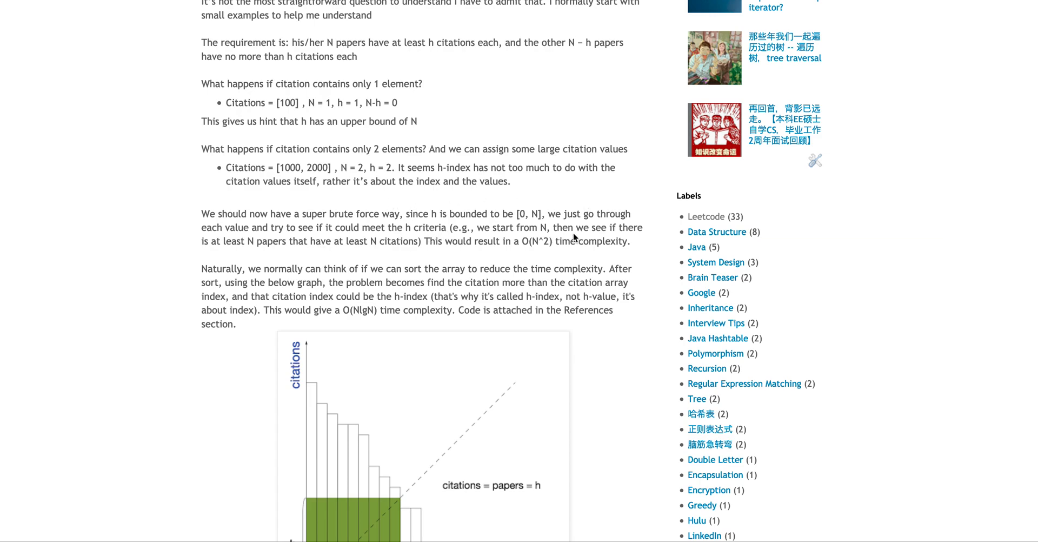
mouse_move(604, 249)
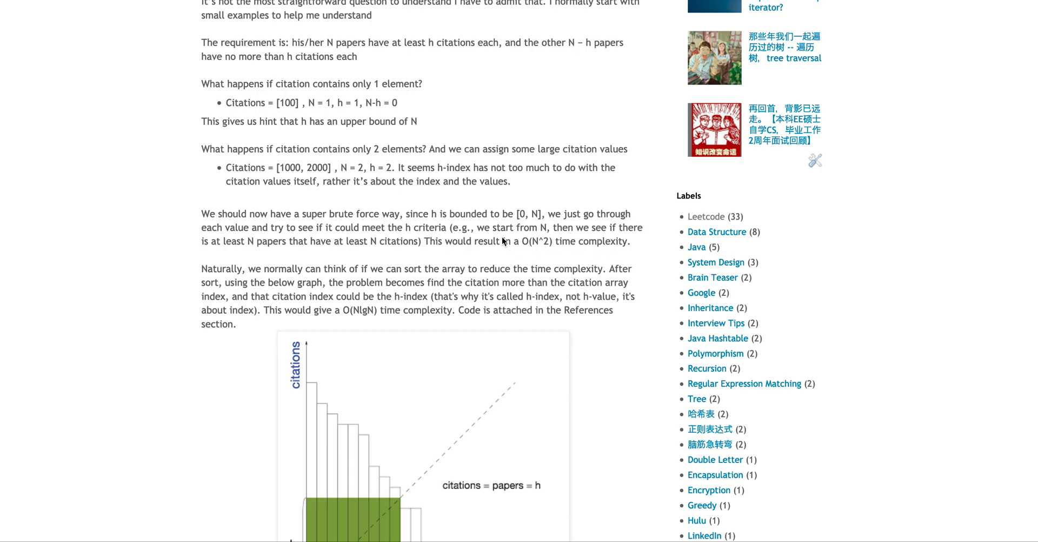
mouse_move(468, 218)
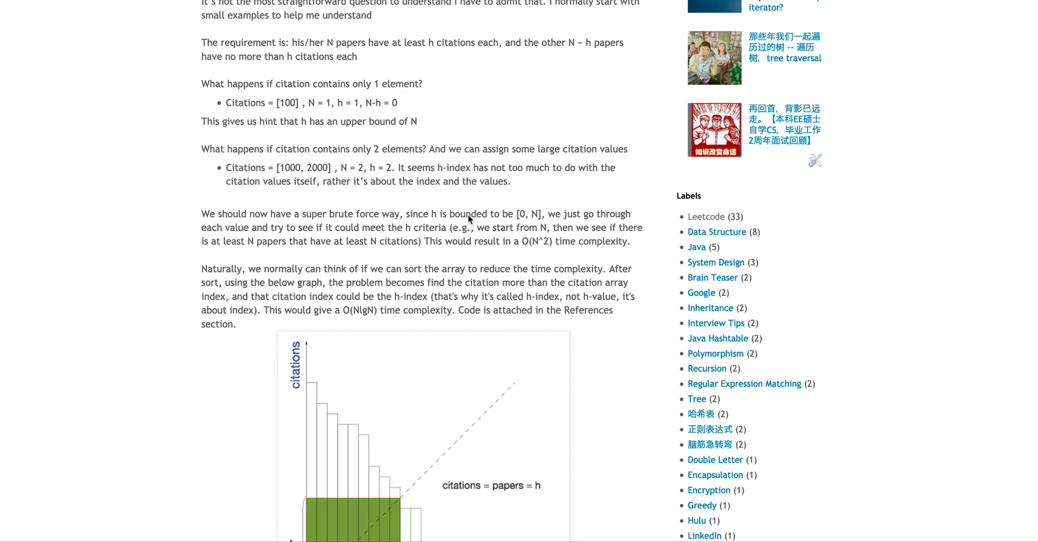
mouse_move(461, 260)
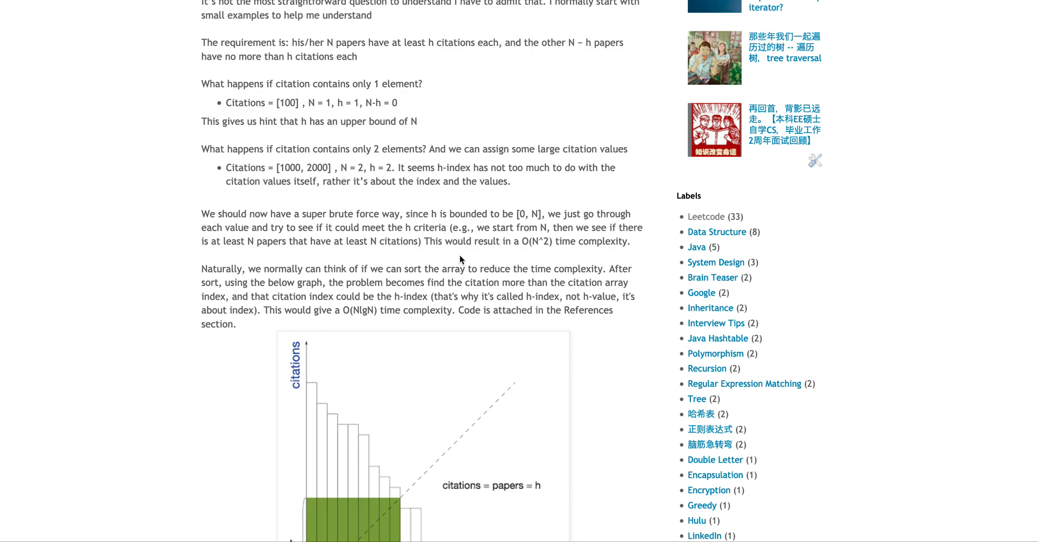
mouse_move(473, 246)
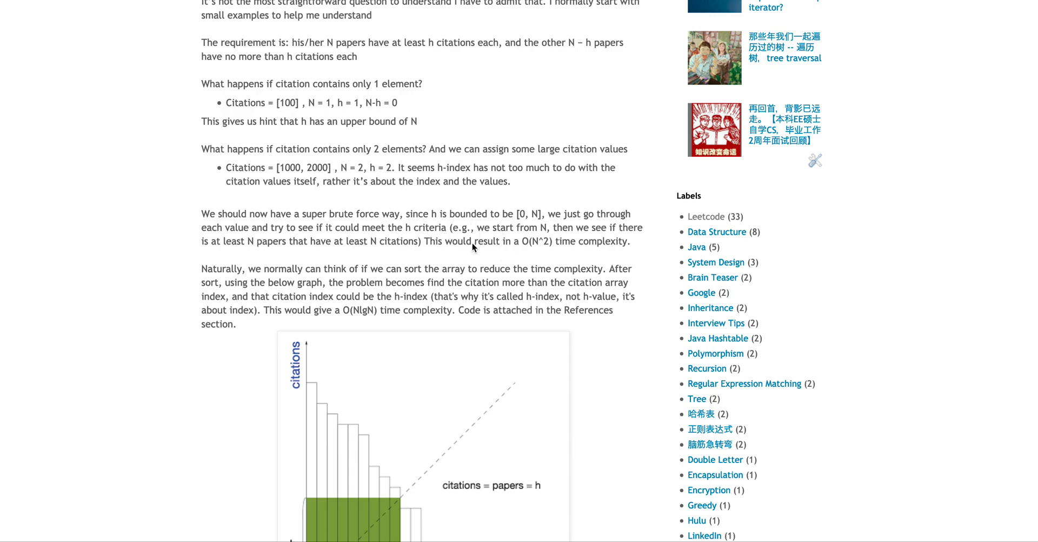
mouse_move(482, 247)
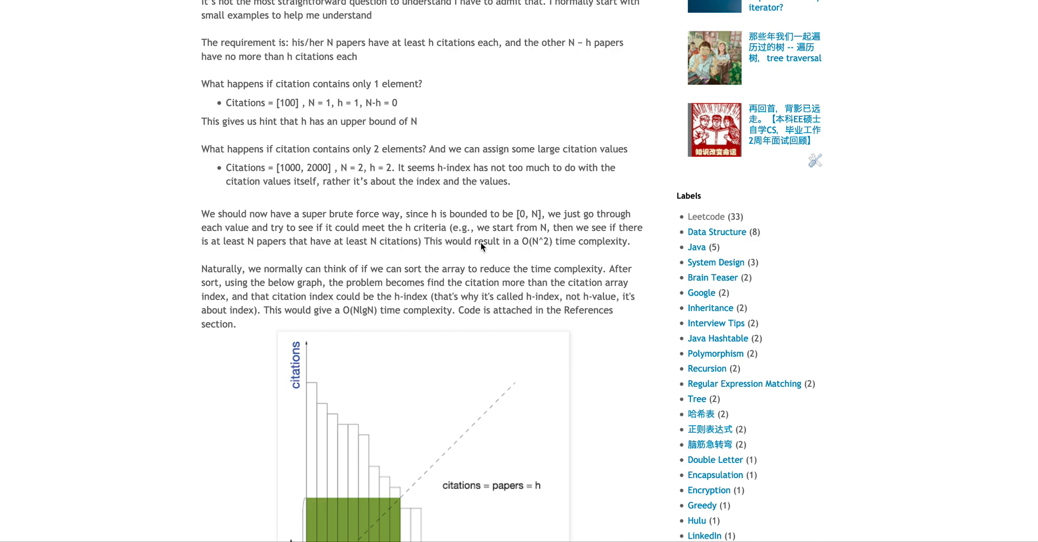
mouse_move(456, 263)
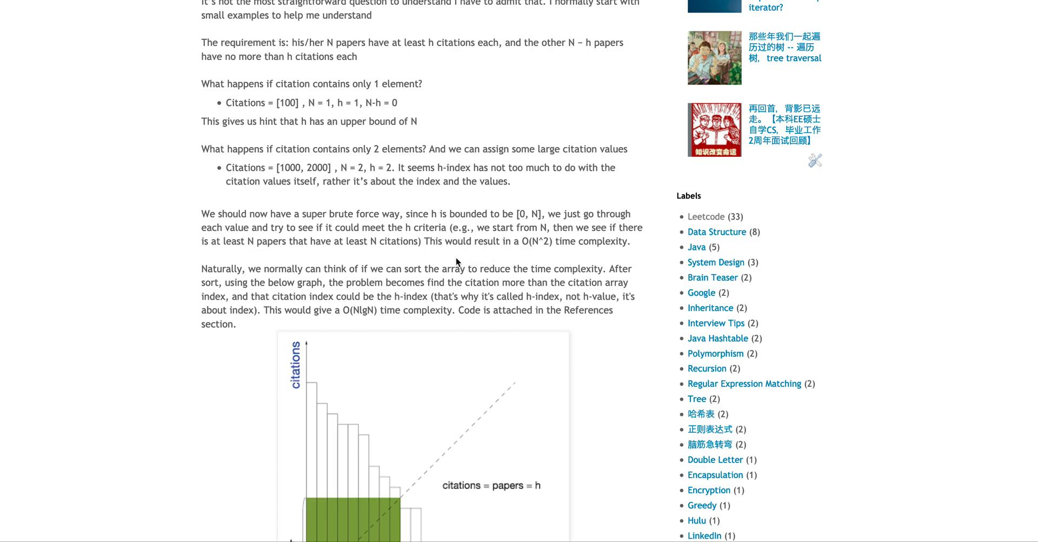
mouse_move(525, 253)
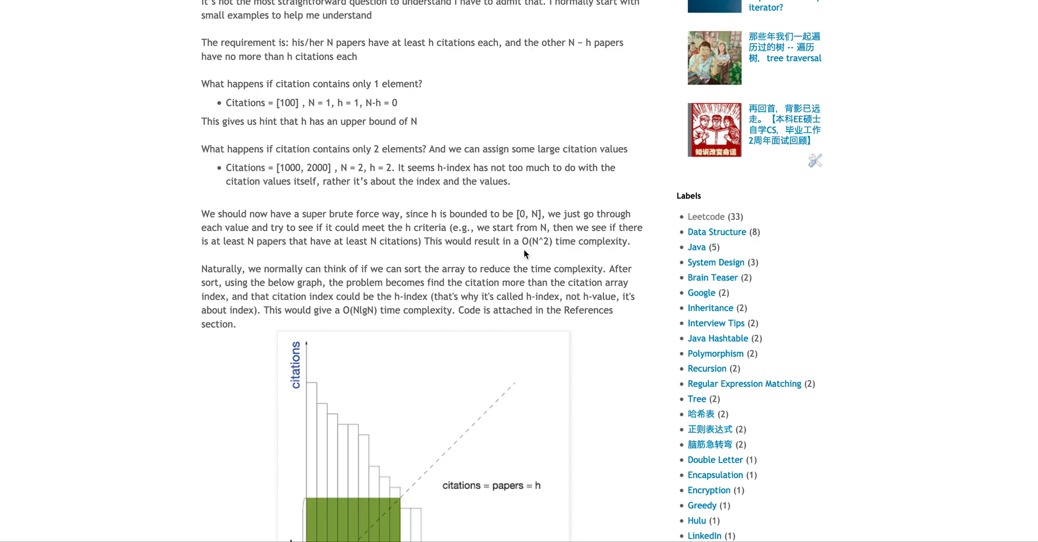
Scroll down until the sorted-citations graph and its caption are fully visible.
scroll(down, 3)
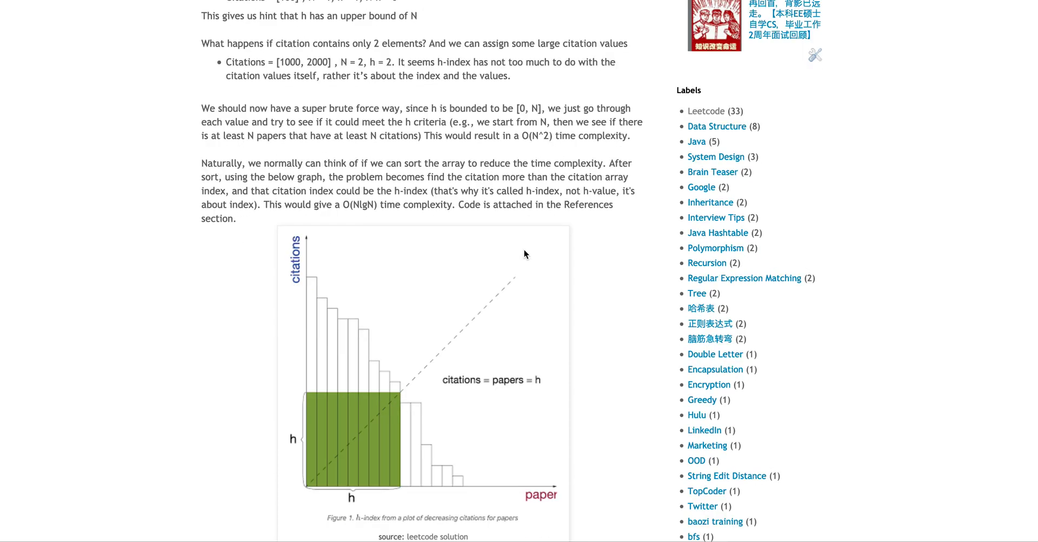
mouse_move(373, 177)
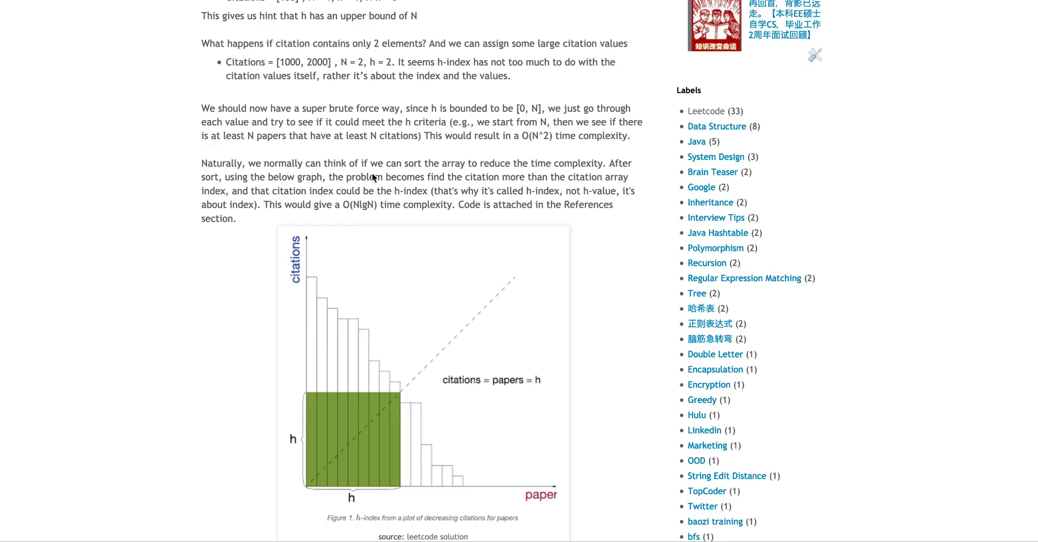
mouse_move(370, 161)
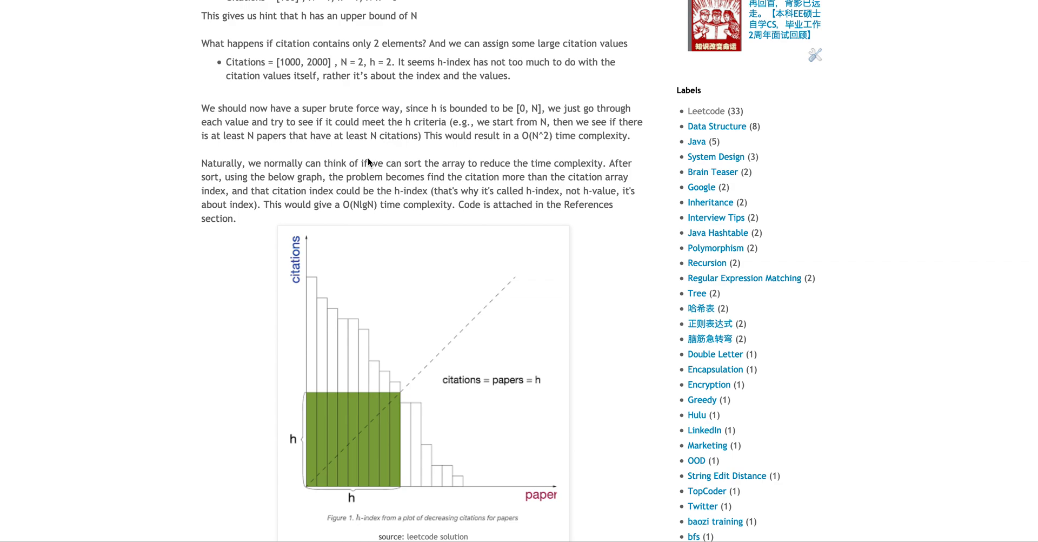
mouse_move(422, 186)
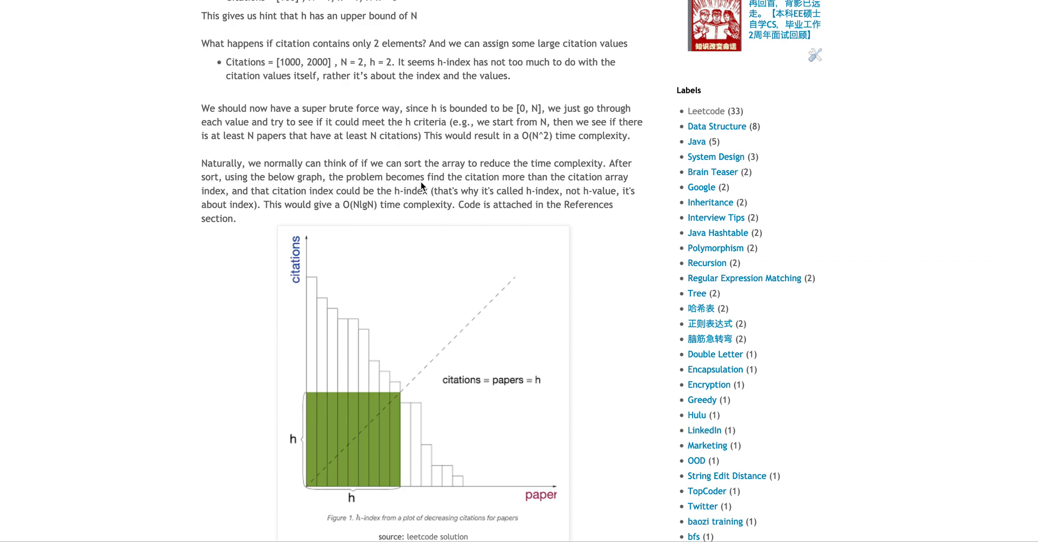
mouse_move(638, 354)
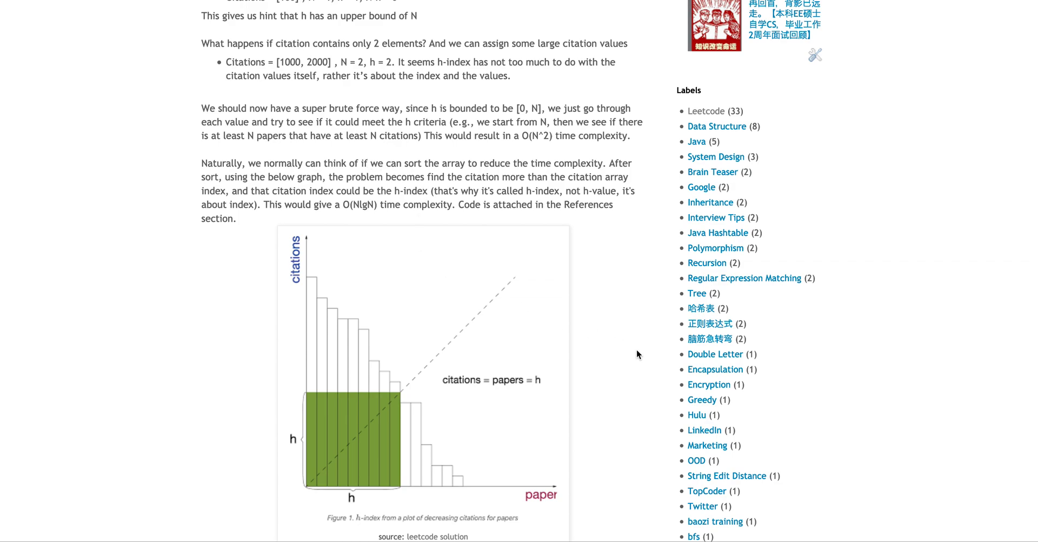
scroll(down, 3)
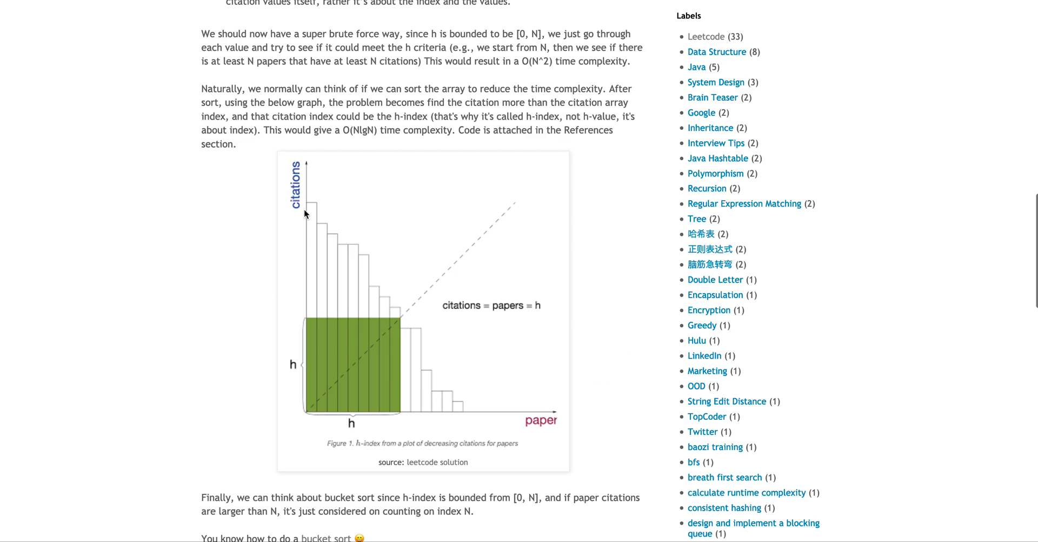
mouse_move(391, 352)
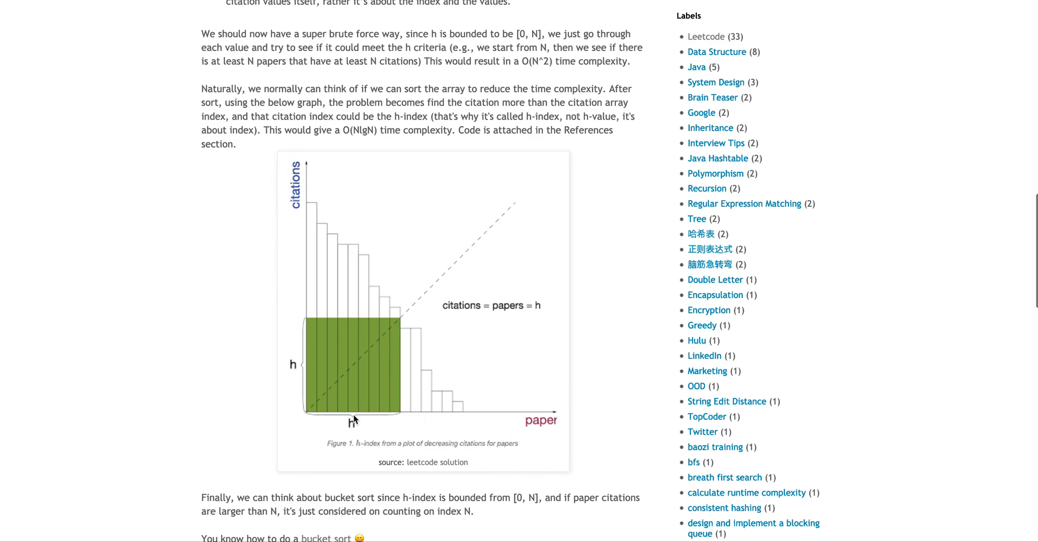
mouse_move(313, 424)
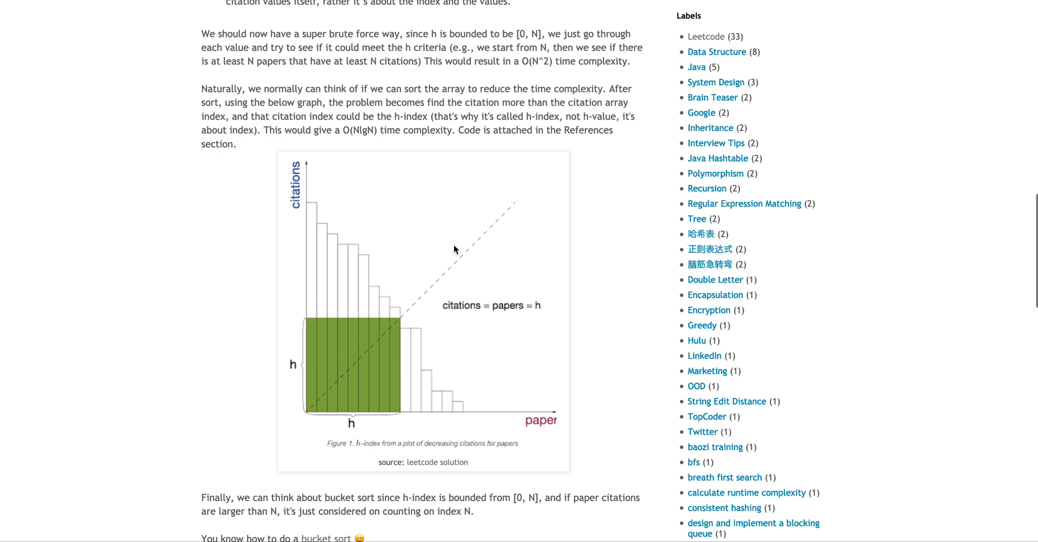
mouse_move(399, 443)
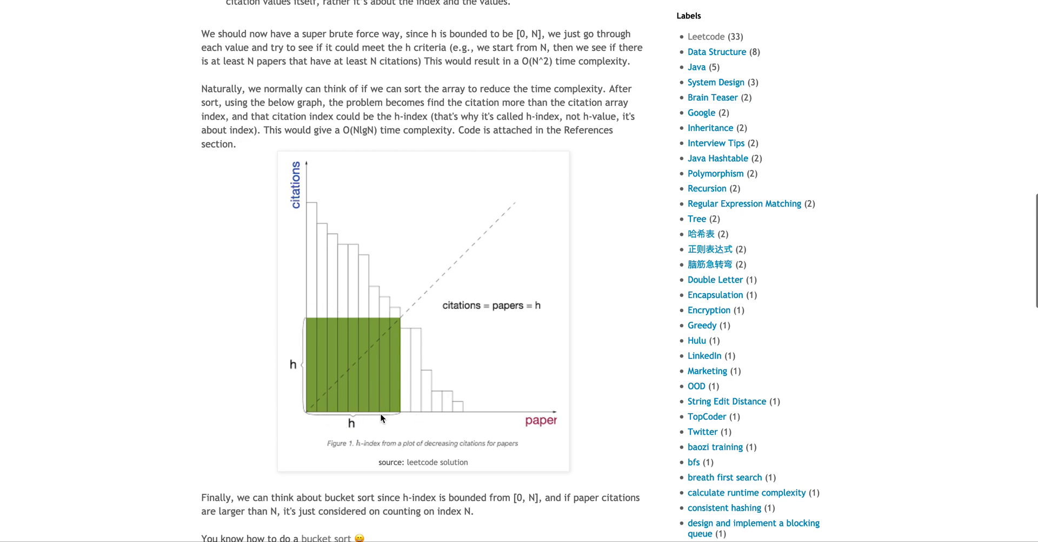
mouse_move(320, 322)
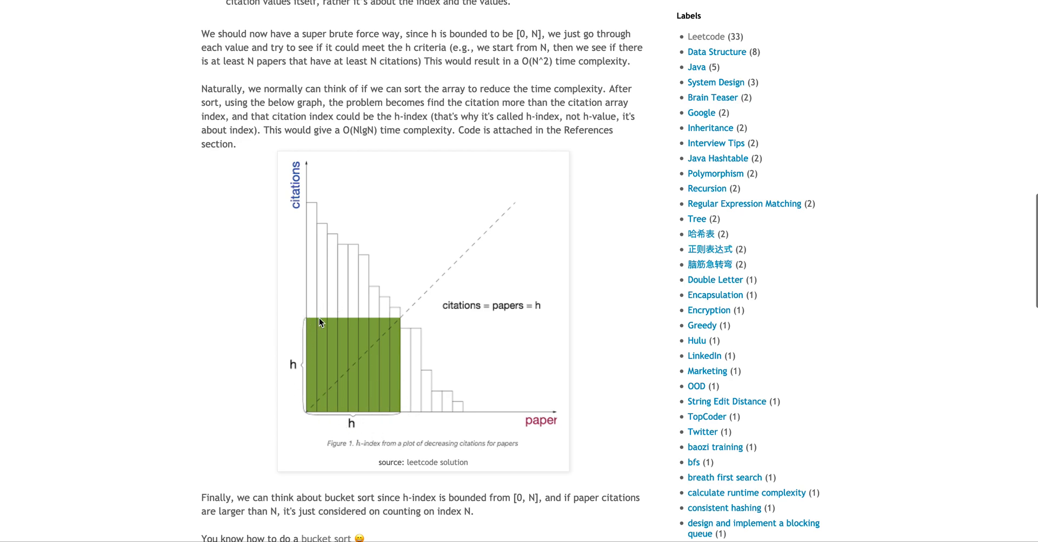
mouse_move(315, 360)
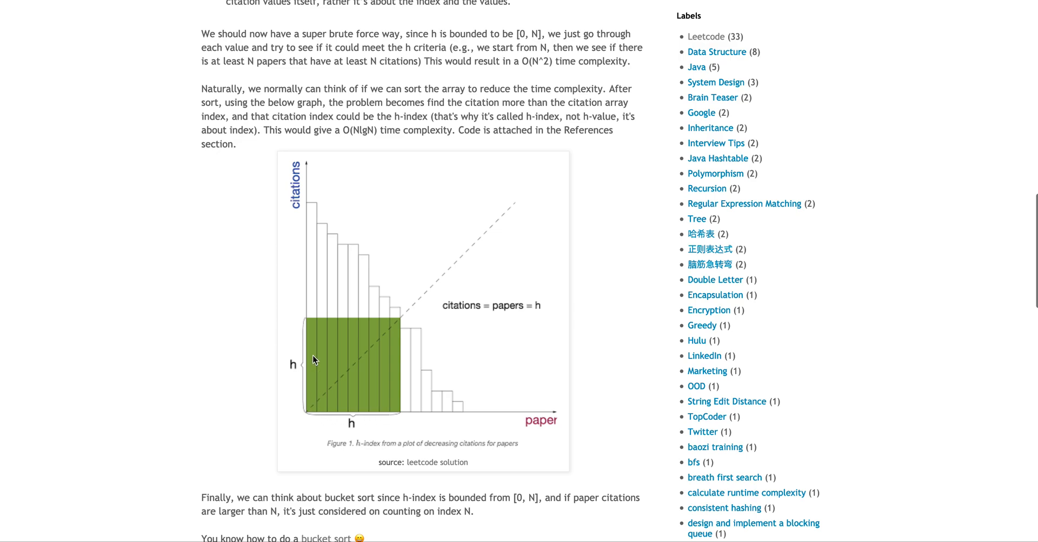
mouse_move(401, 422)
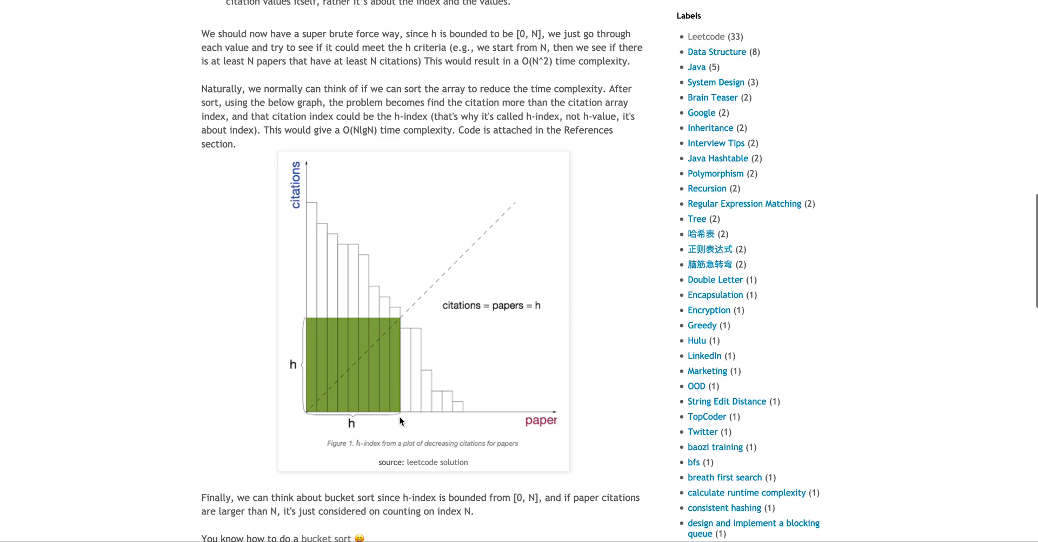
mouse_move(356, 412)
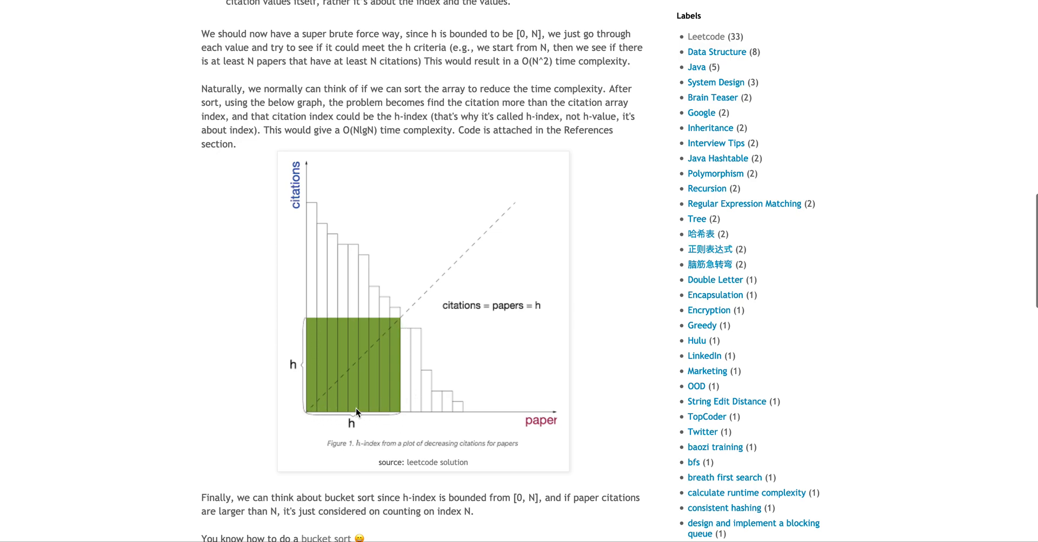
scroll(down, 3)
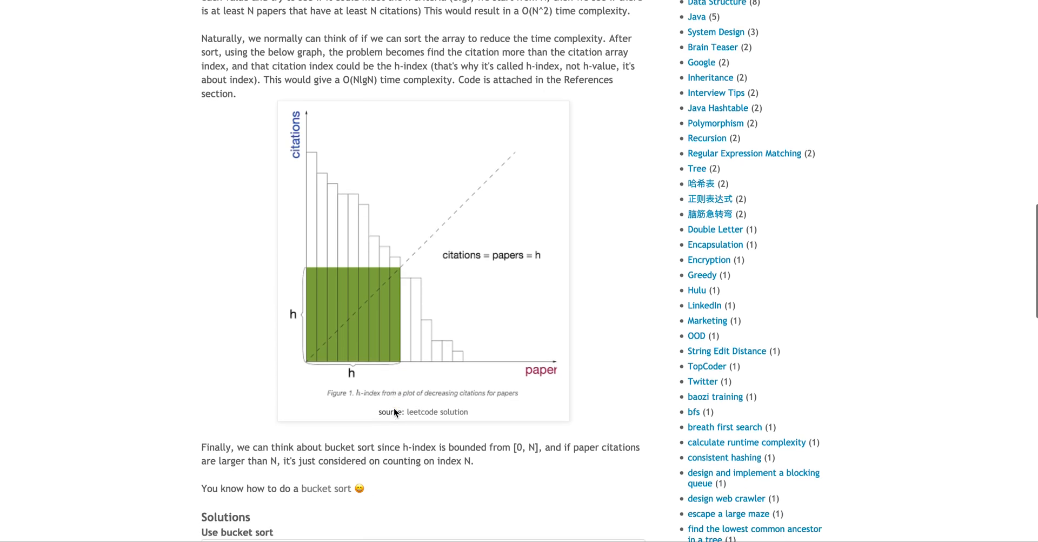
scroll(down, 3)
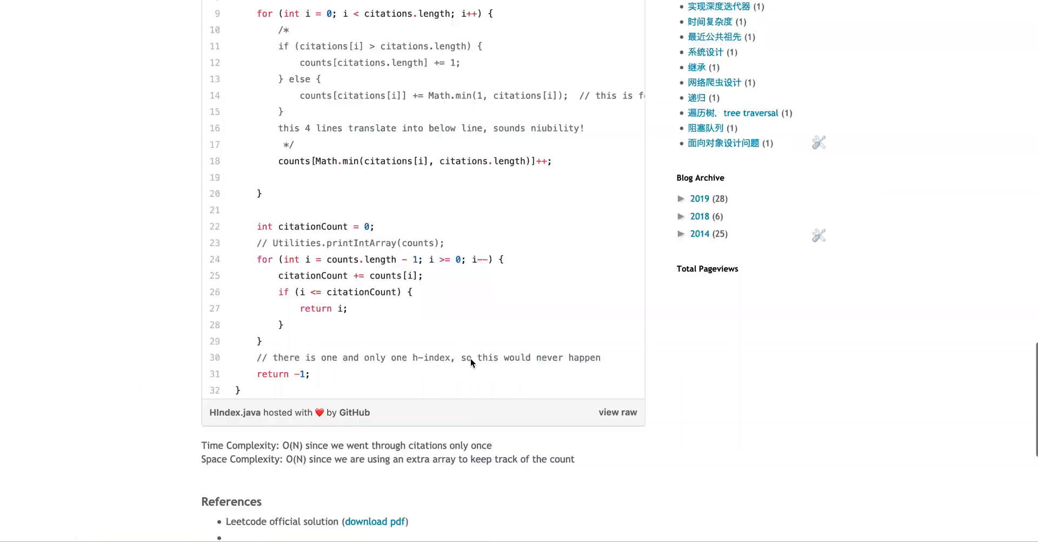
Scroll through LeetCode's sorting-approach Java code and complexity analysis.
scroll(down, 3)
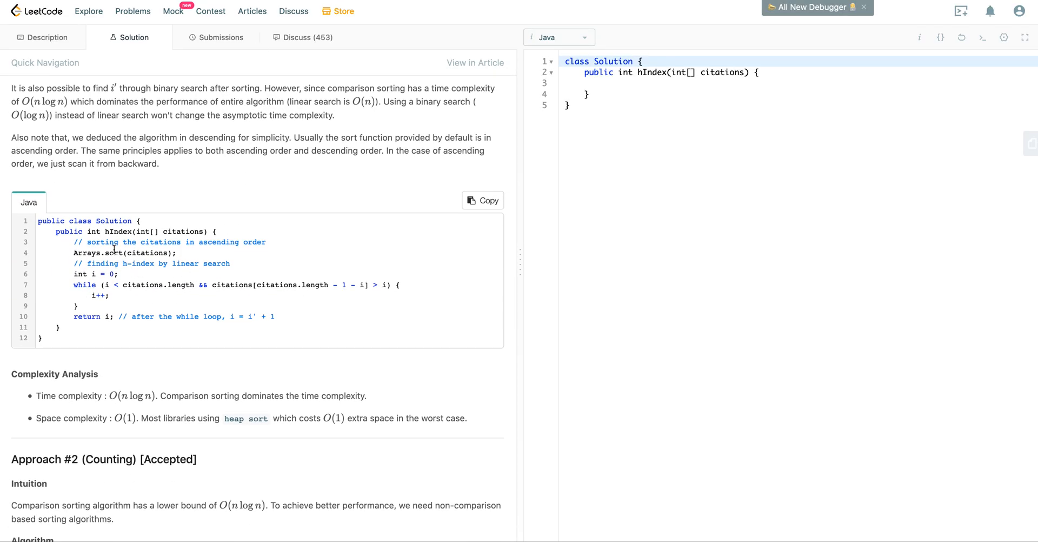
mouse_move(93, 298)
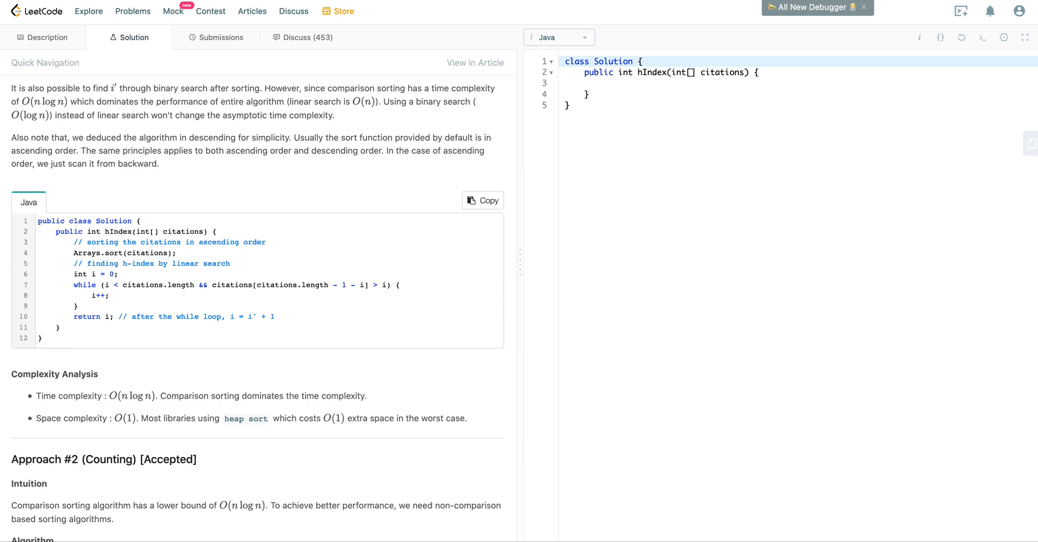
scroll(down, 3)
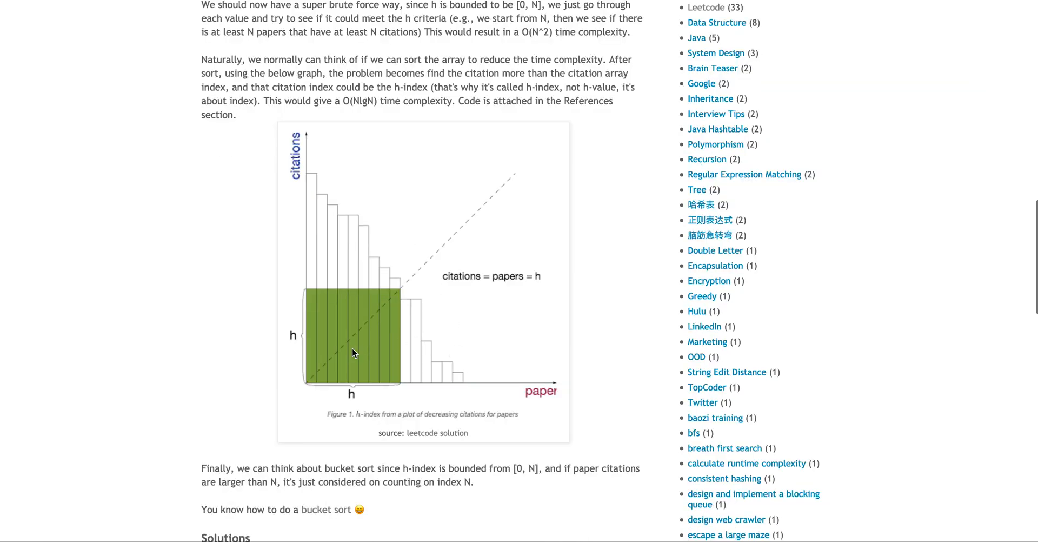
mouse_move(355, 282)
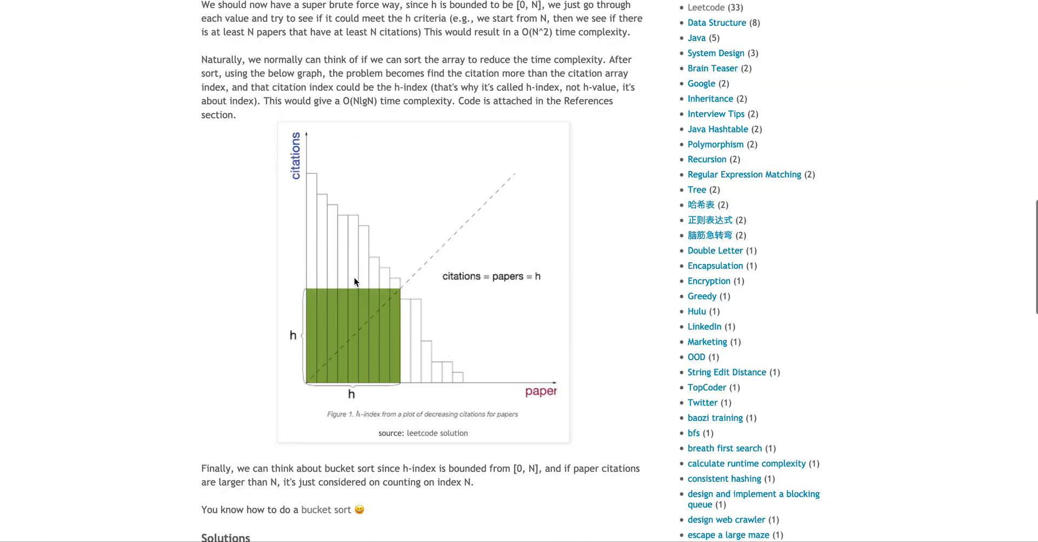
Scroll below the graph to the bucket sort paragraph and the start of the Java solution.
scroll(down, 3)
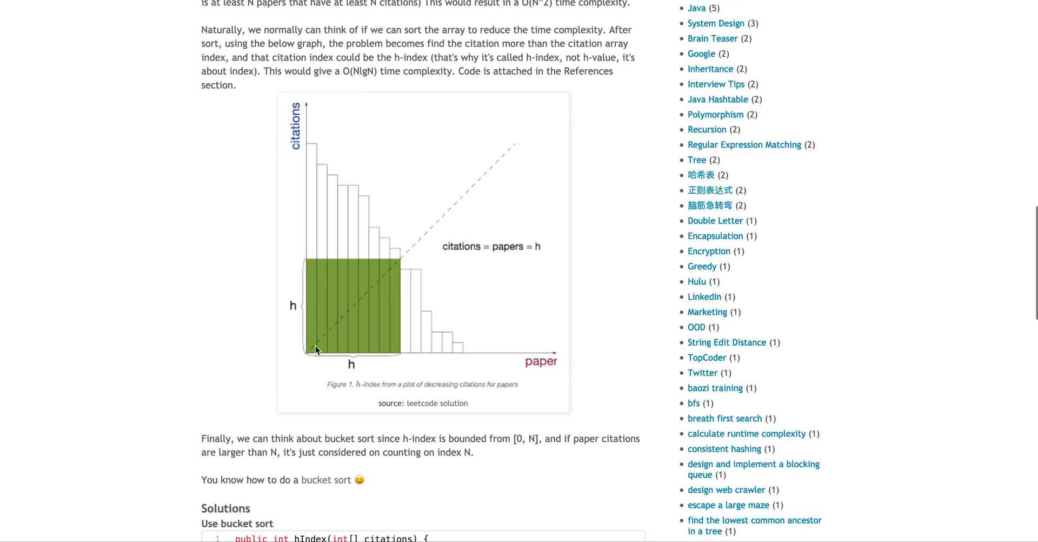
mouse_move(308, 358)
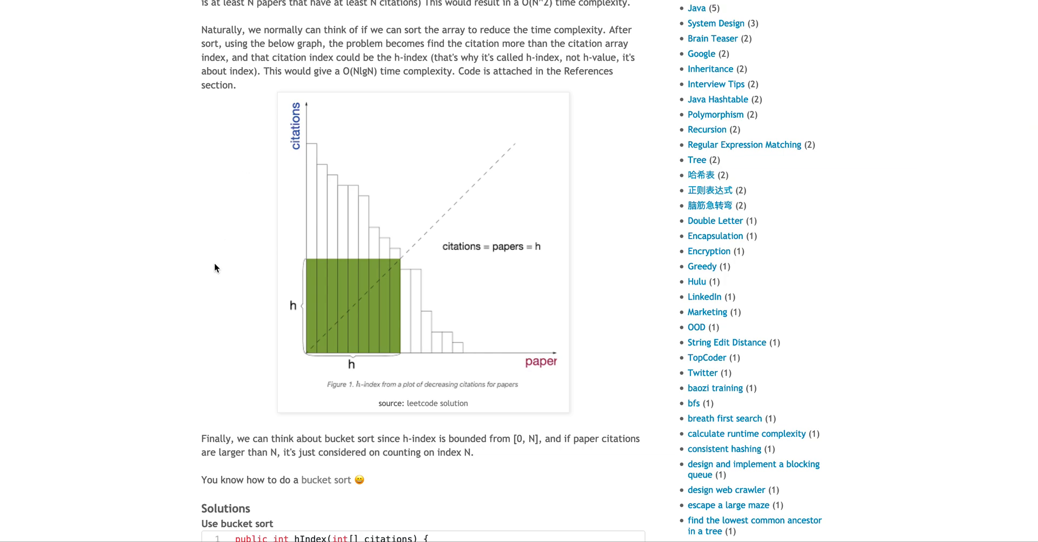
scroll(down, 3)
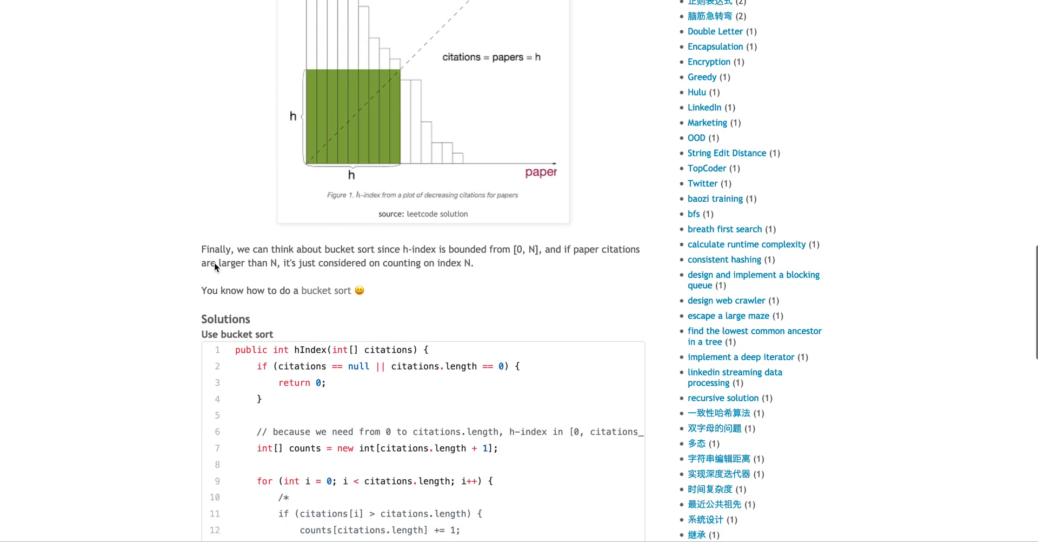
mouse_move(473, 275)
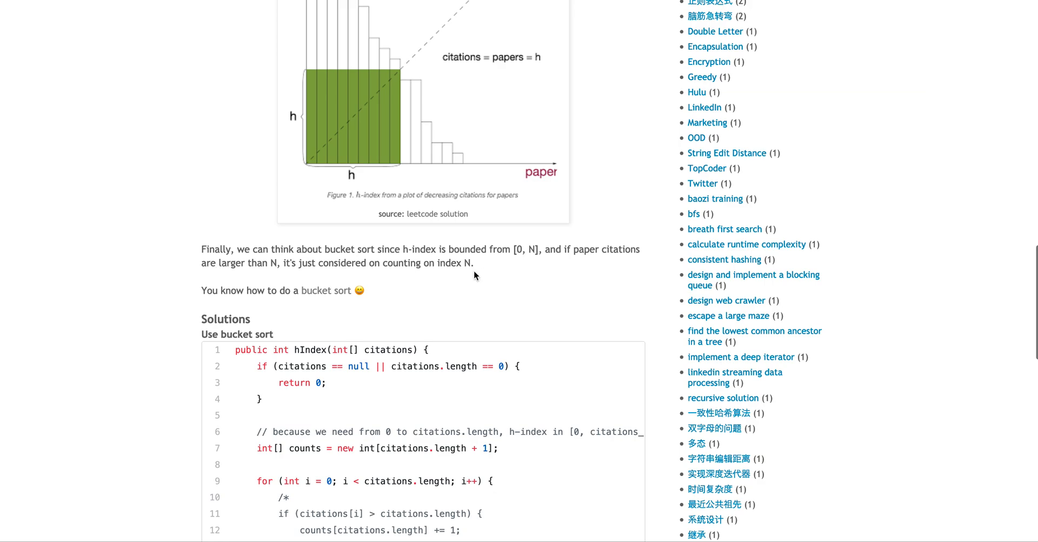
mouse_move(418, 271)
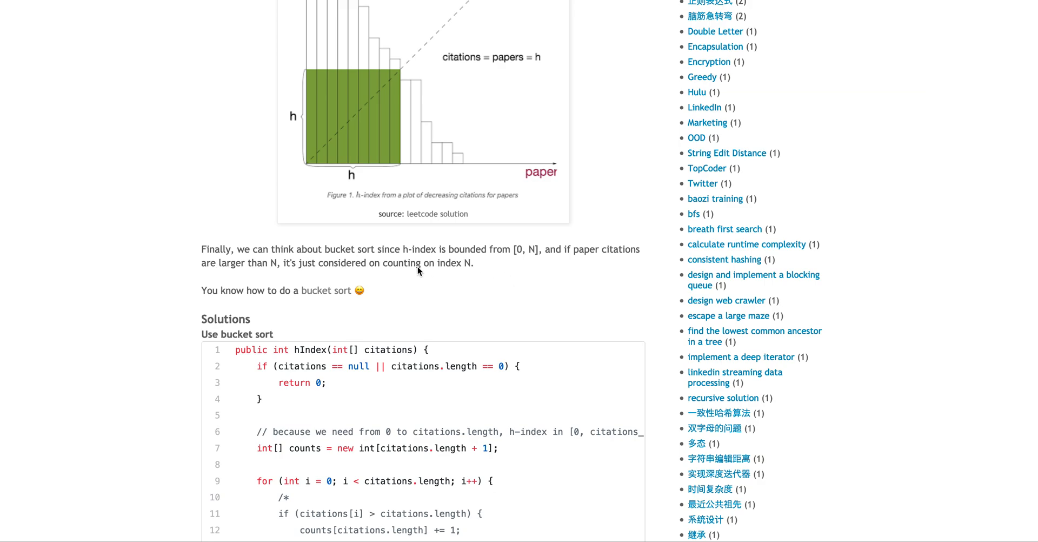
mouse_move(532, 260)
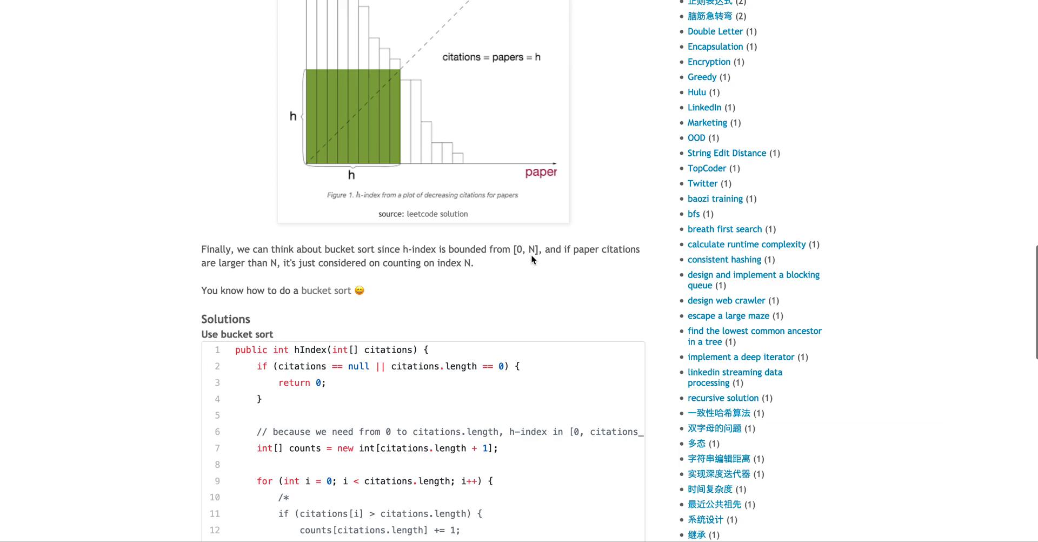
mouse_move(526, 261)
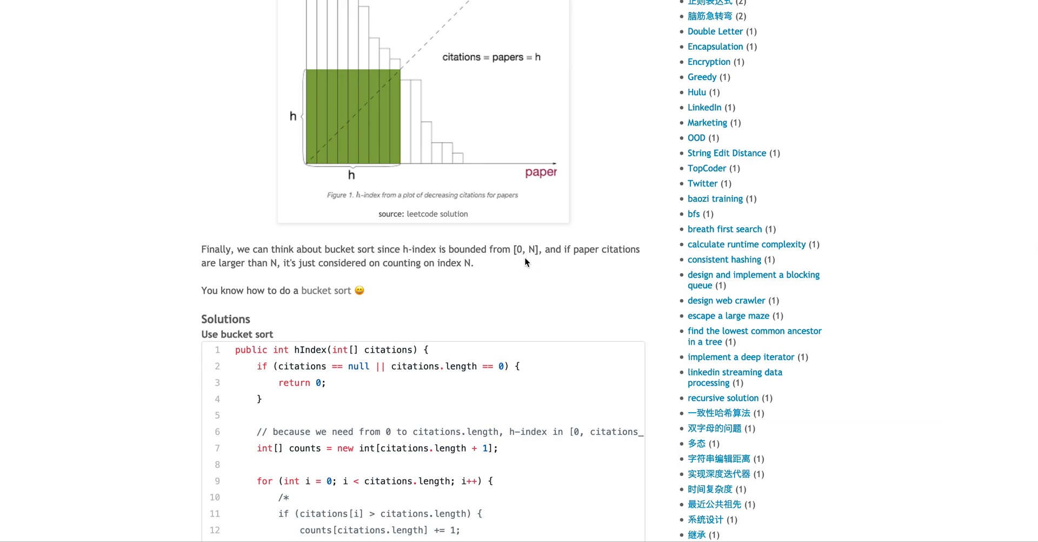
mouse_move(429, 263)
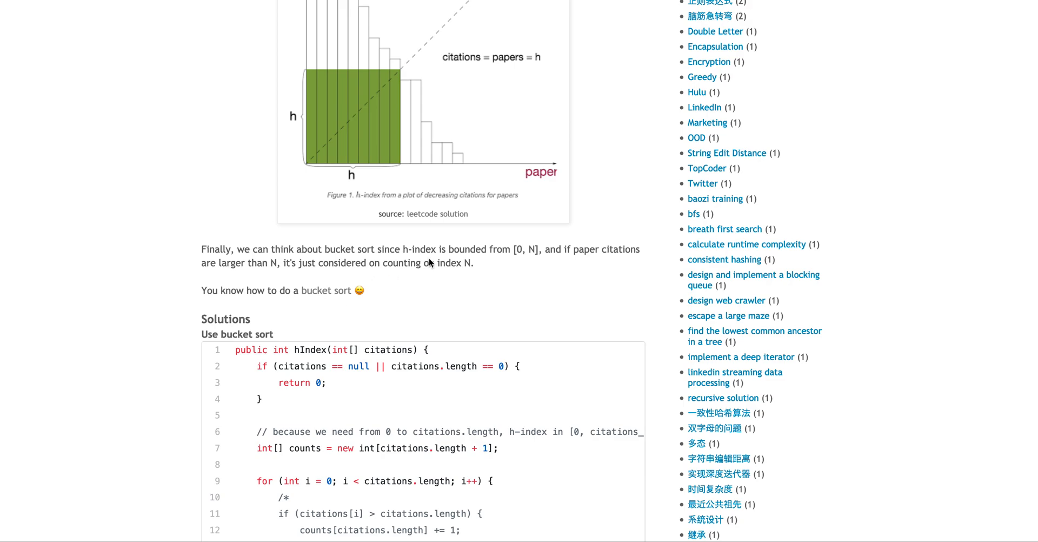
mouse_move(603, 255)
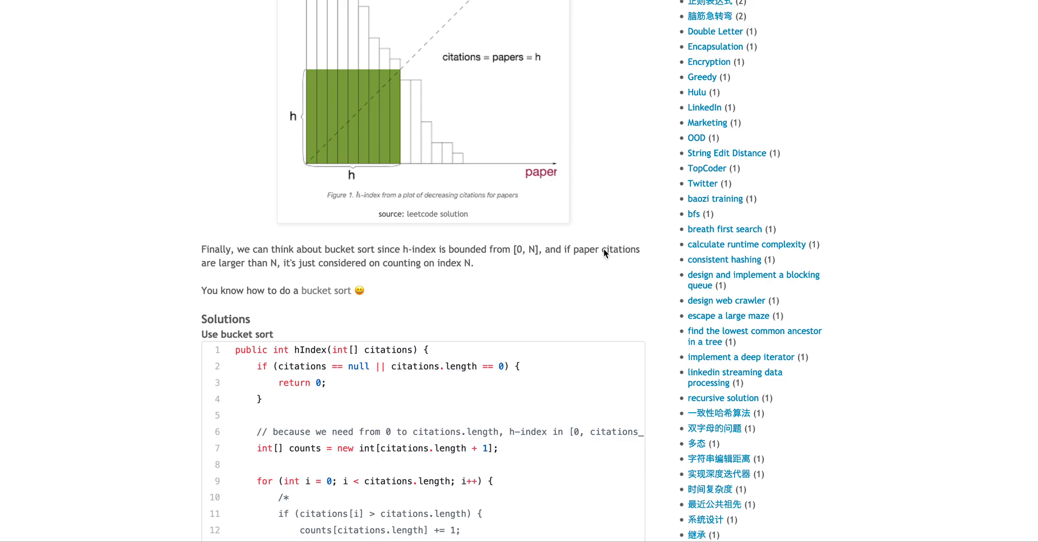
mouse_move(529, 259)
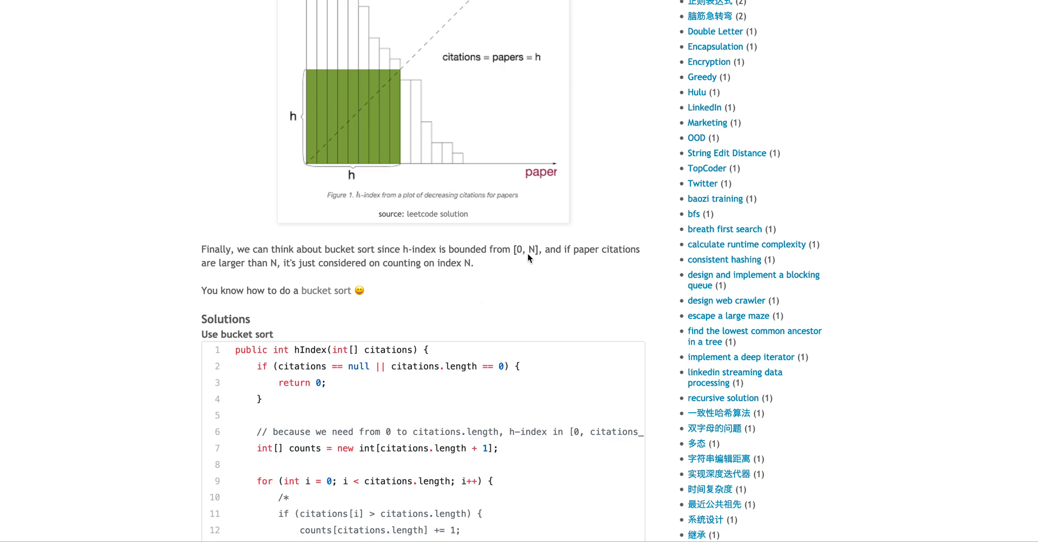
mouse_move(439, 260)
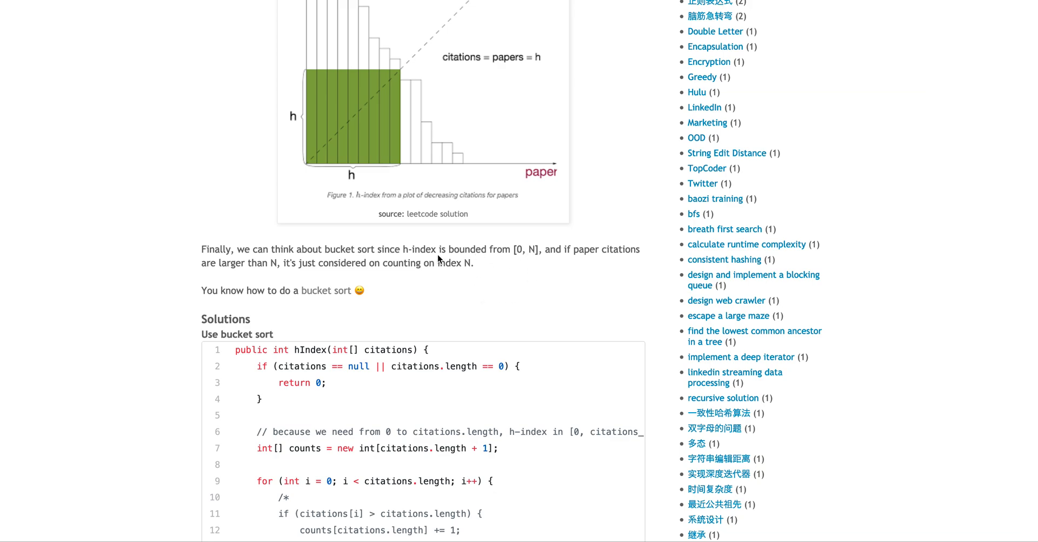
mouse_move(493, 267)
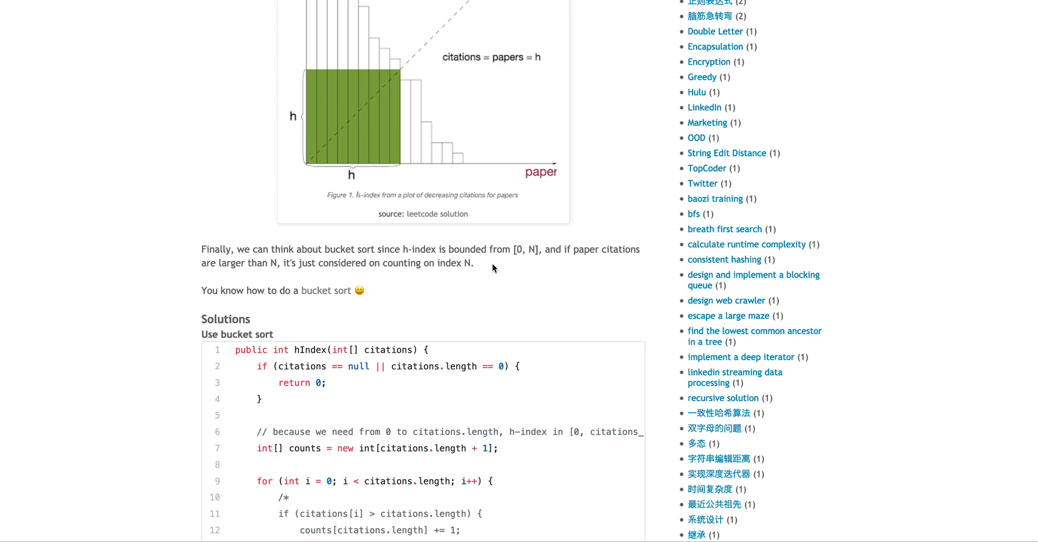
Scroll through the HIndex.java bucket-sort code to the O(N) time and space complexity lines.
scroll(down, 3)
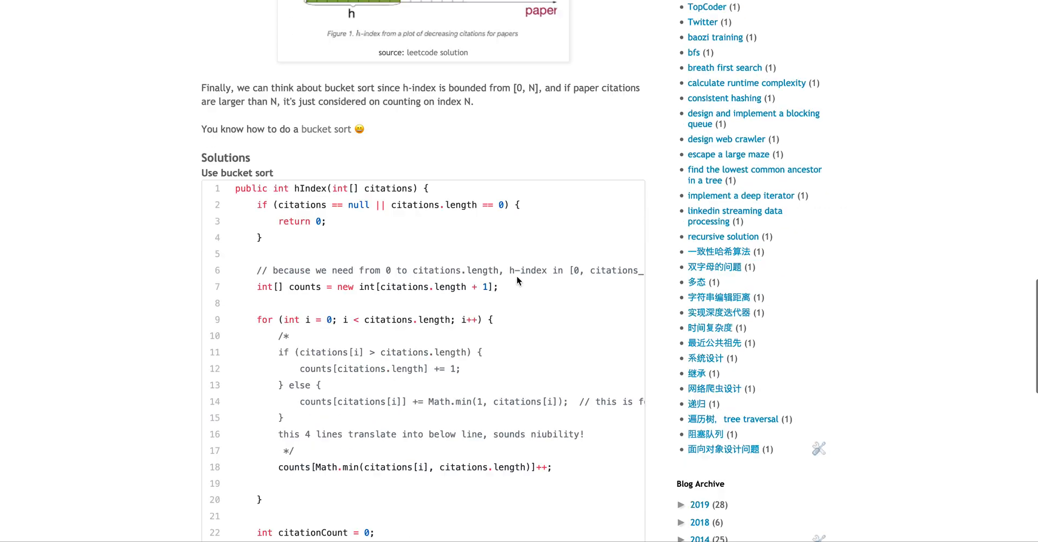
scroll(down, 3)
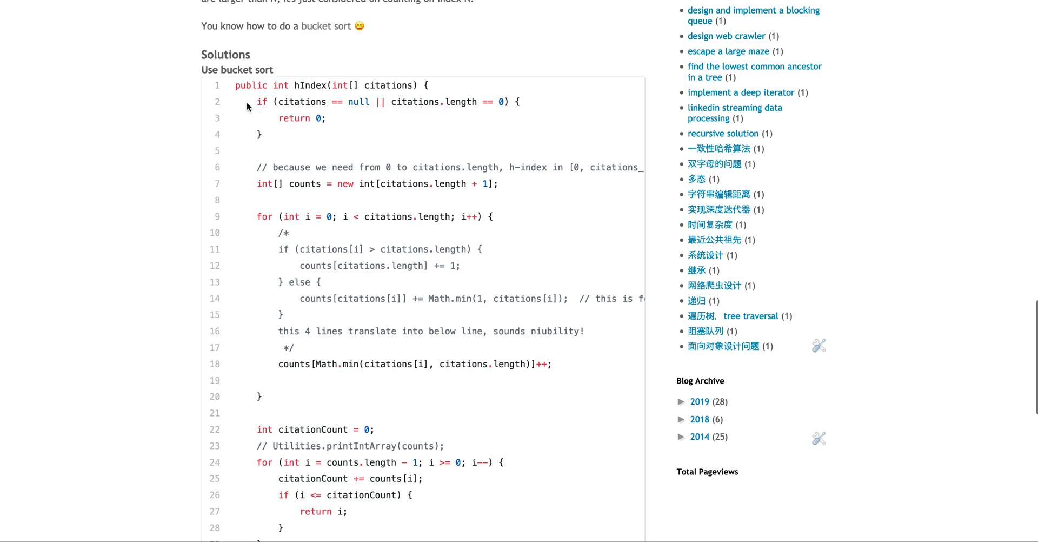
mouse_move(335, 147)
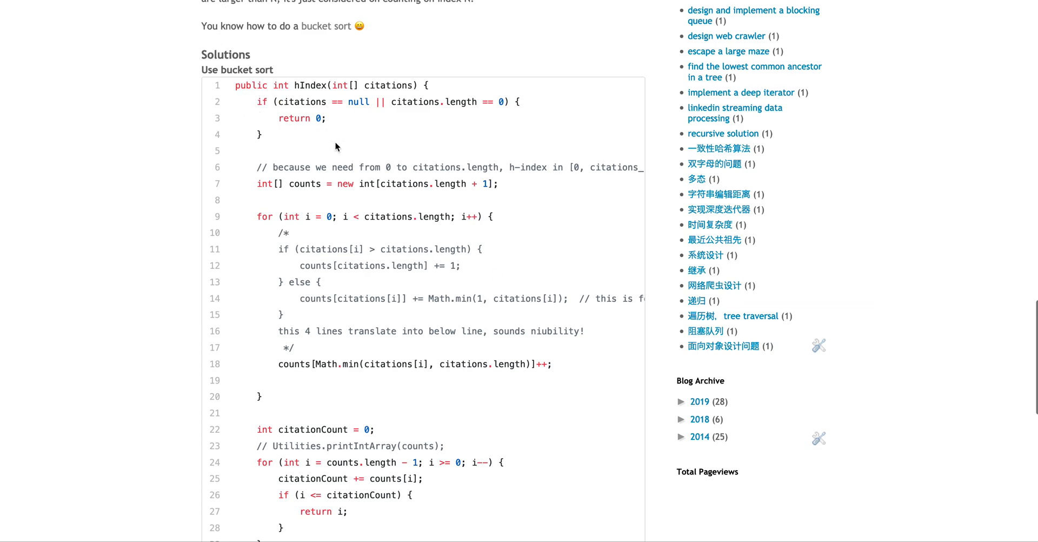
scroll(down, 3)
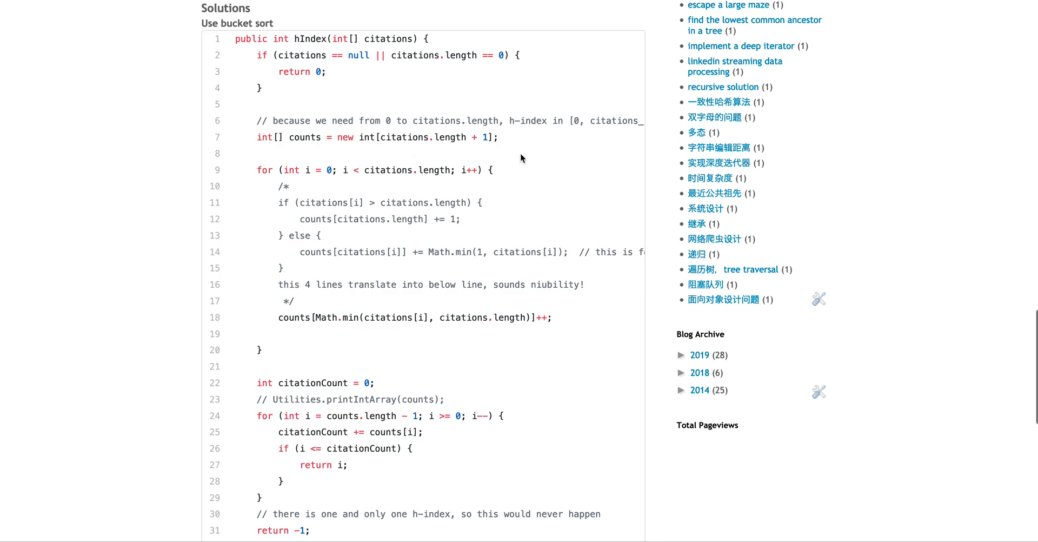
mouse_move(449, 139)
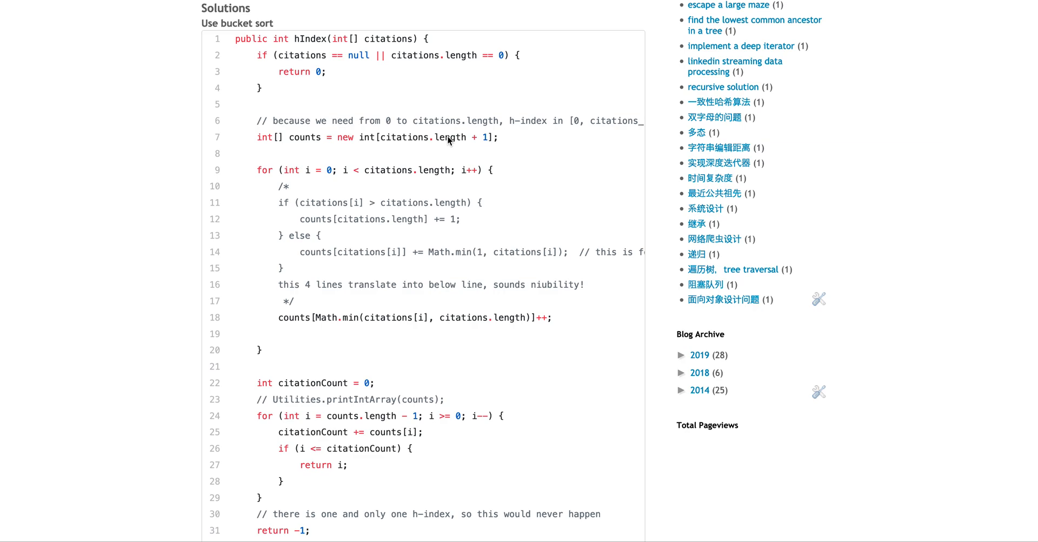
mouse_move(577, 132)
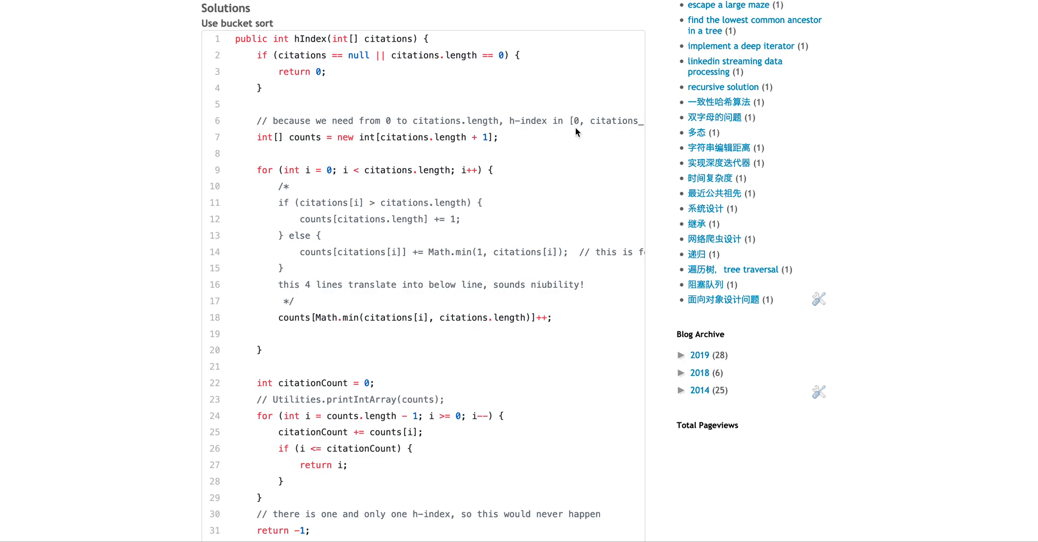
mouse_move(409, 144)
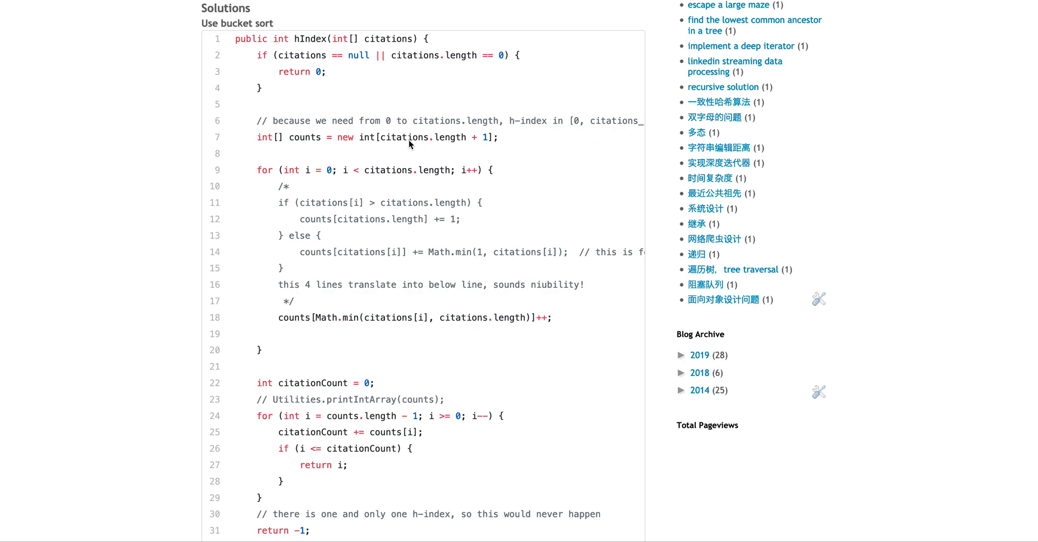
mouse_move(374, 218)
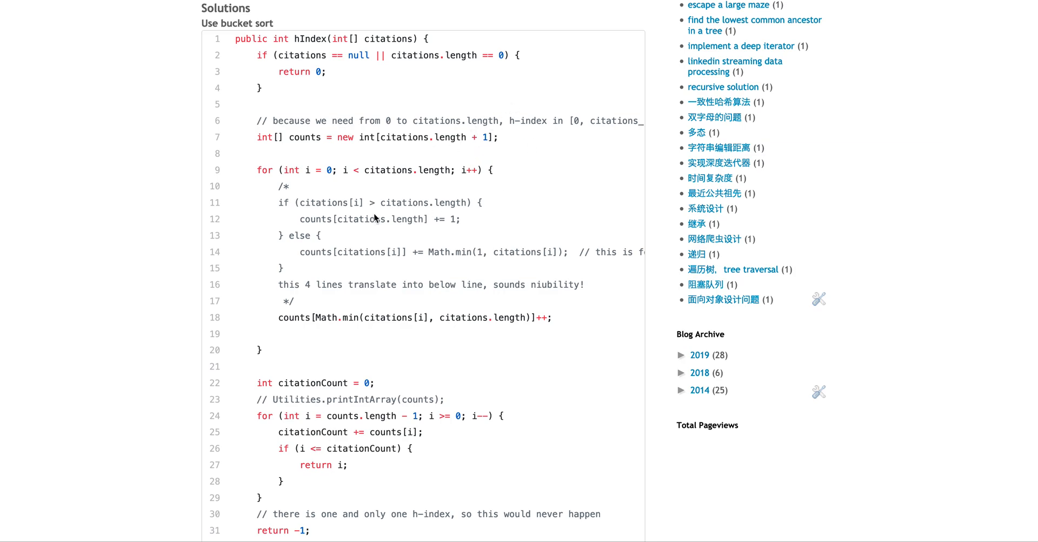
mouse_move(380, 230)
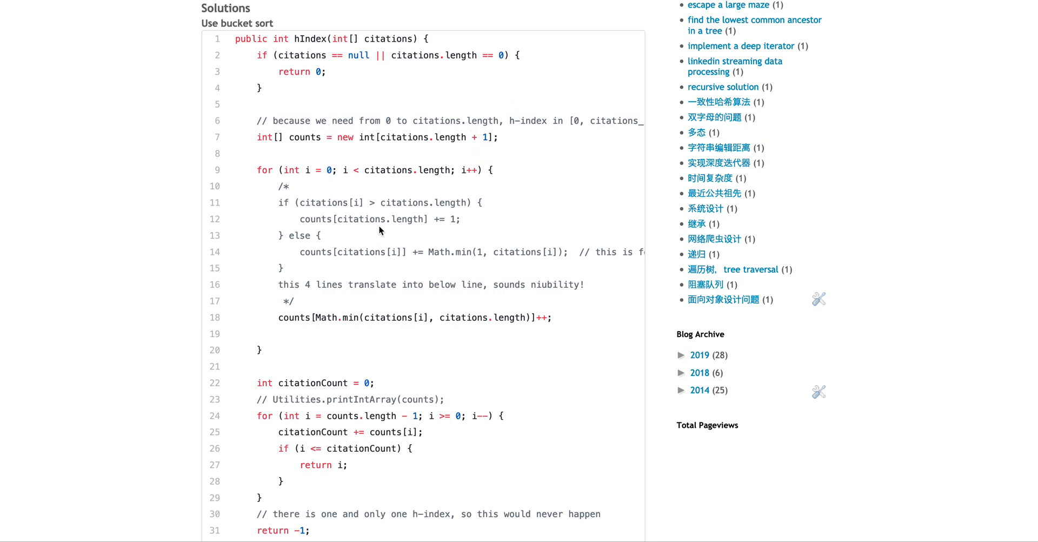
mouse_move(380, 164)
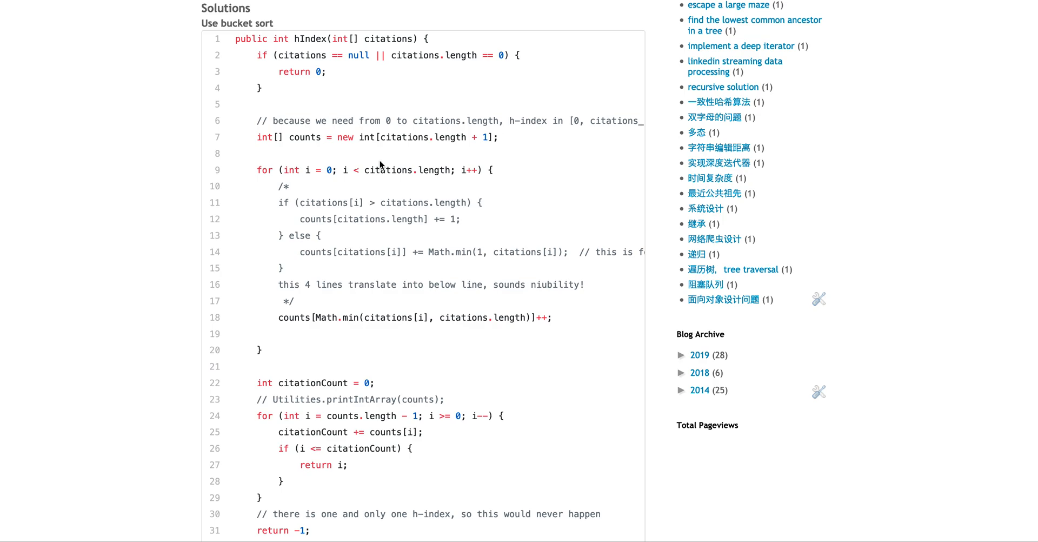
mouse_move(392, 209)
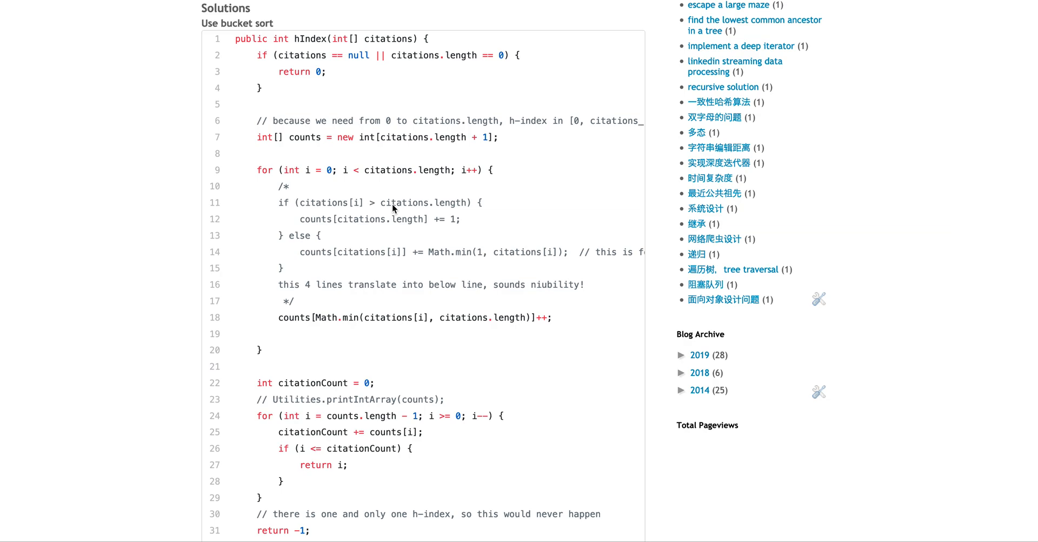
scroll(down, 3)
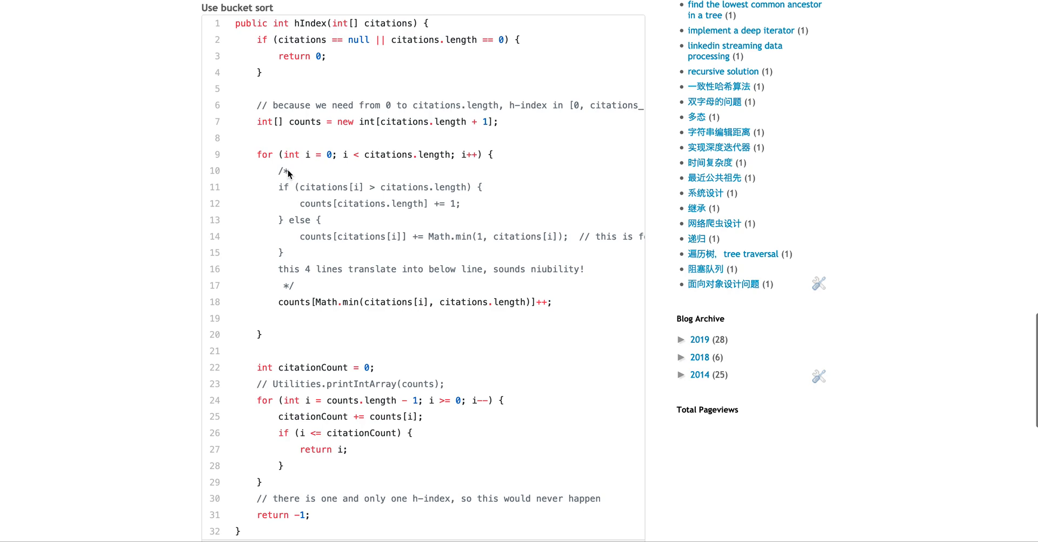
mouse_move(344, 274)
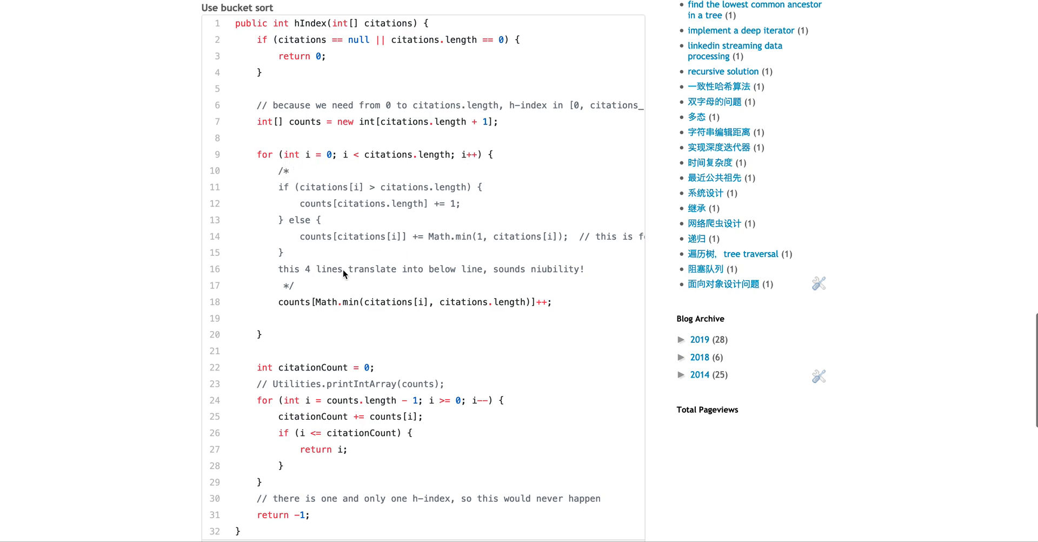
mouse_move(293, 152)
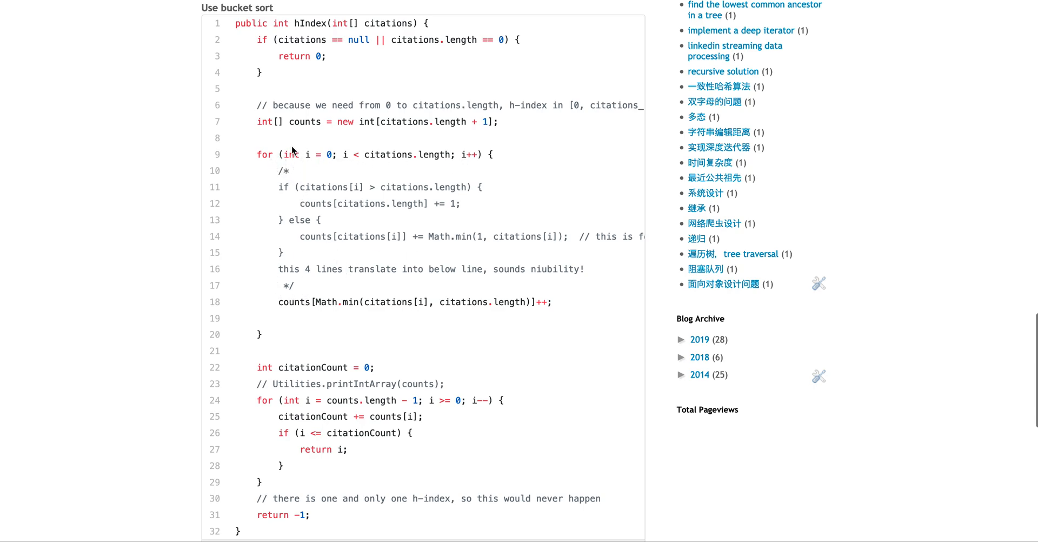
mouse_move(282, 279)
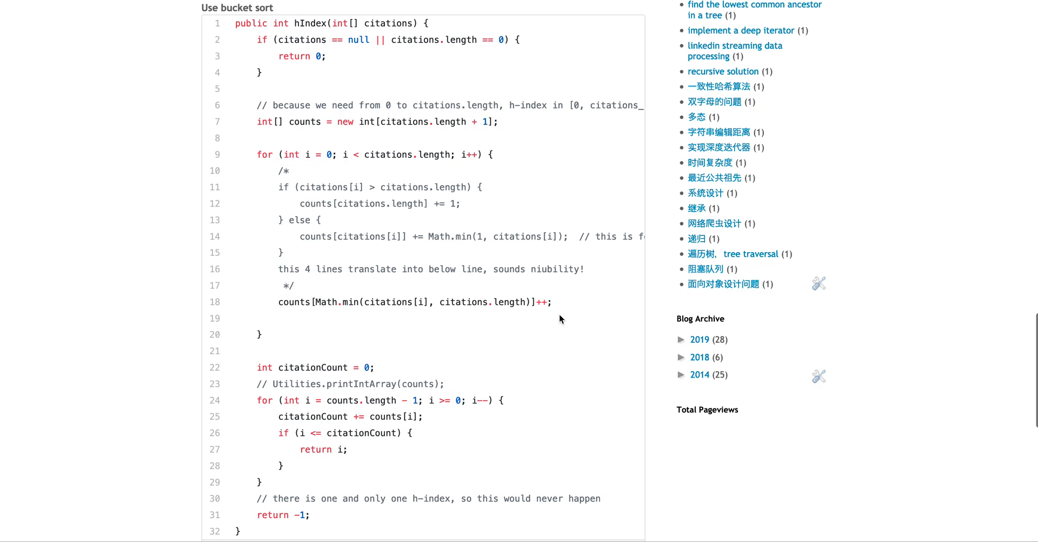
mouse_move(371, 287)
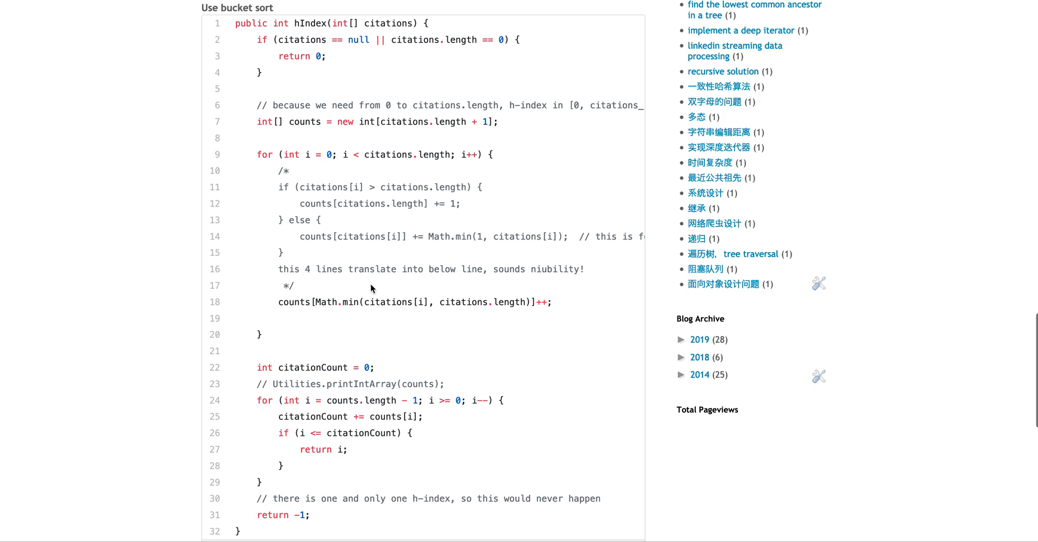
mouse_move(293, 198)
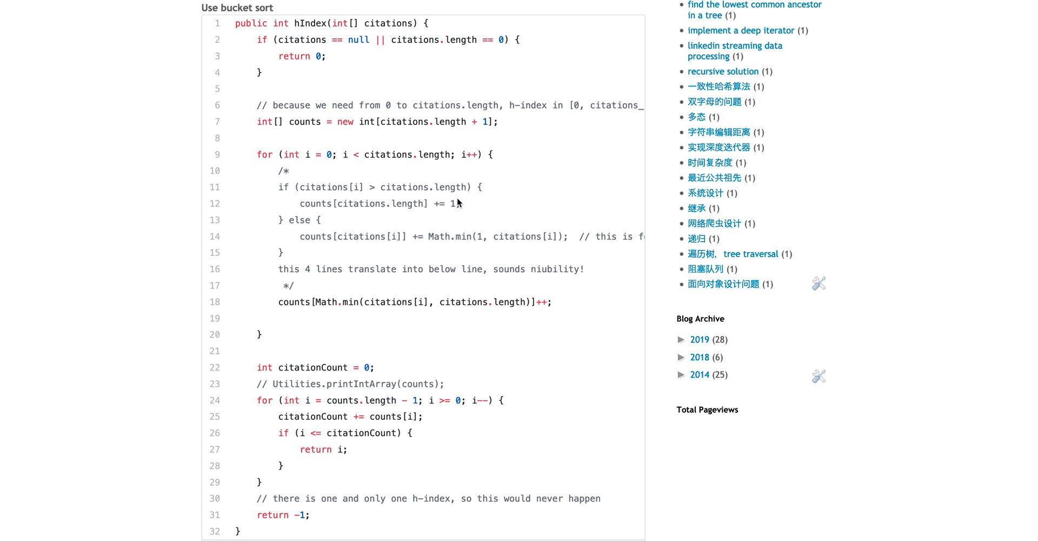
mouse_move(435, 252)
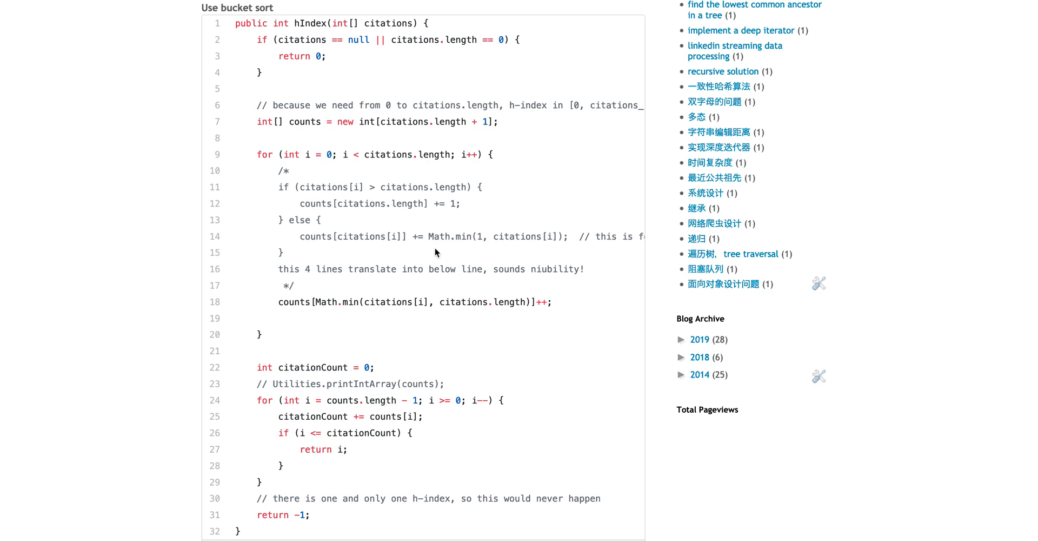
mouse_move(420, 213)
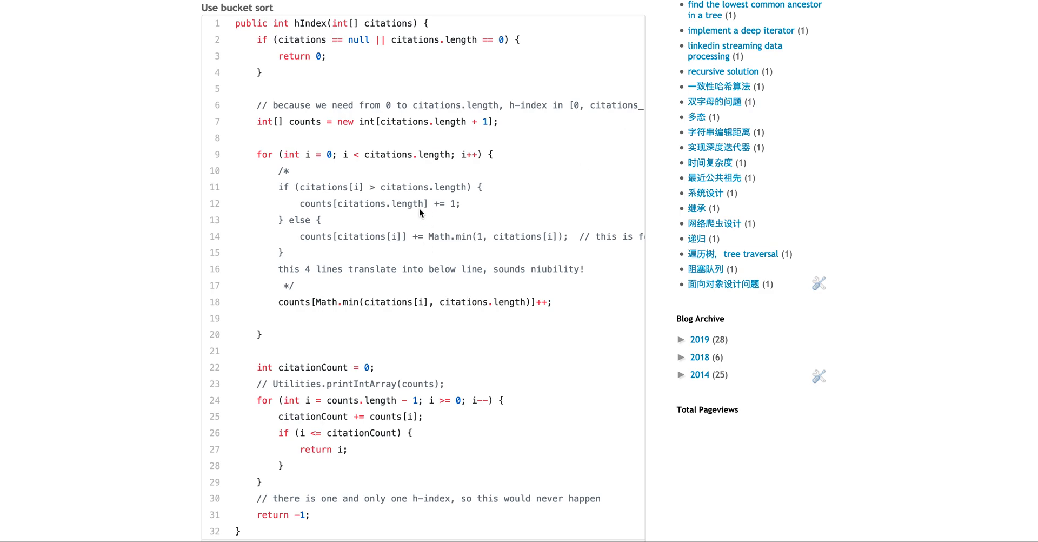
mouse_move(308, 250)
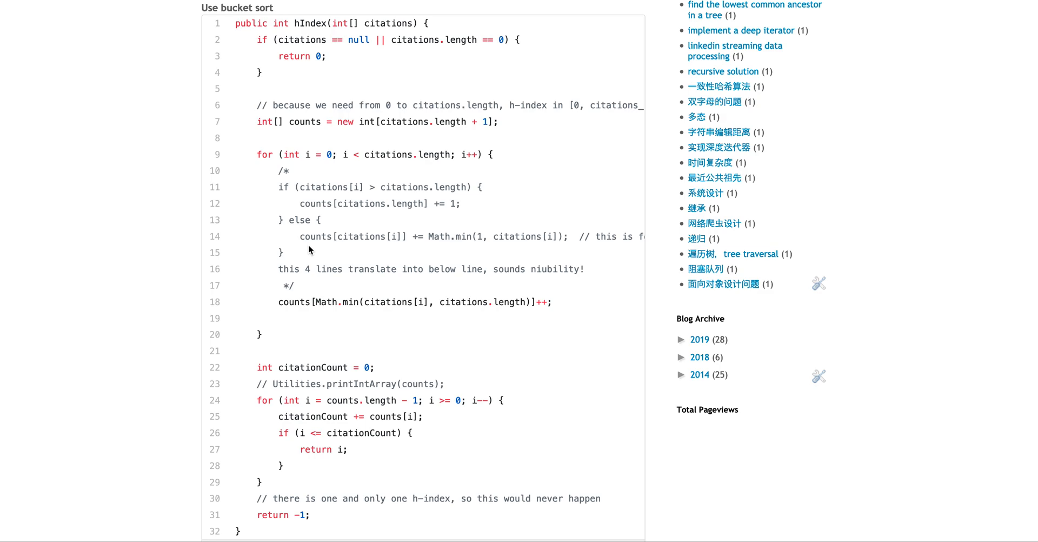
mouse_move(356, 231)
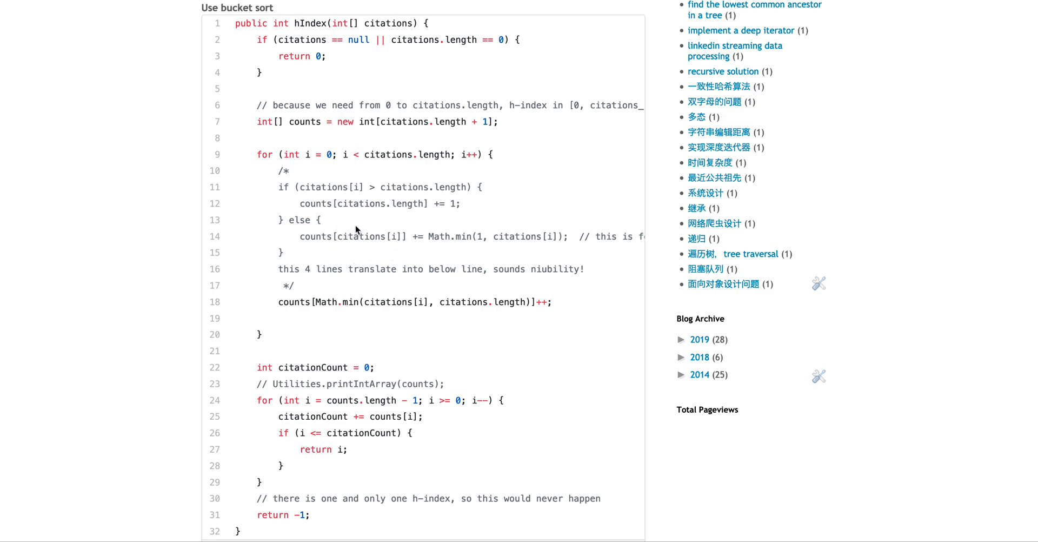
mouse_move(389, 248)
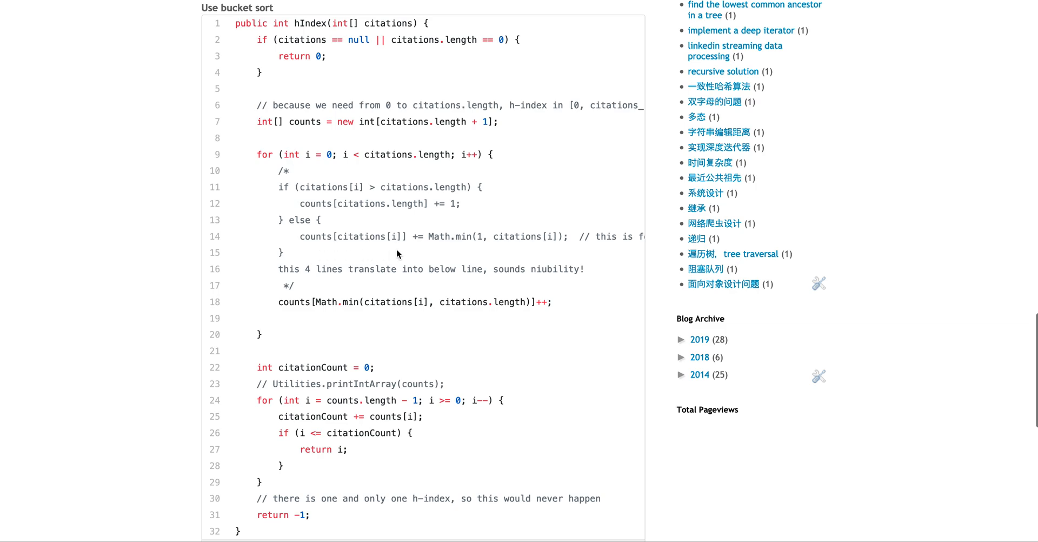
mouse_move(343, 250)
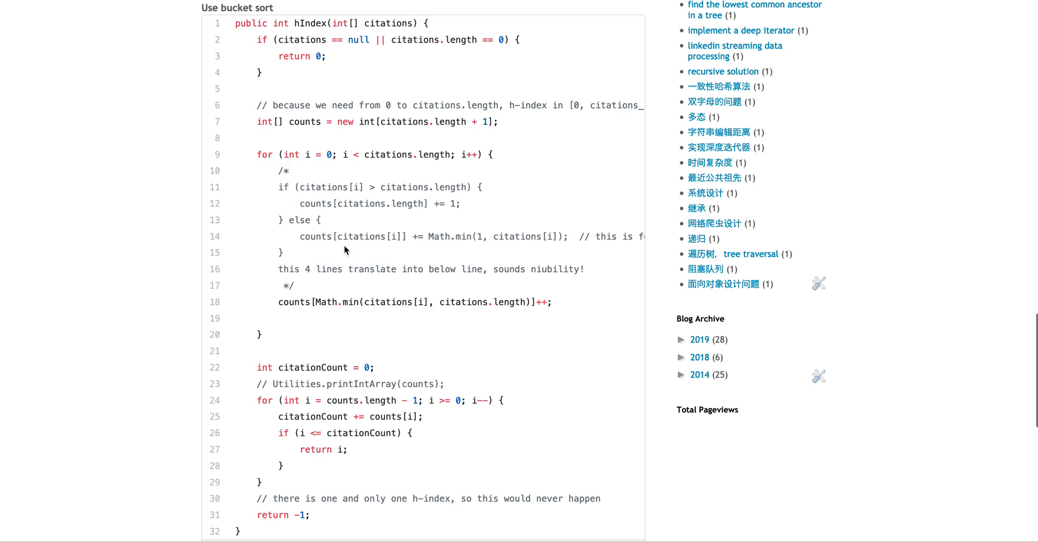
mouse_move(321, 251)
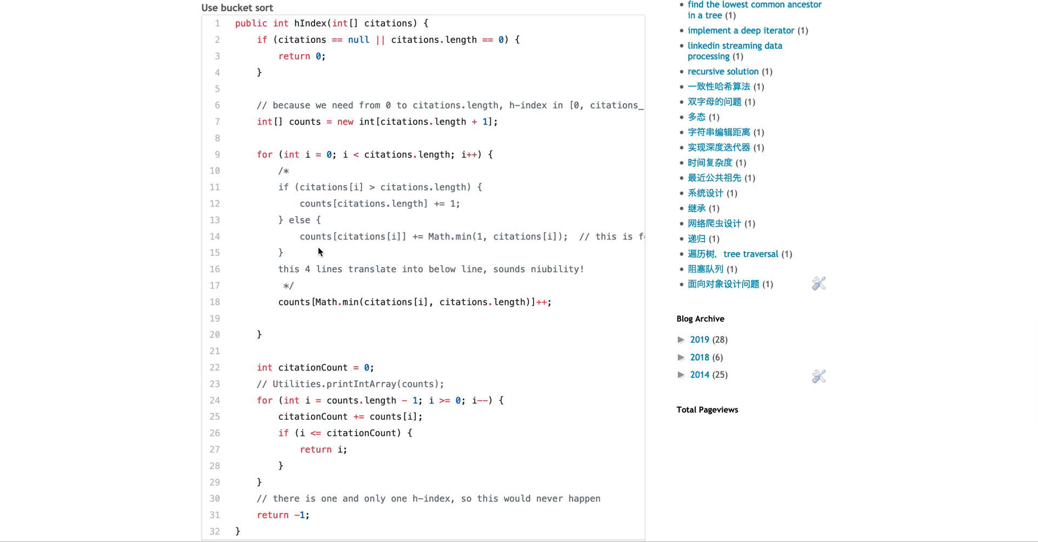
mouse_move(476, 243)
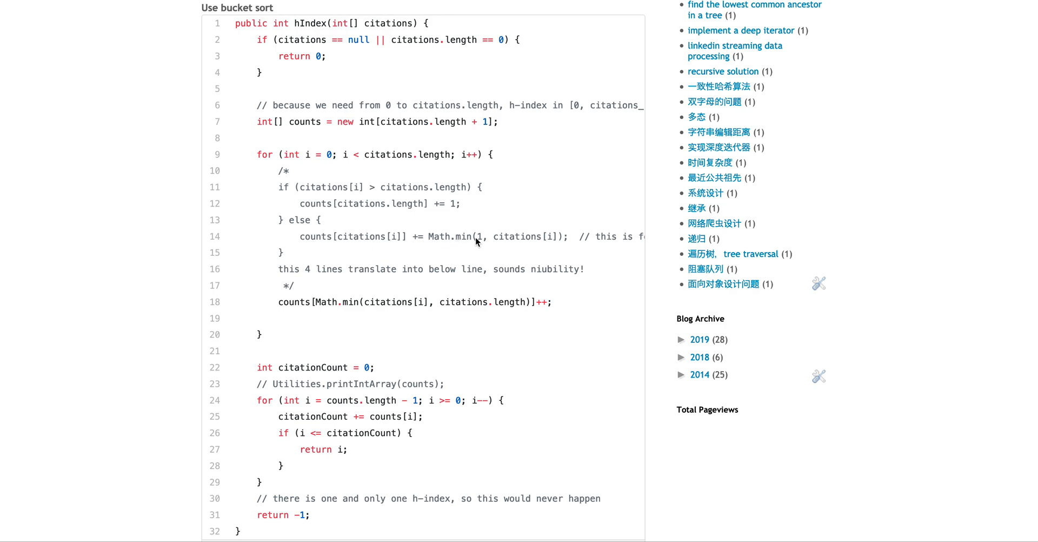
mouse_move(514, 250)
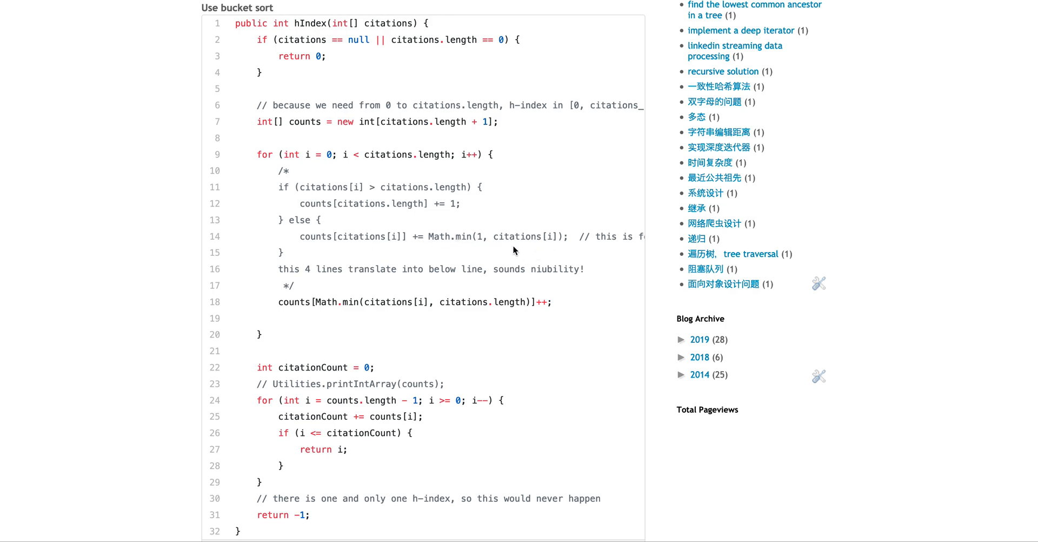
mouse_move(525, 233)
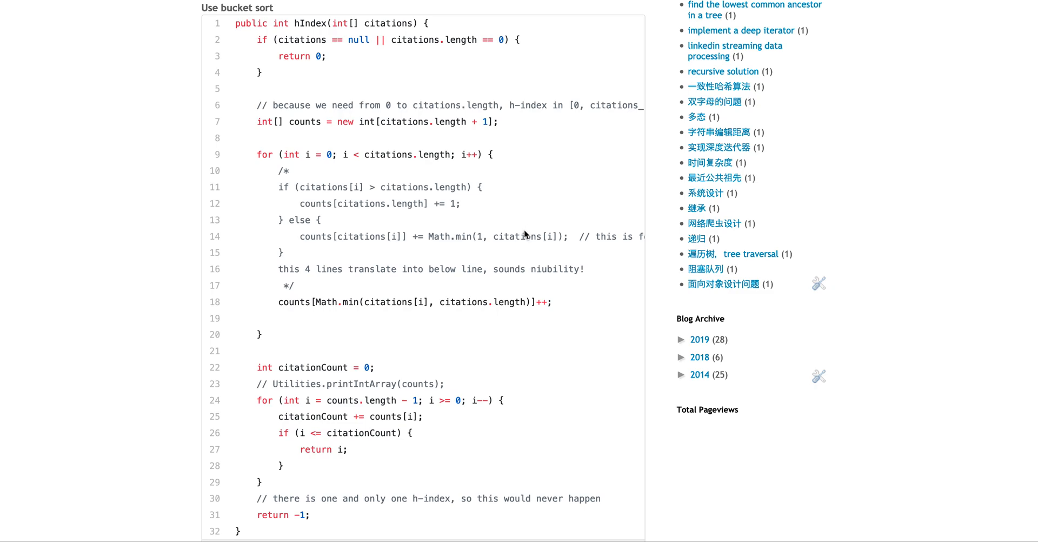
mouse_move(473, 247)
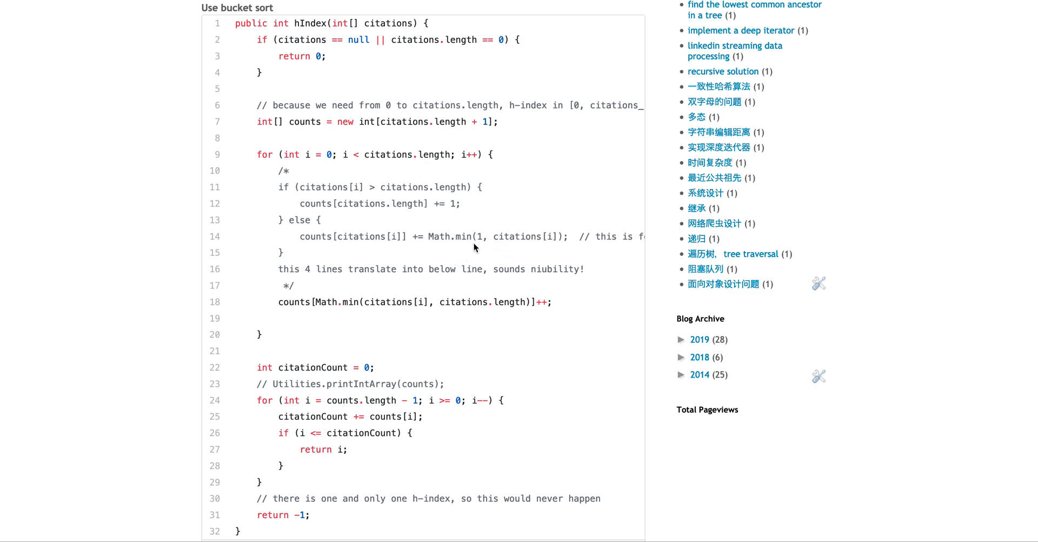
mouse_move(483, 250)
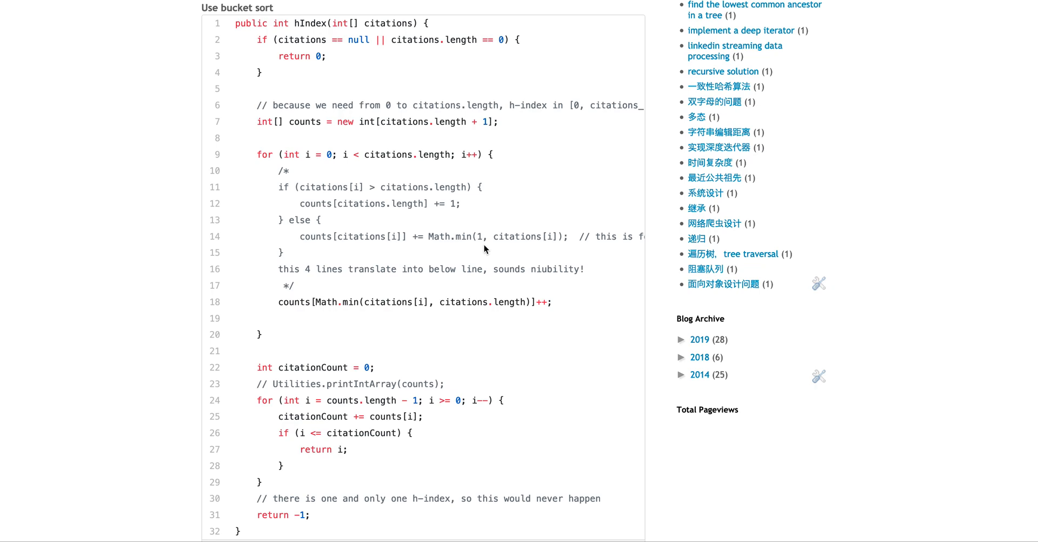
mouse_move(533, 249)
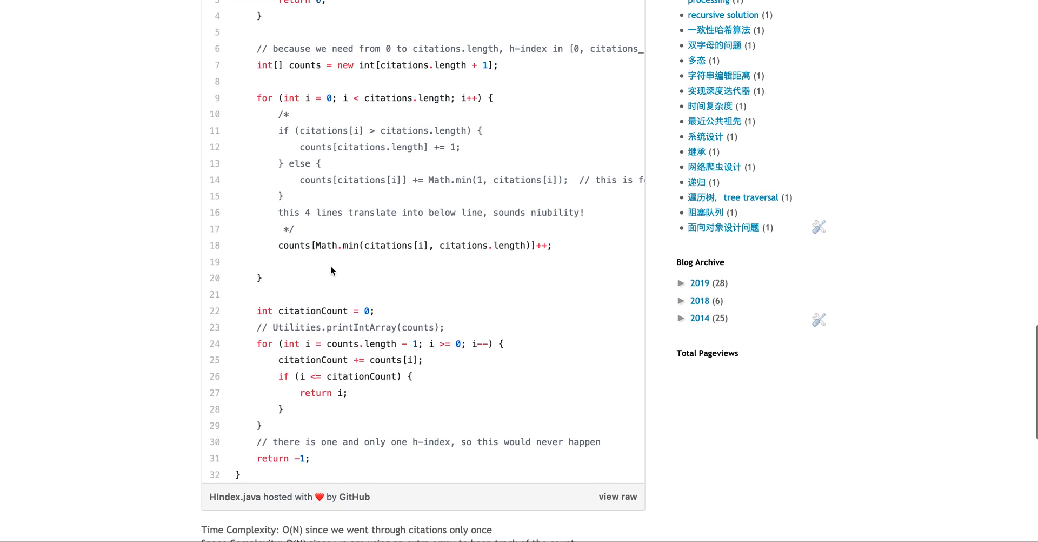
mouse_move(320, 255)
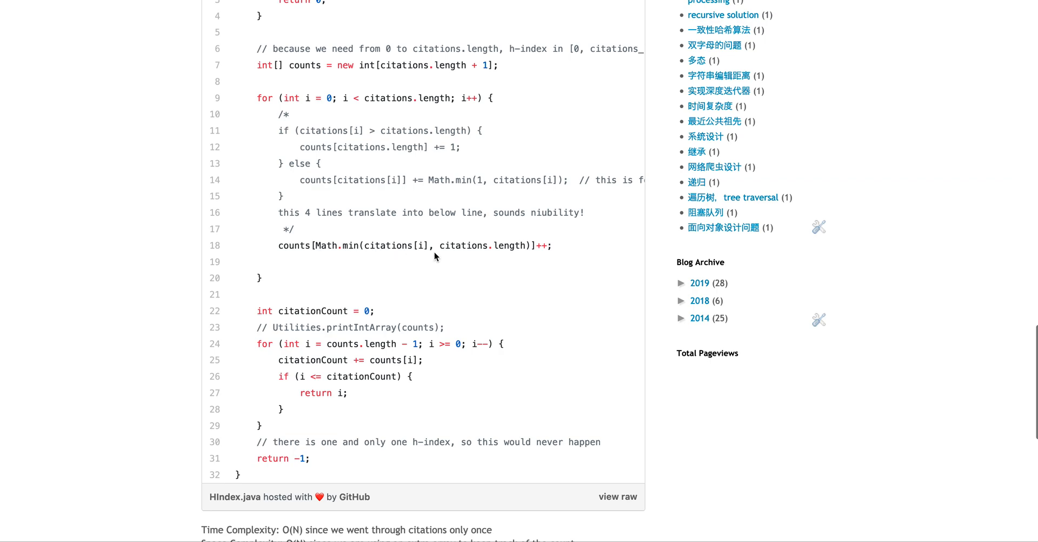
mouse_move(510, 260)
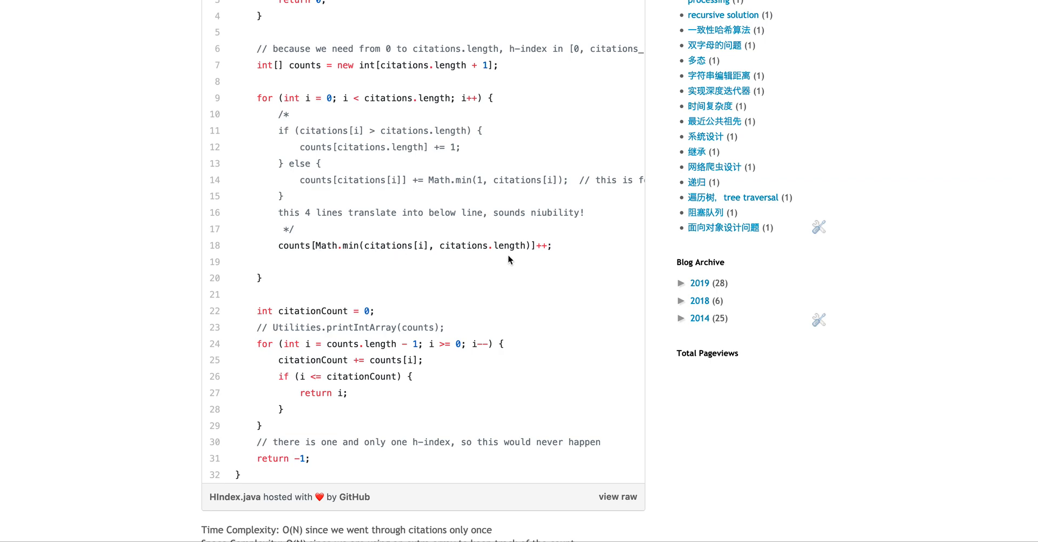
mouse_move(525, 271)
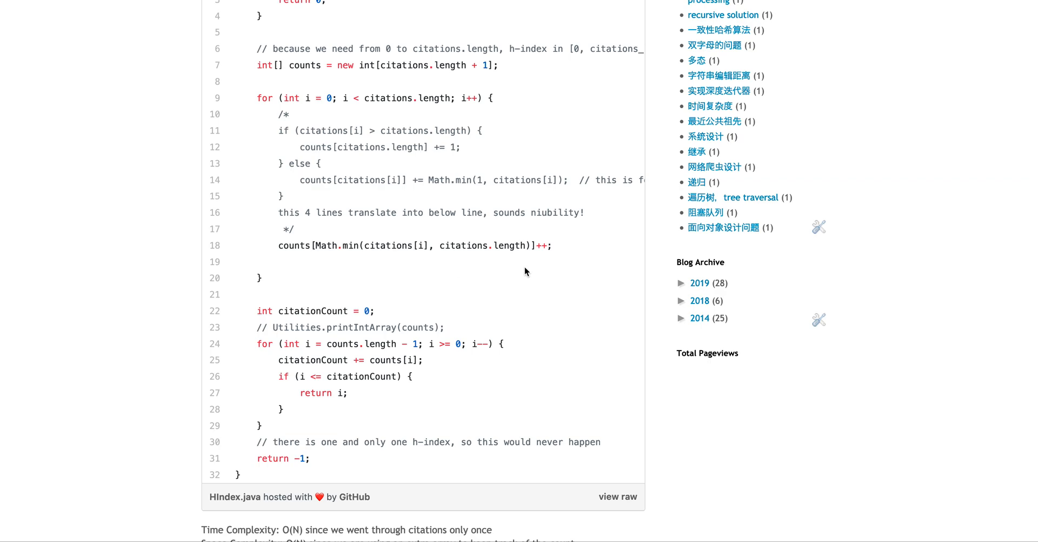
mouse_move(574, 226)
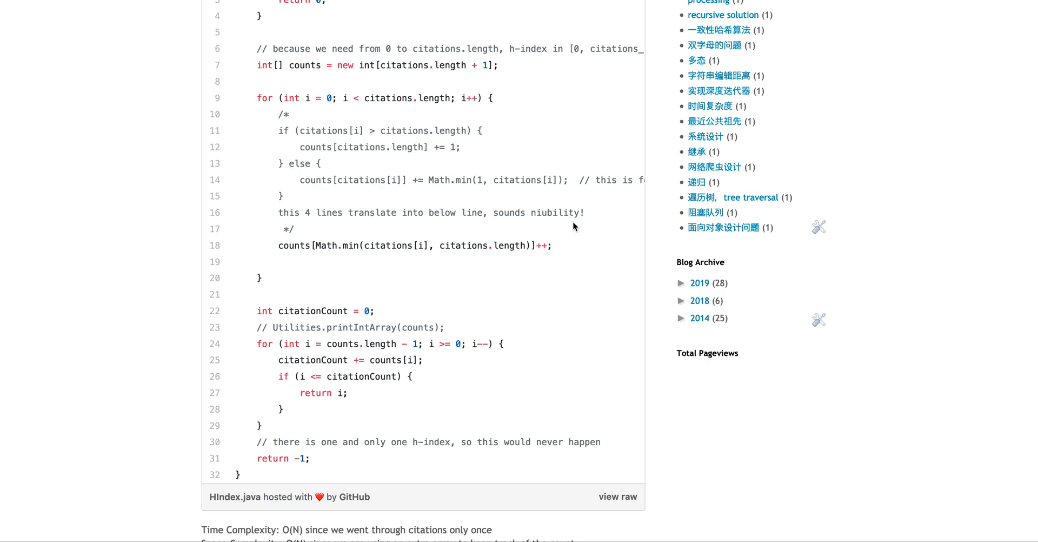
mouse_move(373, 259)
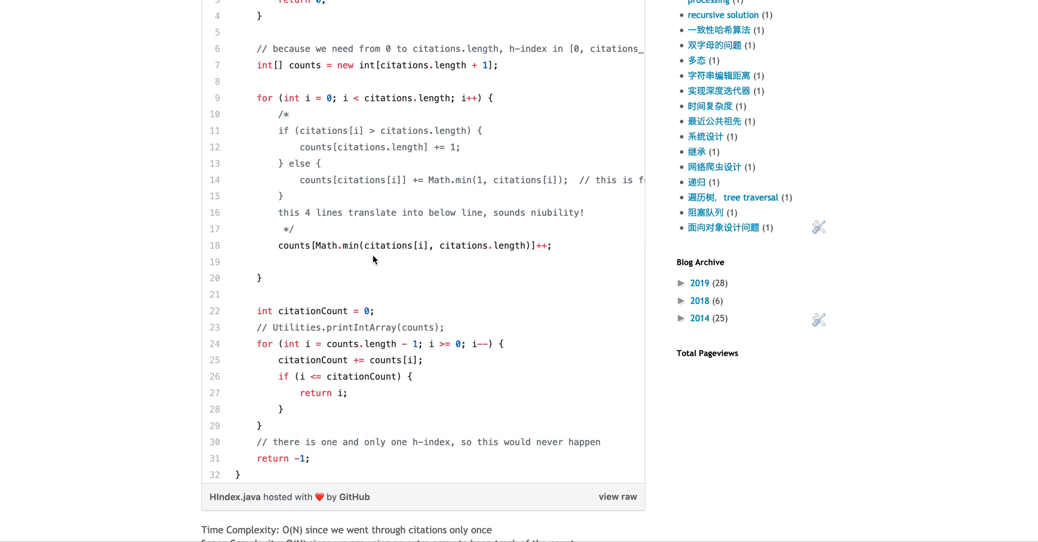
mouse_move(518, 257)
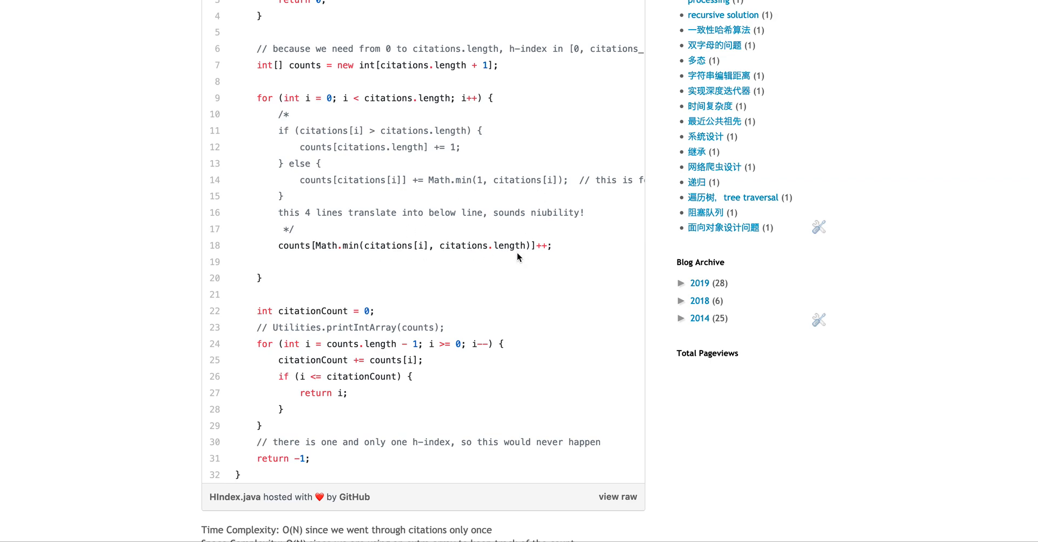
scroll(down, 3)
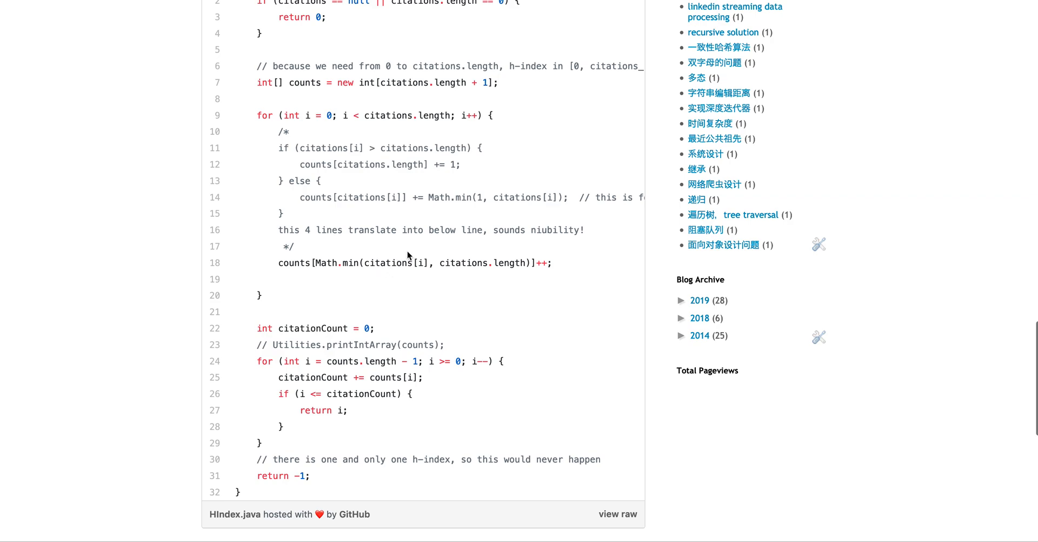
mouse_move(390, 251)
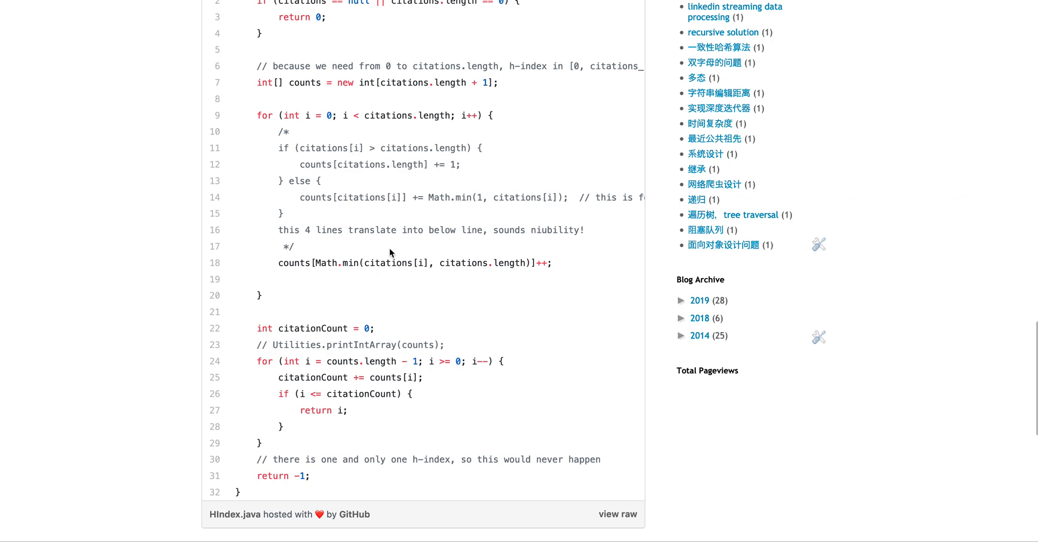
mouse_move(399, 272)
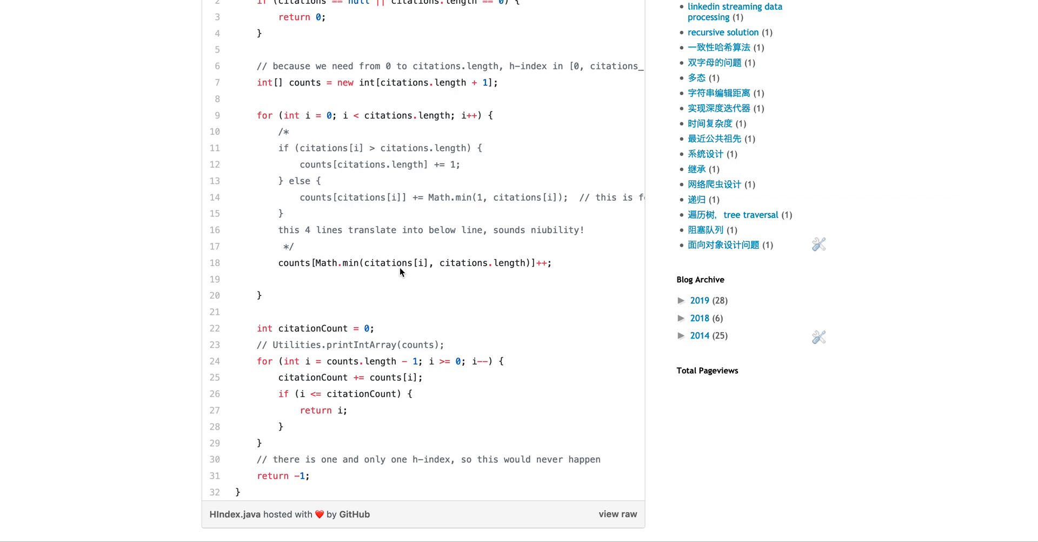
mouse_move(282, 275)
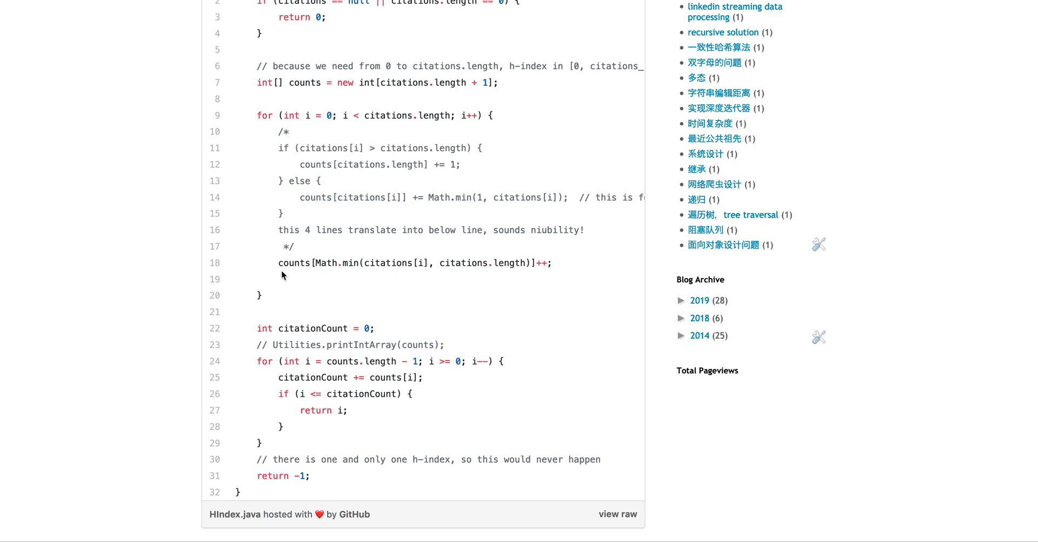
mouse_move(411, 261)
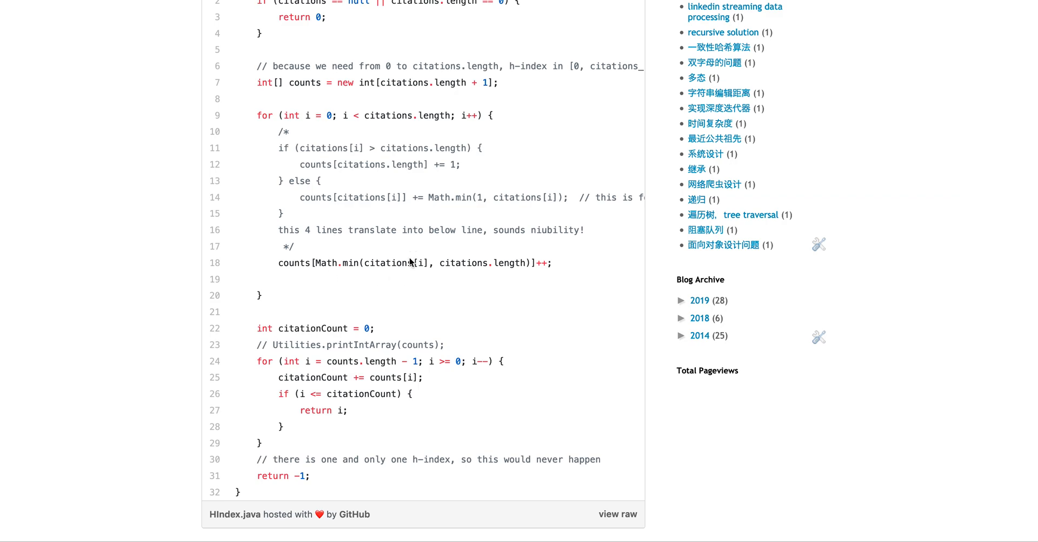
mouse_move(439, 203)
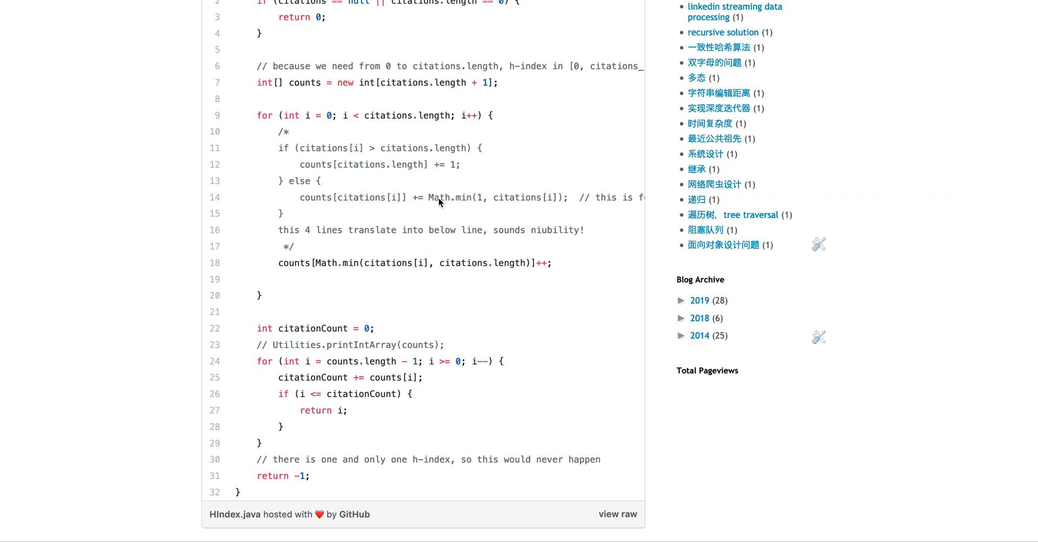
mouse_move(550, 280)
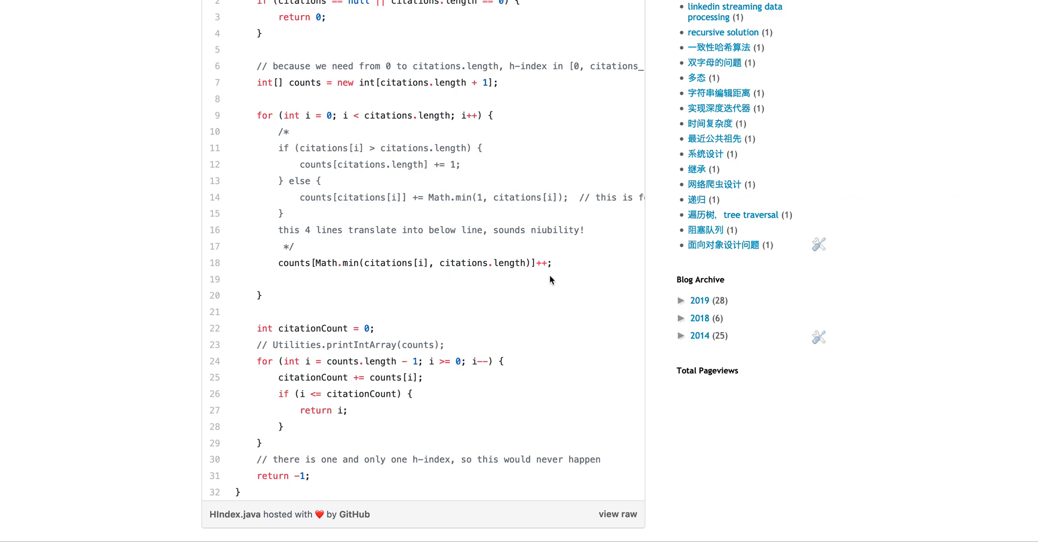
scroll(down, 3)
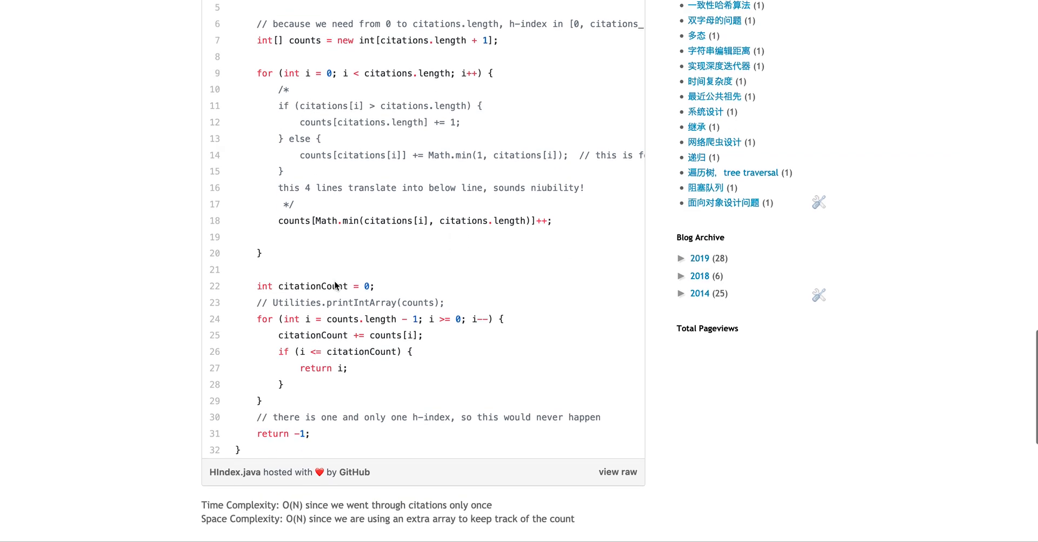
Scroll below the complexity notes to the References section citing the LeetCode official solution PDF.
scroll(down, 3)
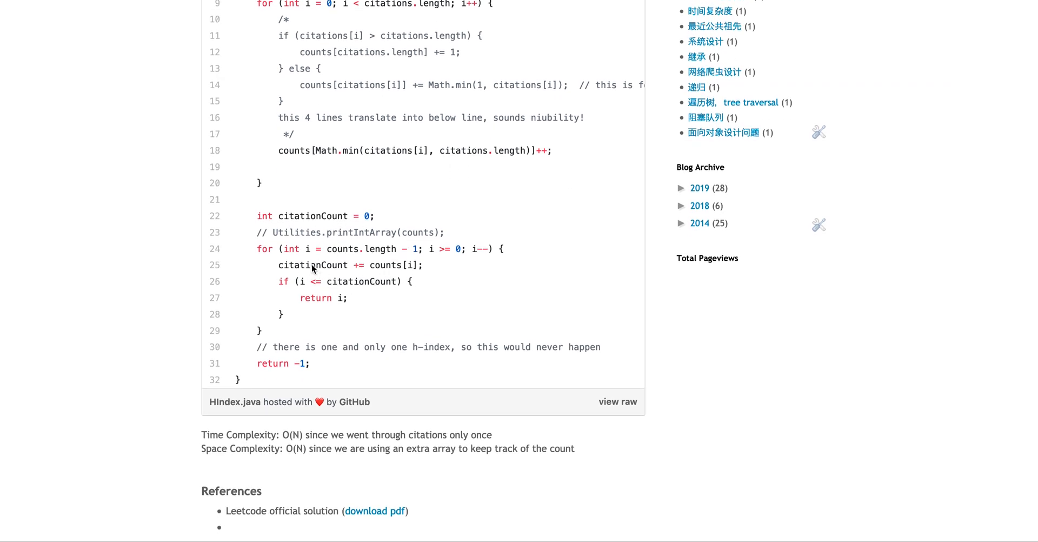
mouse_move(433, 257)
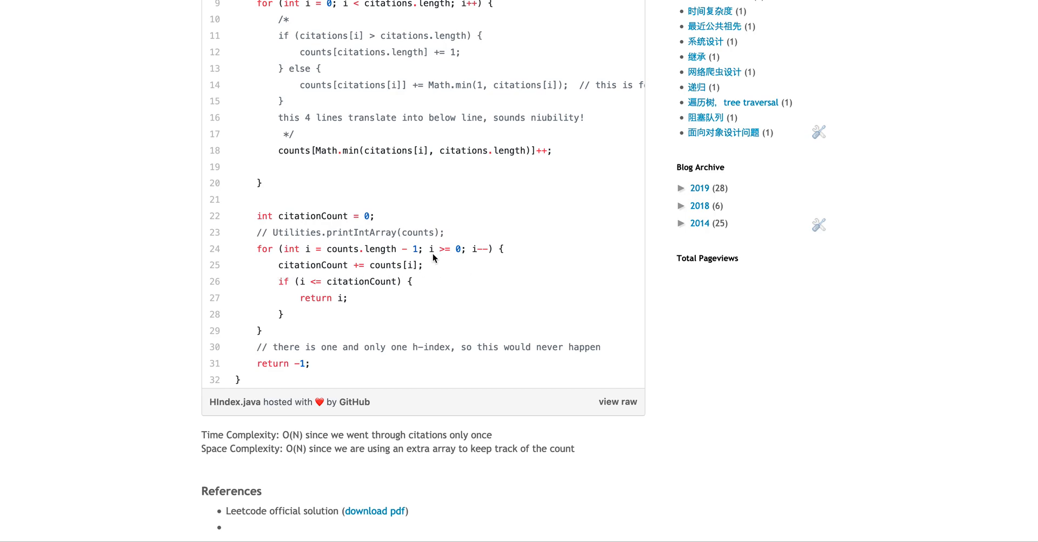
mouse_move(550, 231)
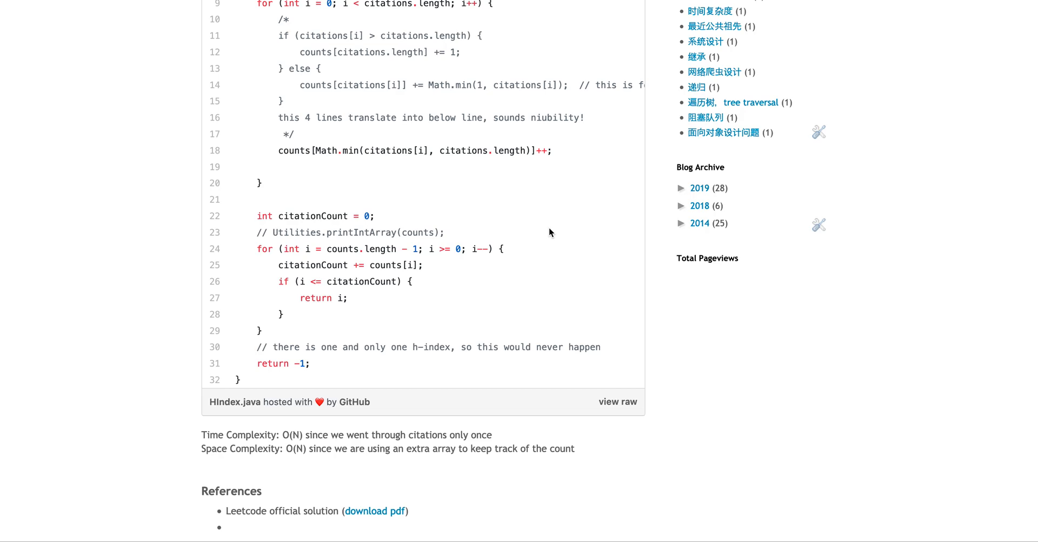
mouse_move(308, 278)
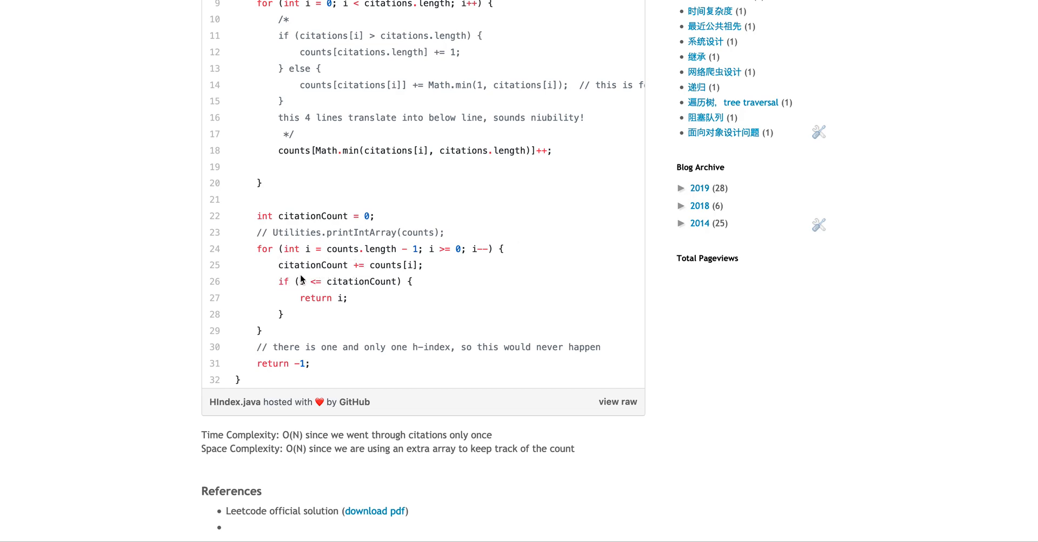
mouse_move(340, 285)
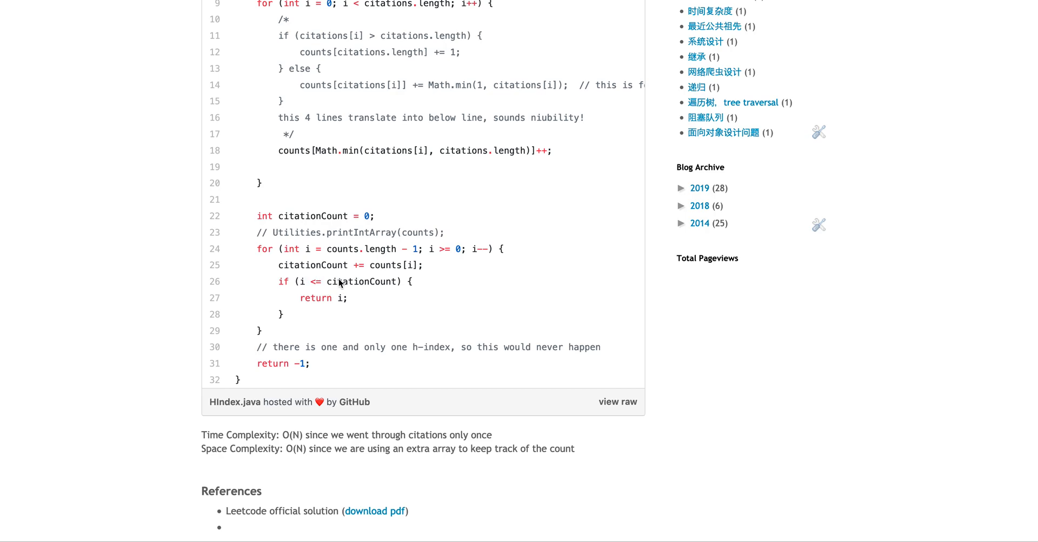
mouse_move(338, 303)
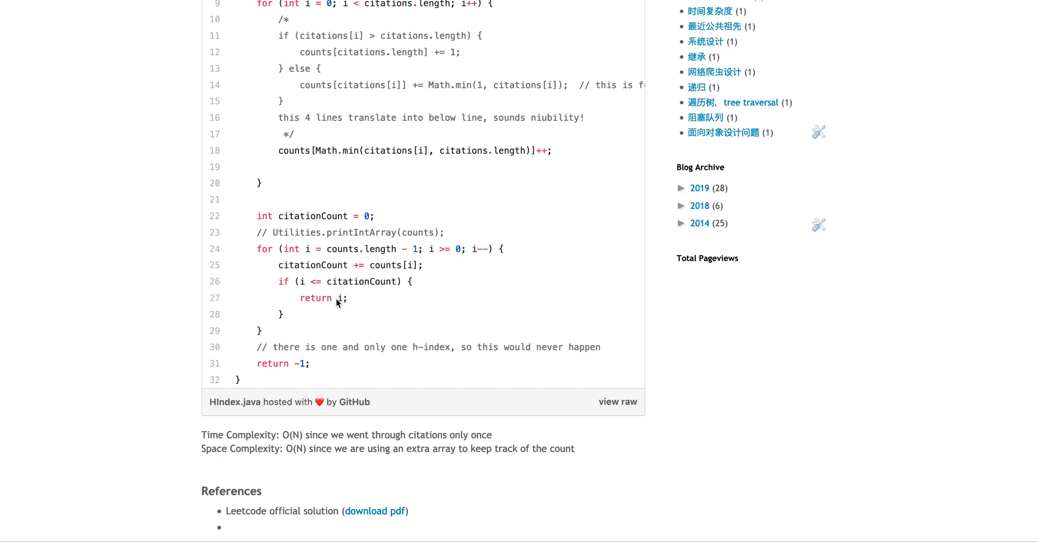
mouse_move(341, 313)
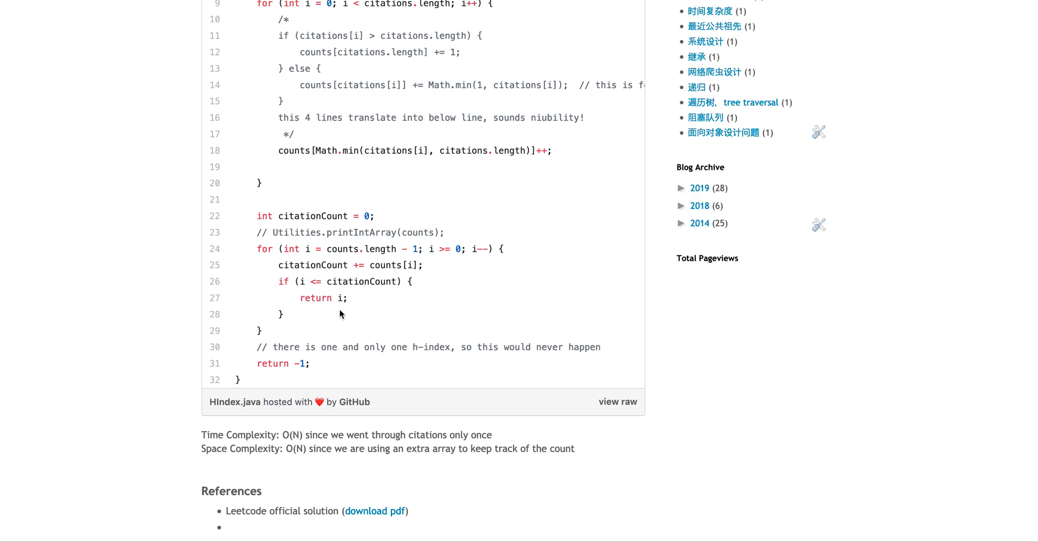
mouse_move(290, 371)
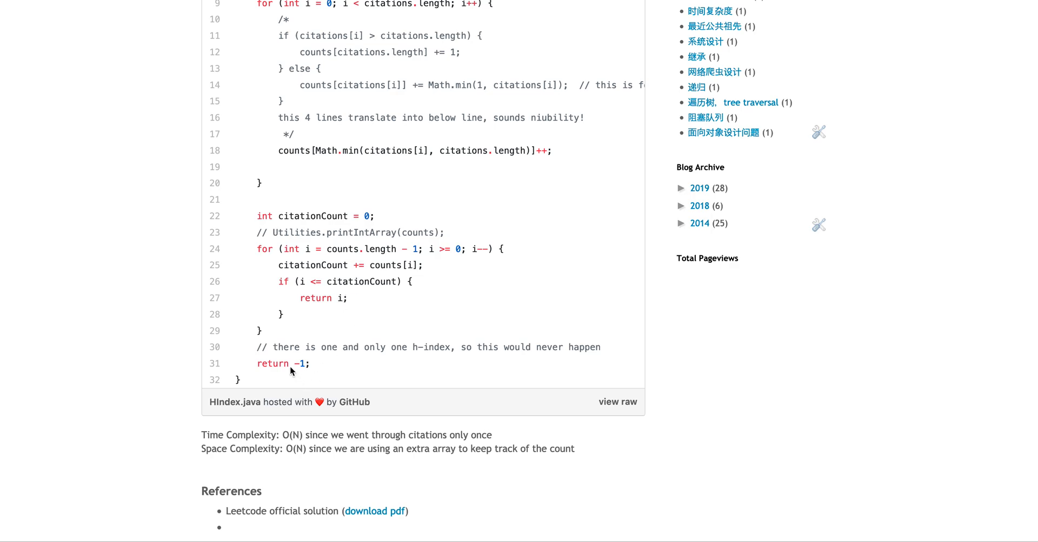
mouse_move(329, 358)
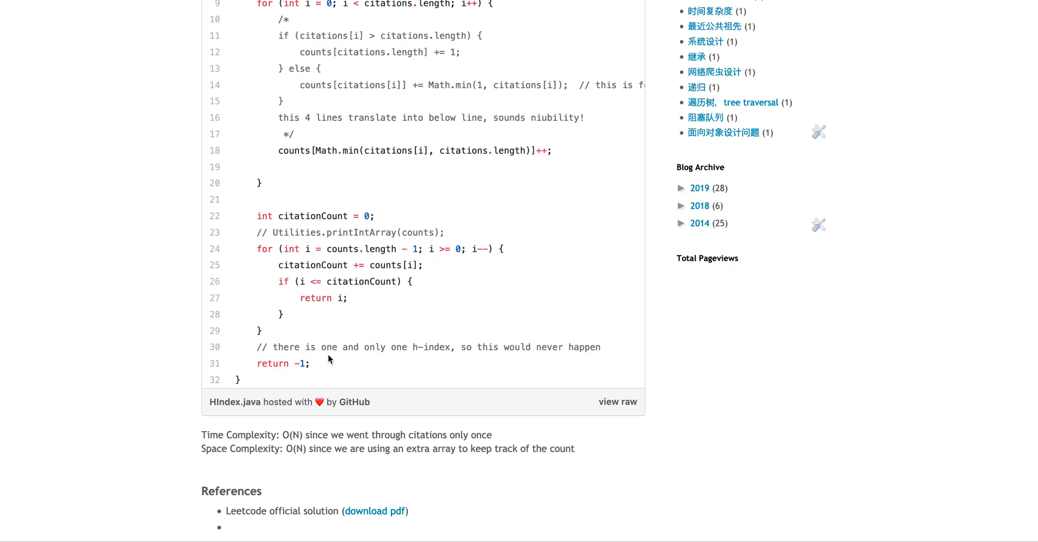
mouse_move(332, 375)
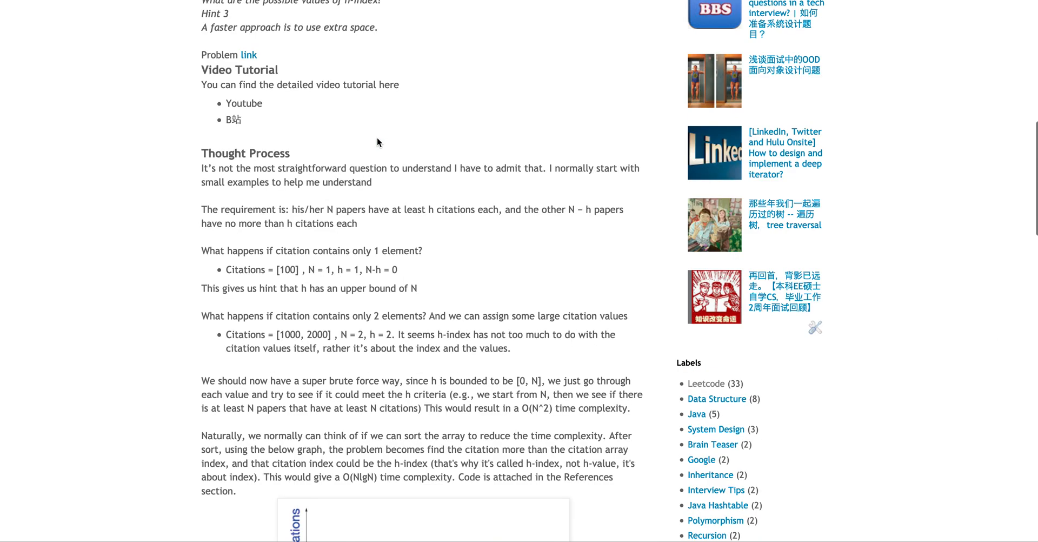
Scroll past the citations graph and code to the References list and Post a Comment area.
scroll(down, 3)
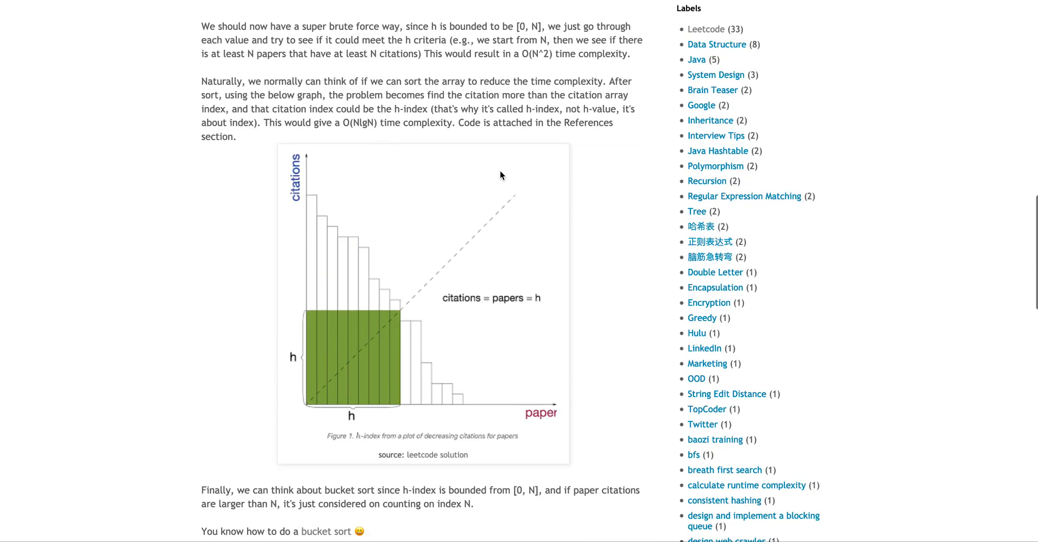
scroll(down, 3)
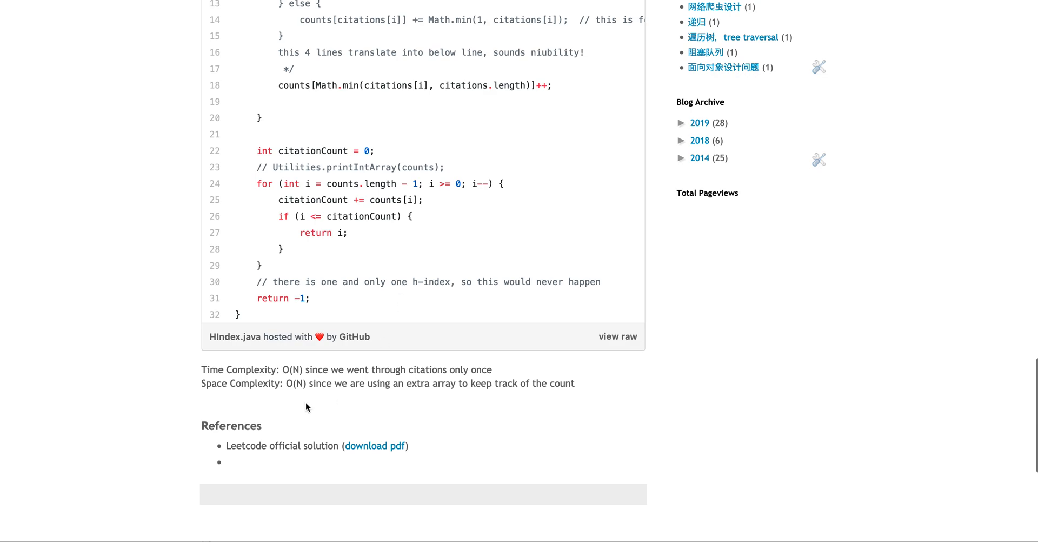
mouse_move(290, 396)
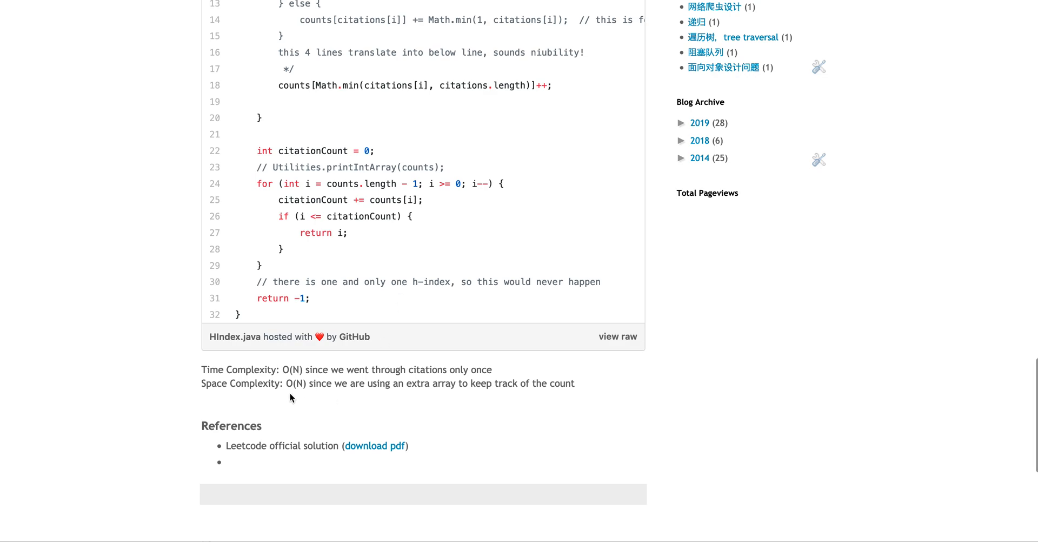
mouse_move(281, 382)
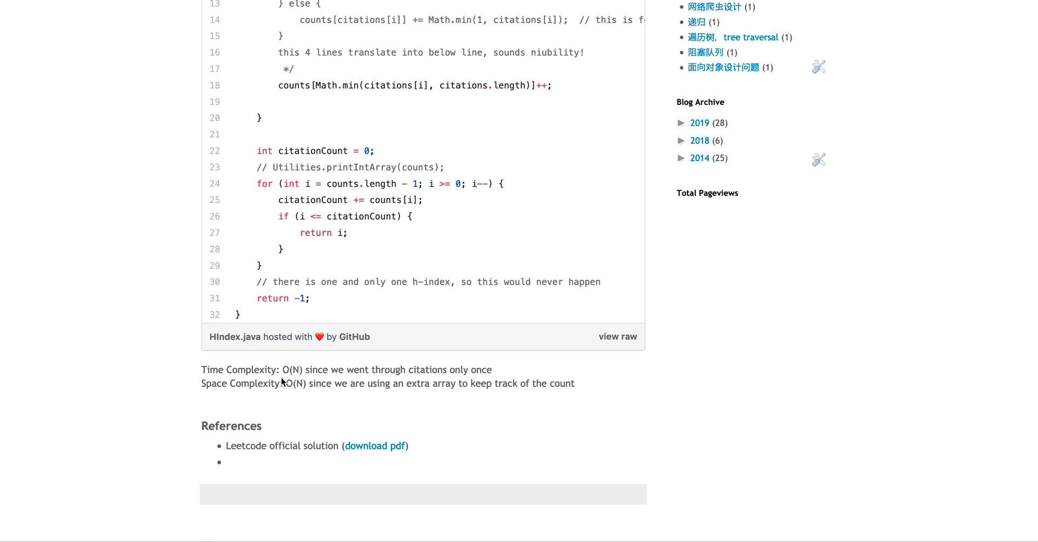
mouse_move(333, 372)
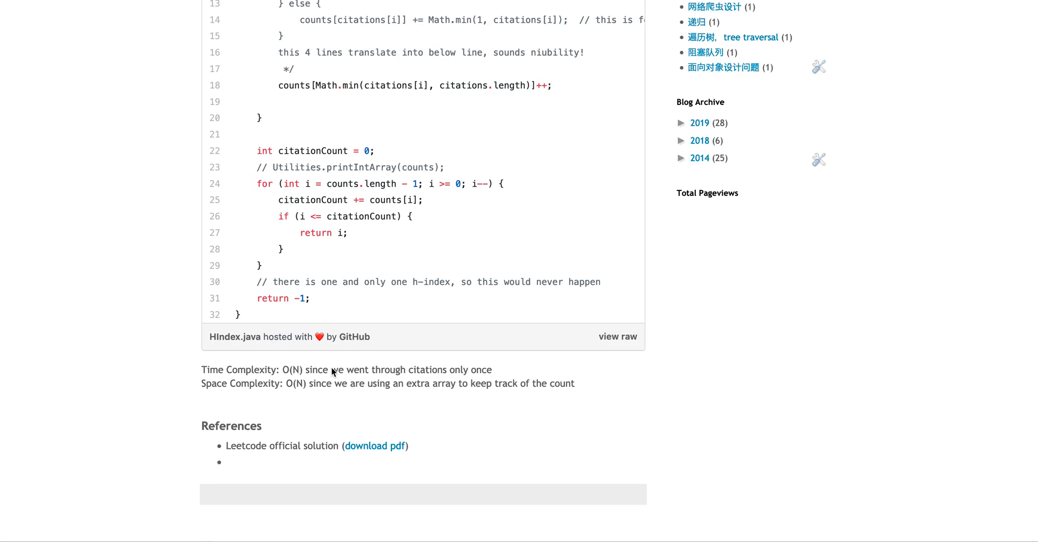
mouse_move(370, 230)
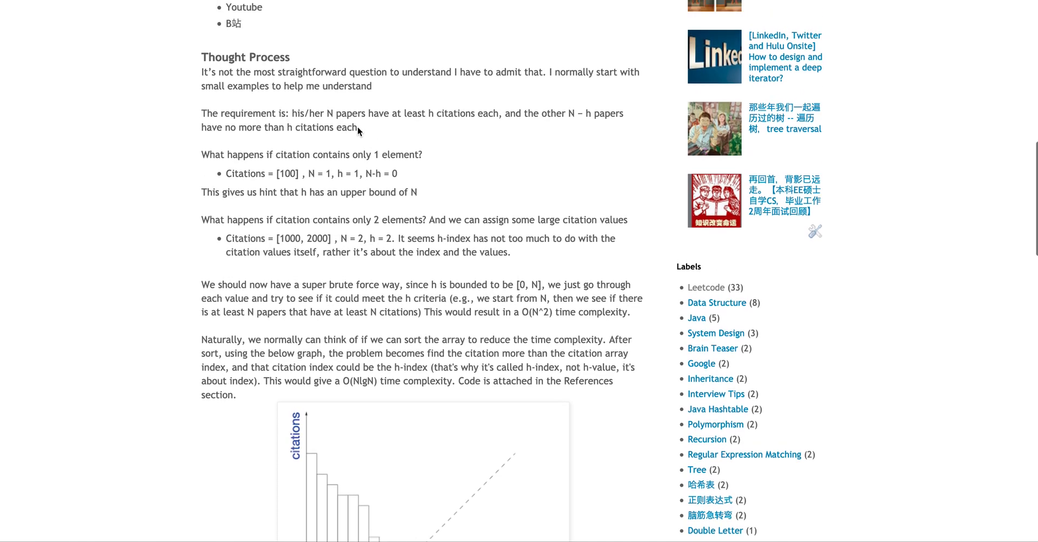
mouse_move(436, 120)
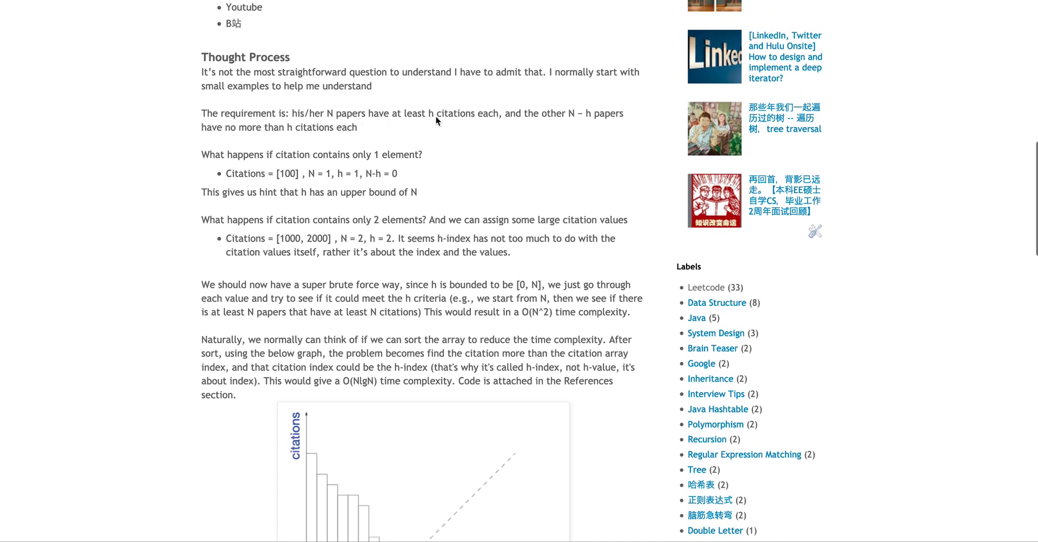
scroll(down, 3)
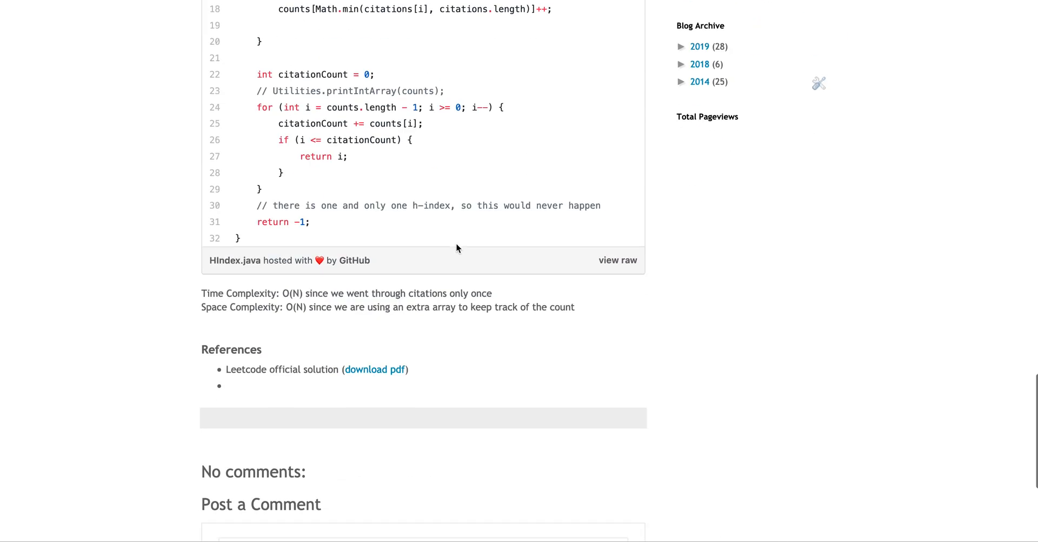